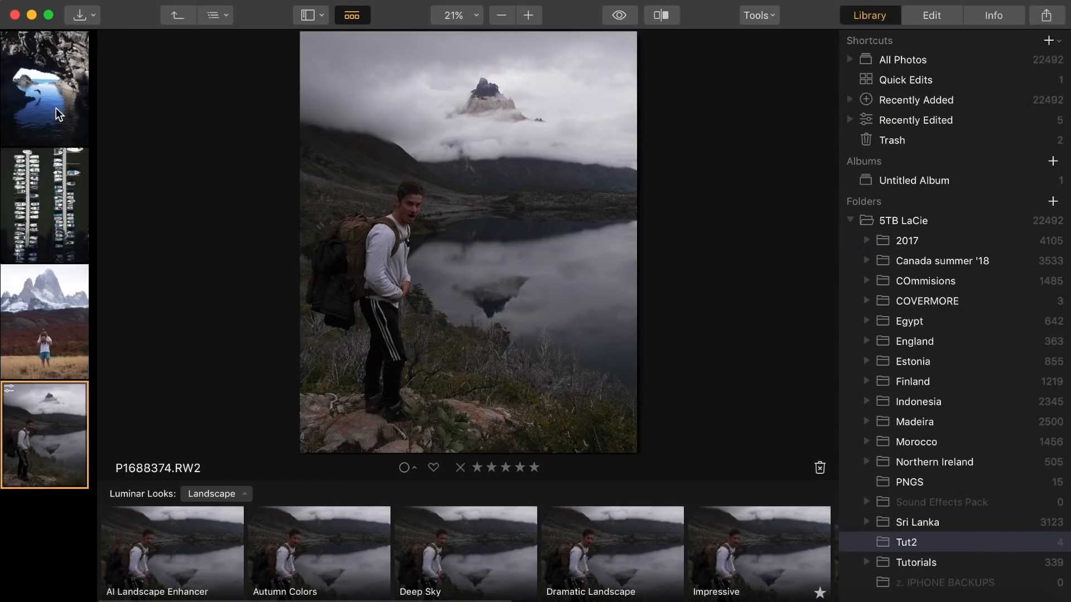
- Return to the hiker-by-the-lake thumbnail and open it in the Edit view
{"action": "left_click", "coordinate": [45, 321]}
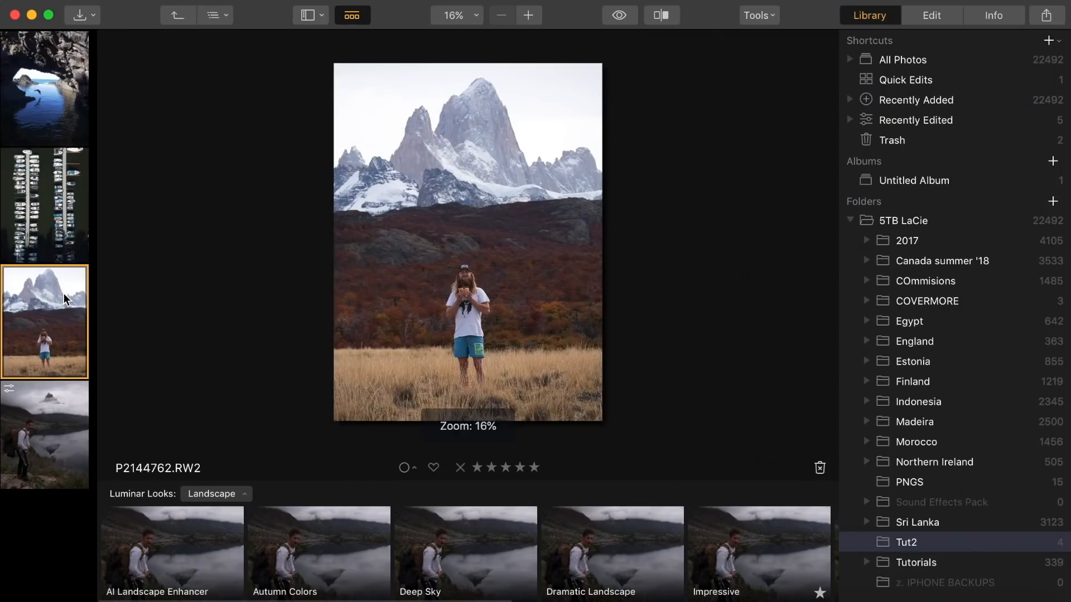
{"action": "left_click", "coordinate": [44, 434]}
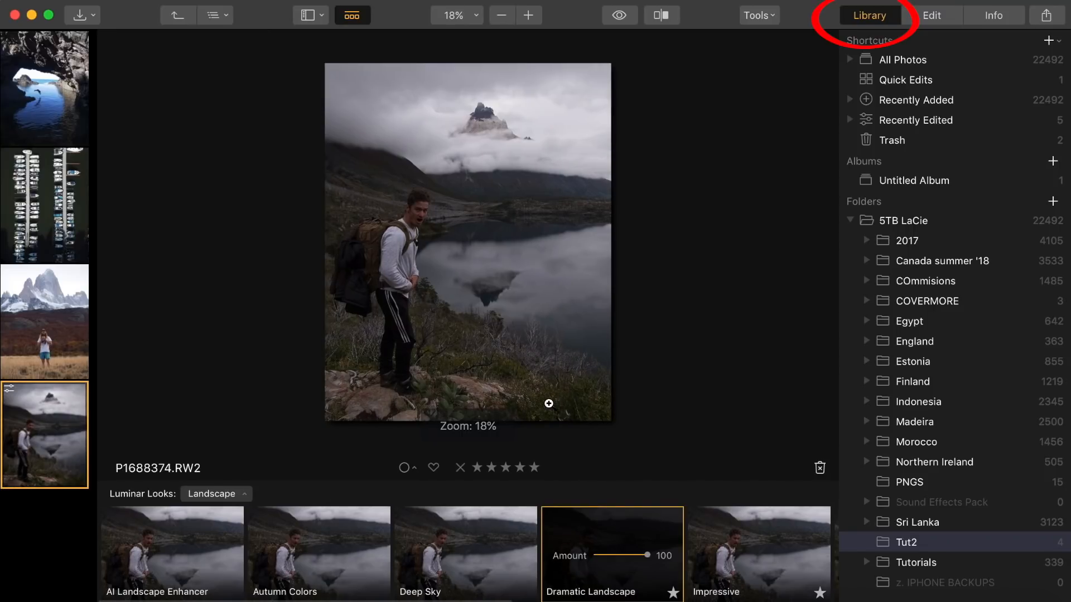
{"action": "left_click", "coordinate": [931, 14]}
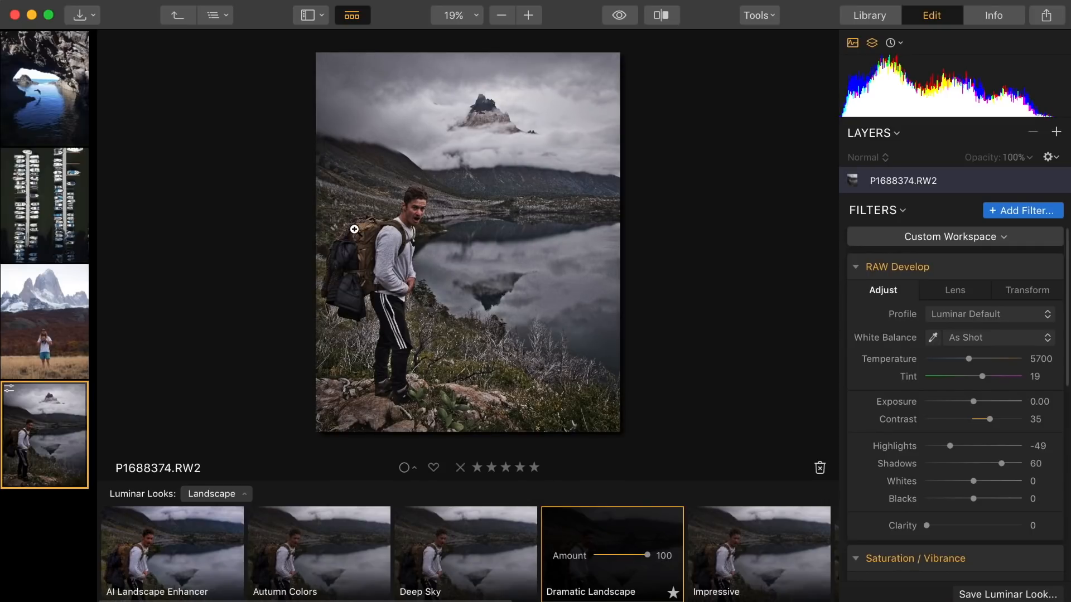
- Reduce the Dramatic Landscape look amount, trying 66, 45 and 30 before settling at 55
{"action": "left_click", "coordinate": [501, 14]}
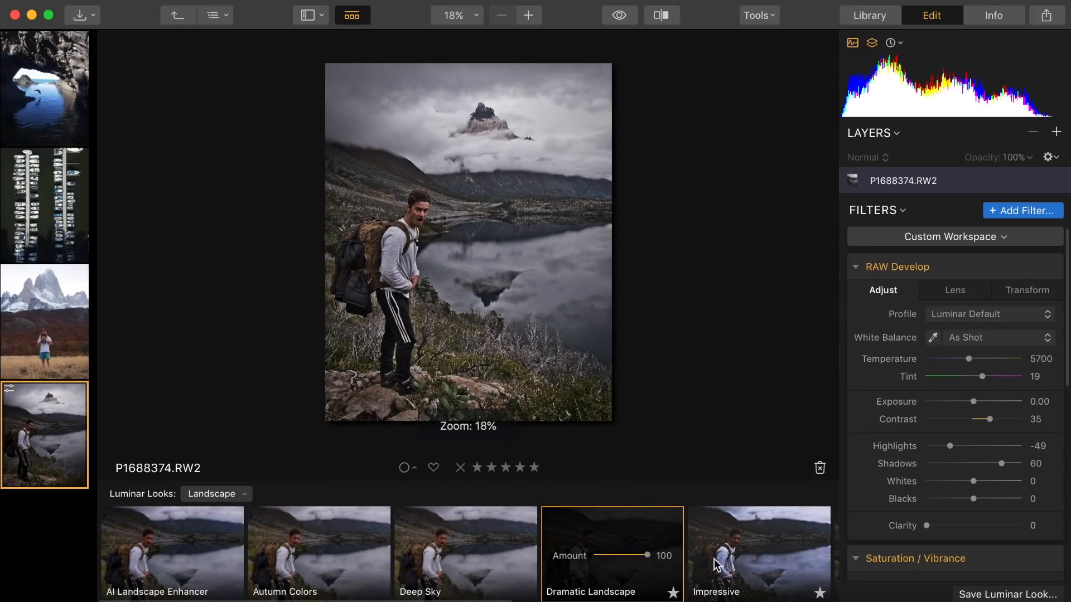
{"action": "left_click_drag", "start_coordinate": [647, 556], "coordinate": [628, 556]}
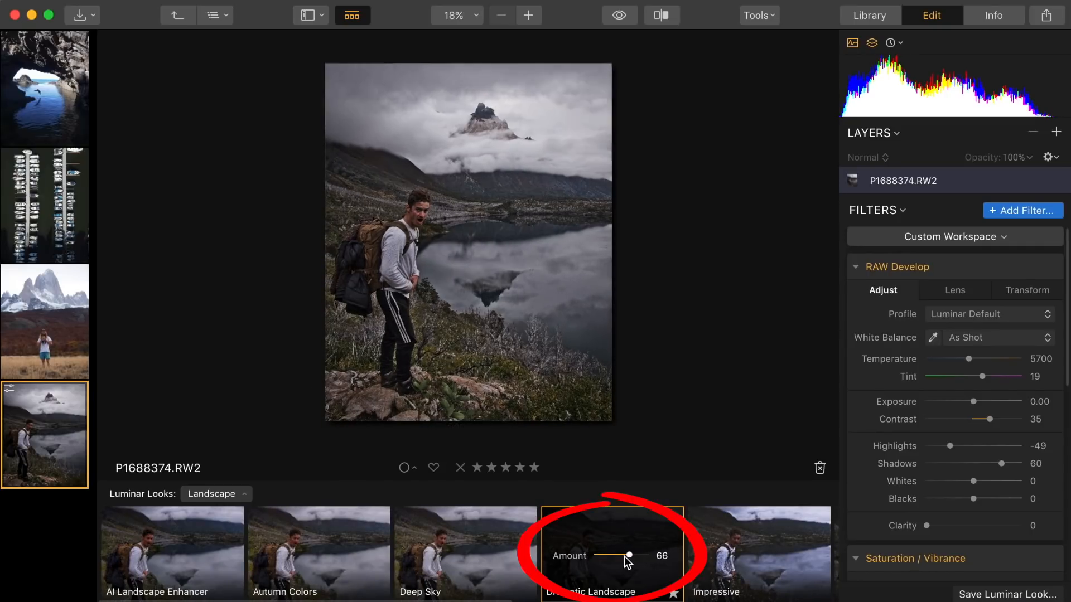
{"action": "left_click_drag", "start_coordinate": [630, 556], "coordinate": [616, 555]}
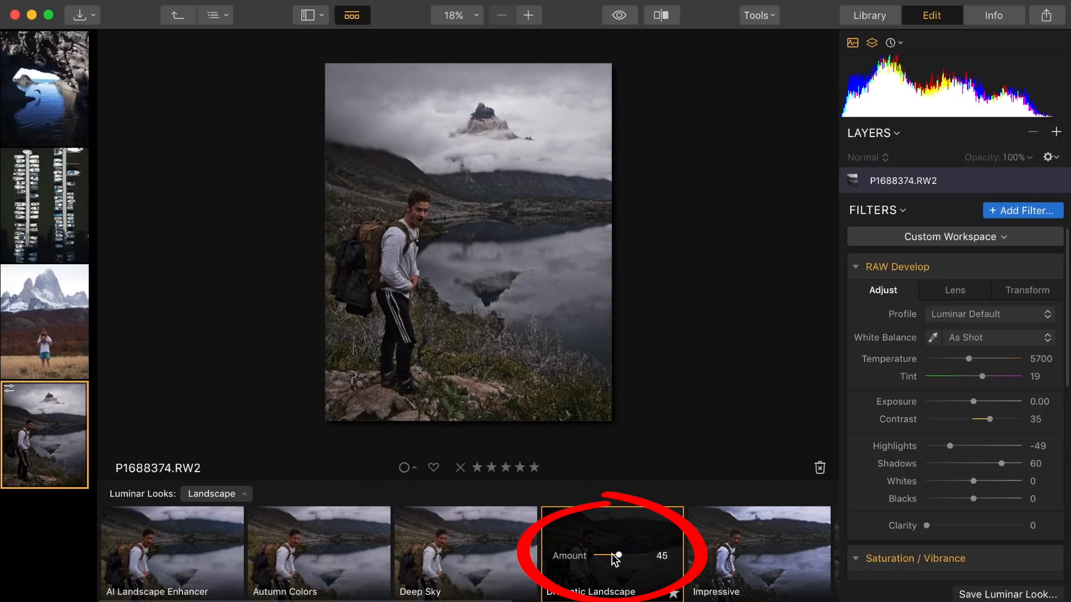
{"action": "left_click_drag", "start_coordinate": [615, 556], "coordinate": [619, 556]}
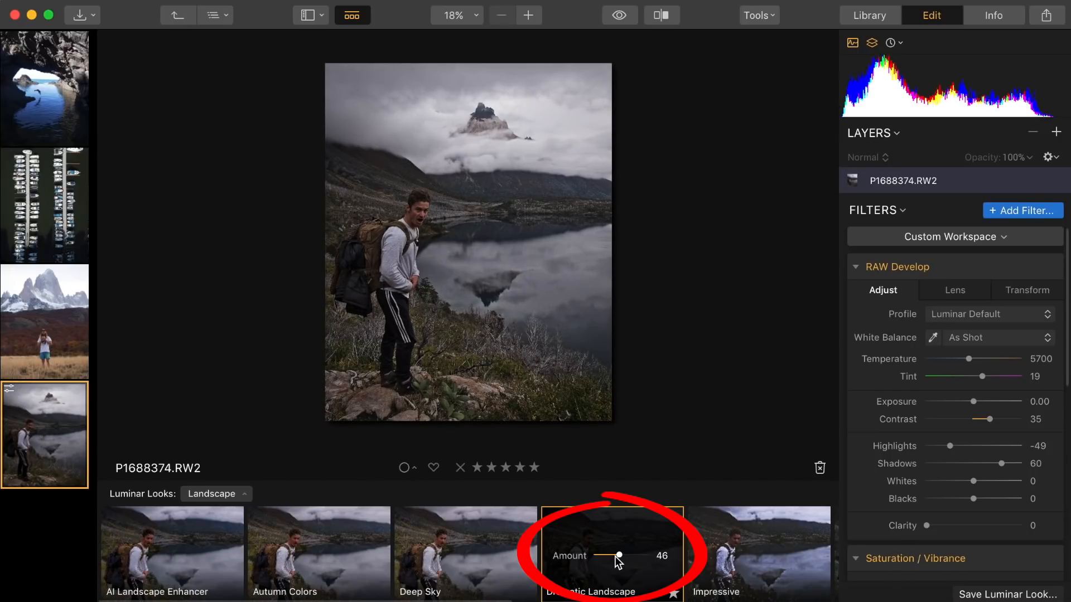
{"action": "left_click_drag", "start_coordinate": [619, 556], "coordinate": [610, 555]}
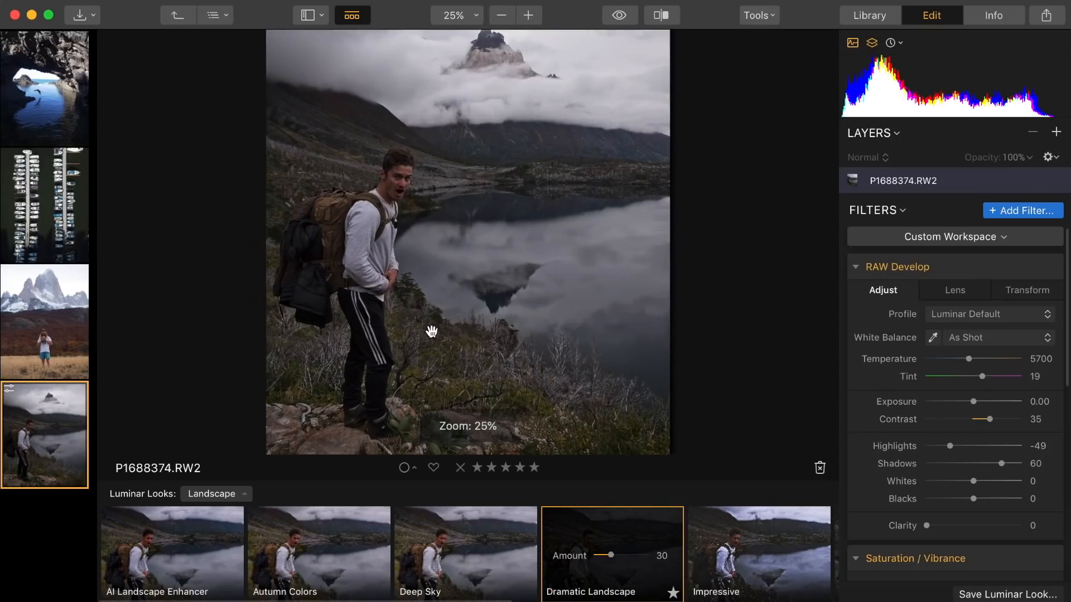
{"action": "left_click_drag", "start_coordinate": [606, 555], "coordinate": [617, 555]}
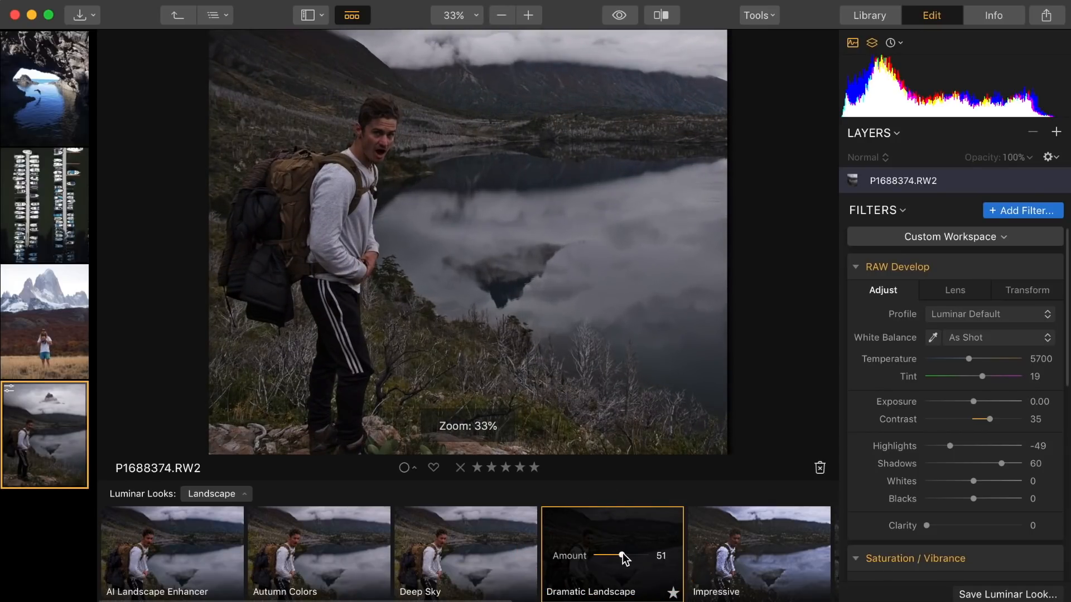
{"action": "left_click_drag", "start_coordinate": [613, 556], "coordinate": [623, 556]}
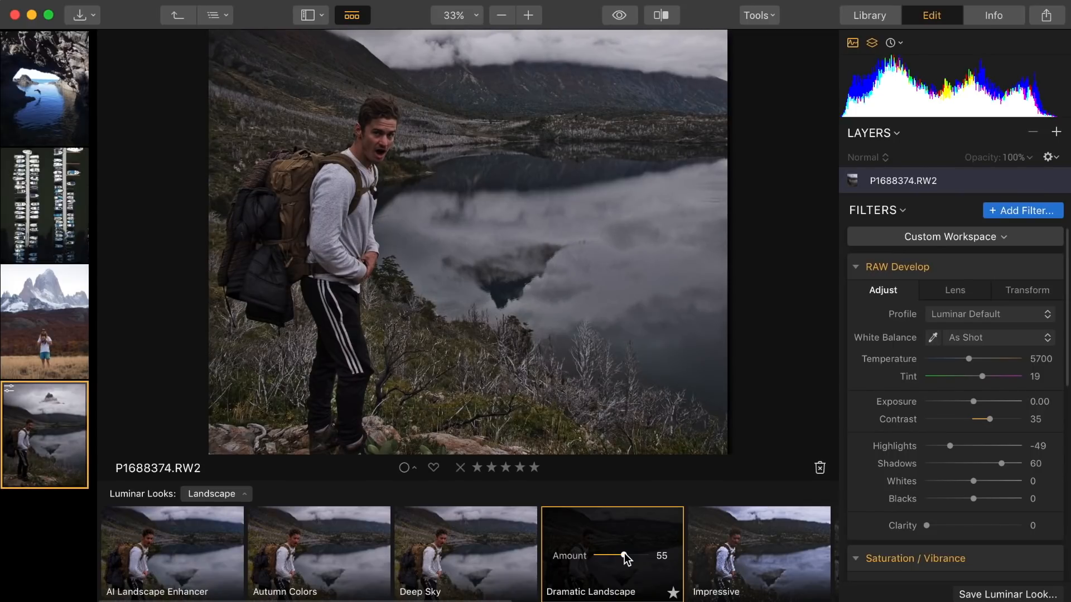
- Clear the workspace of all filters, then load the Professional workspace
{"action": "left_click", "coordinate": [951, 237]}
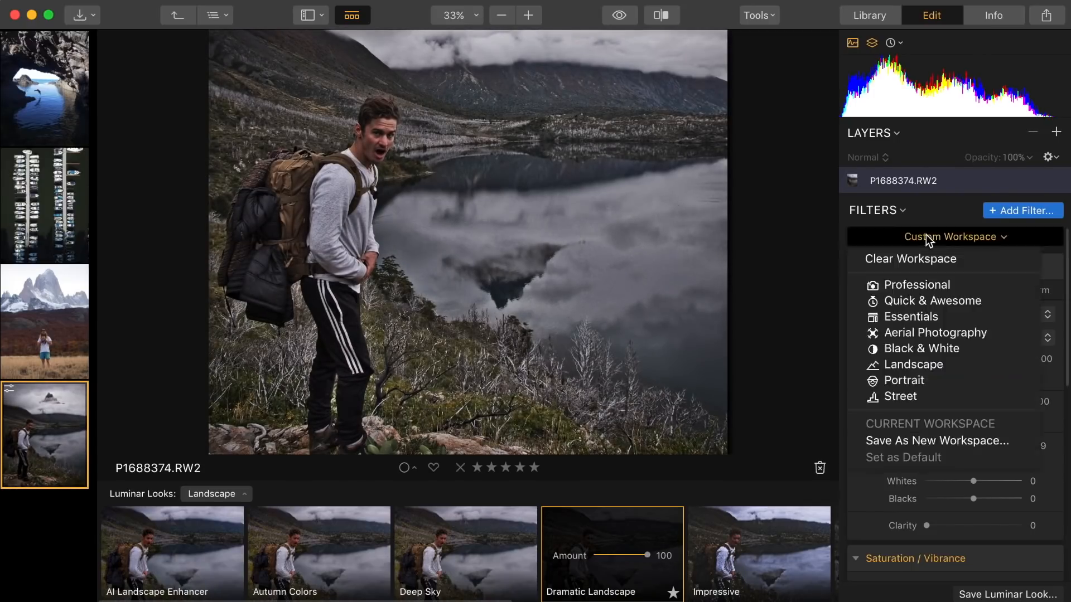
{"action": "left_click", "coordinate": [911, 259]}
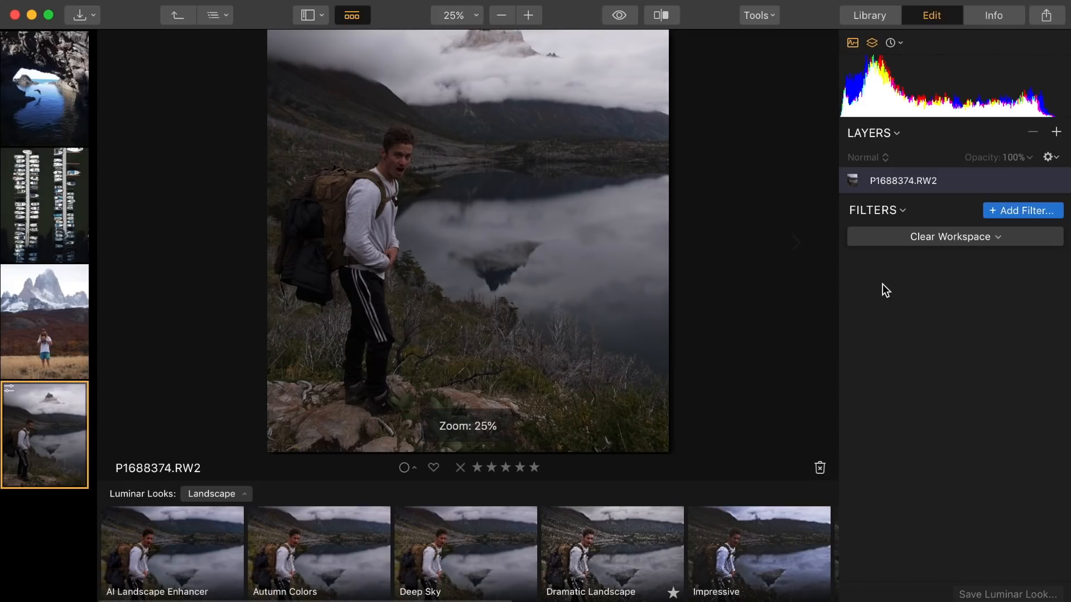
{"action": "left_click", "coordinate": [954, 236]}
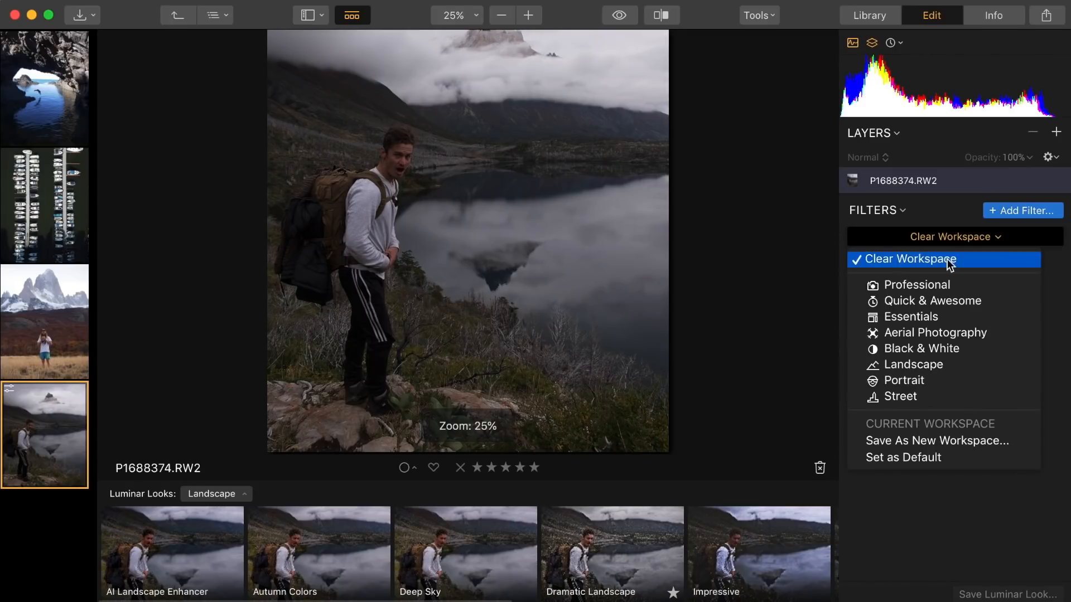
{"action": "left_click", "coordinate": [917, 284]}
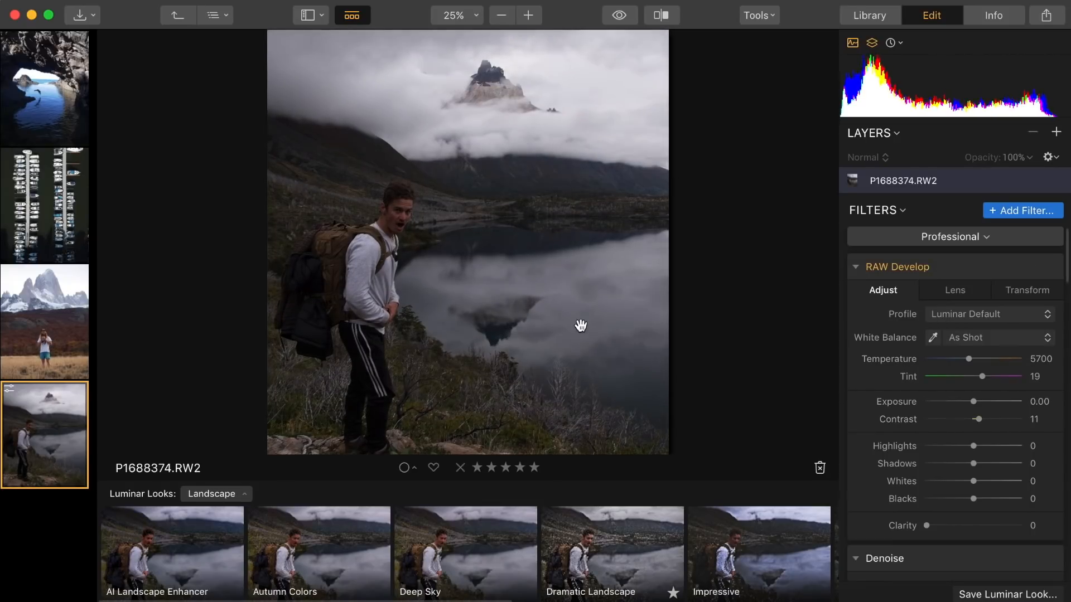
- In RAW Develop set highlights -39, shadows 26, whites -11 and blacks 11
{"action": "left_click_drag", "start_coordinate": [1001, 447], "coordinate": [968, 446]}
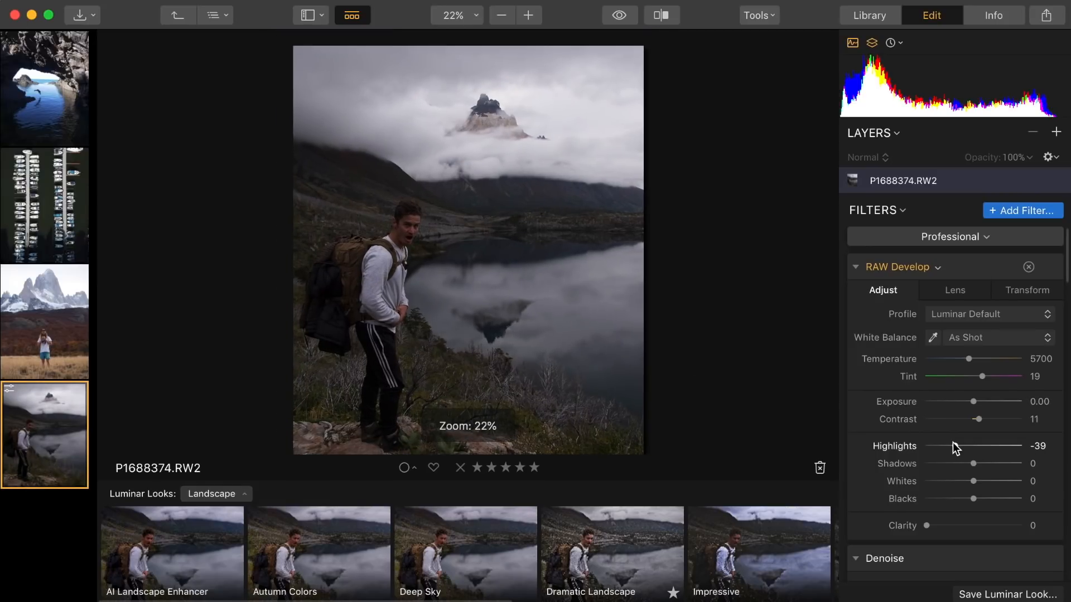
{"action": "left_click_drag", "start_coordinate": [973, 463], "coordinate": [987, 463]}
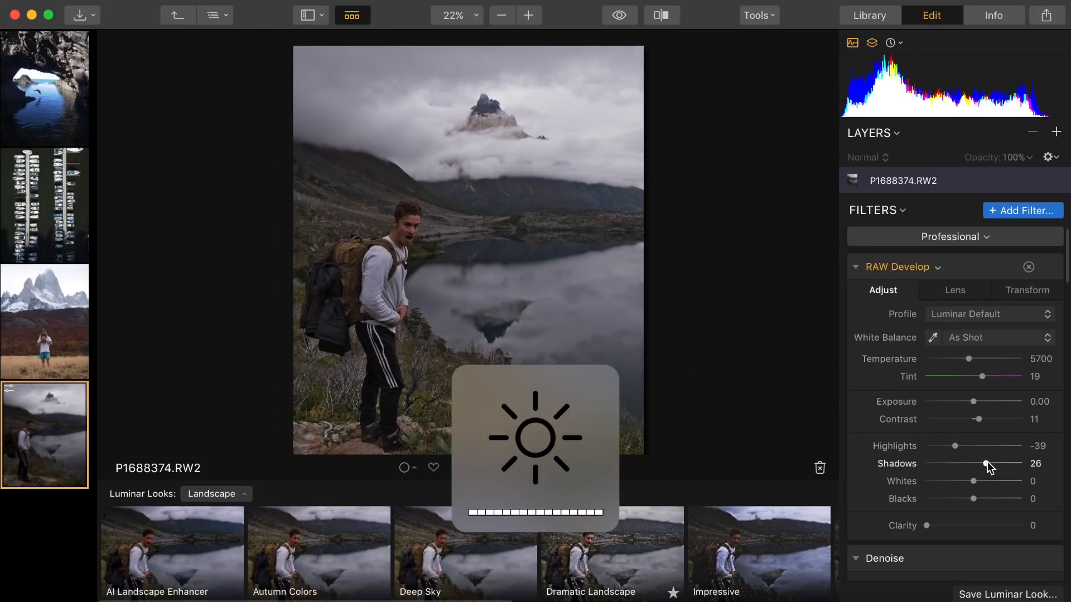
{"action": "left_click_drag", "start_coordinate": [995, 479], "coordinate": [987, 480]}
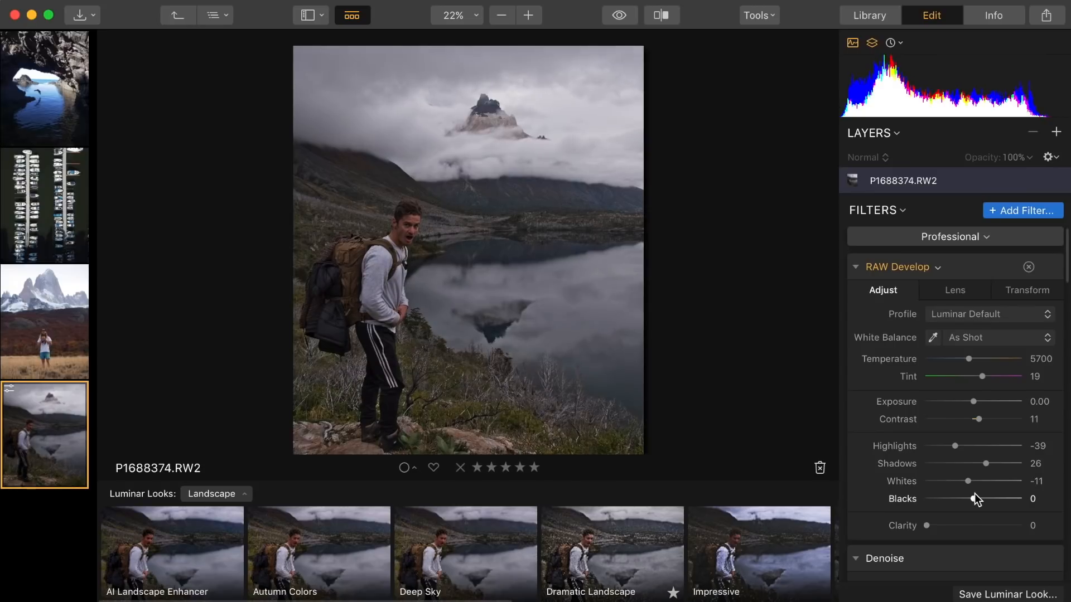
{"action": "left_click_drag", "start_coordinate": [927, 526], "coordinate": [944, 525]}
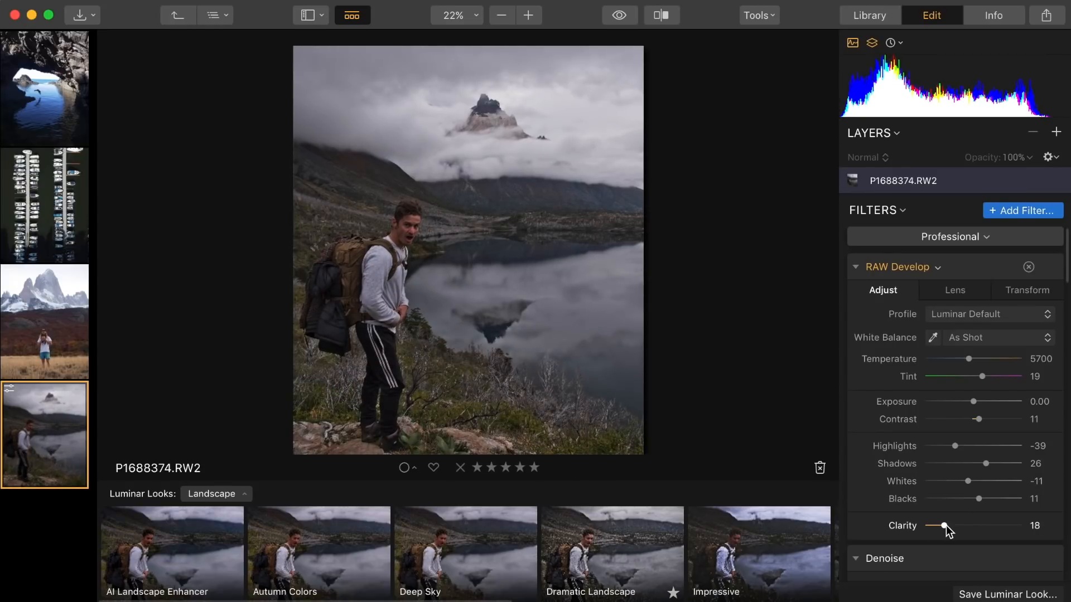
{"action": "scroll", "scroll_direction": "down", "scroll_amount": 3}
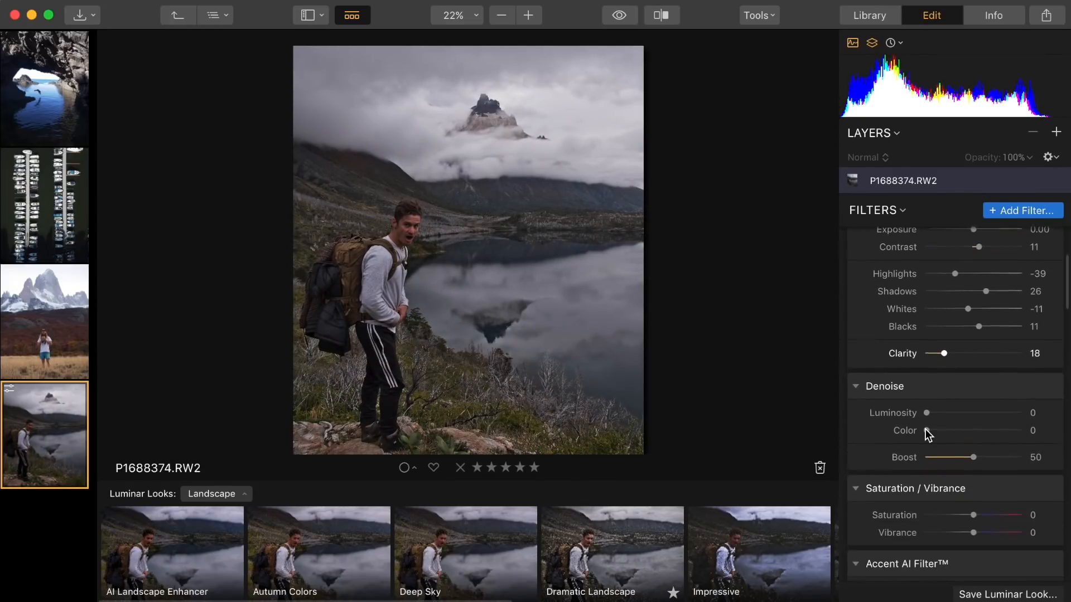
{"action": "scroll", "scroll_direction": "down", "scroll_amount": 3}
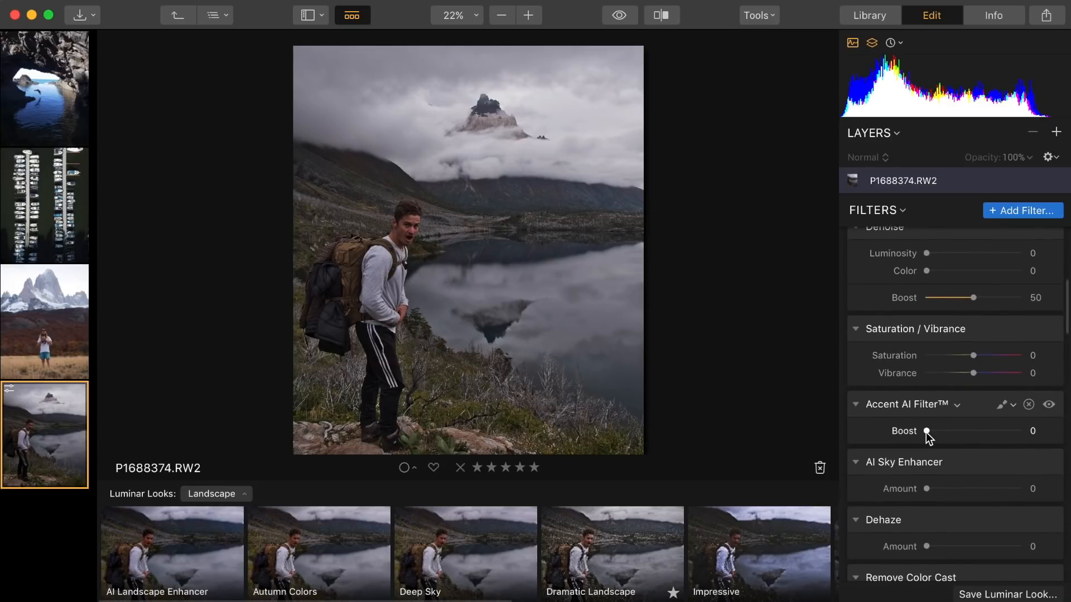
- Experiment with Accent AI boost up to 90 and settle it back at 30
{"action": "left_click_drag", "start_coordinate": [927, 431], "coordinate": [955, 431]}
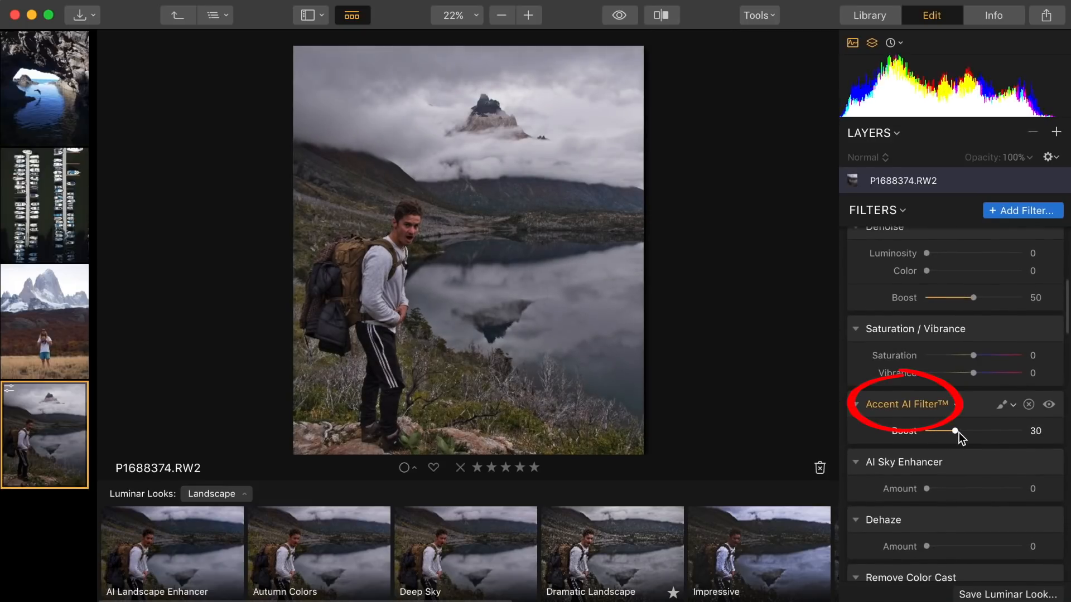
{"action": "left_click_drag", "start_coordinate": [955, 431], "coordinate": [1002, 430]}
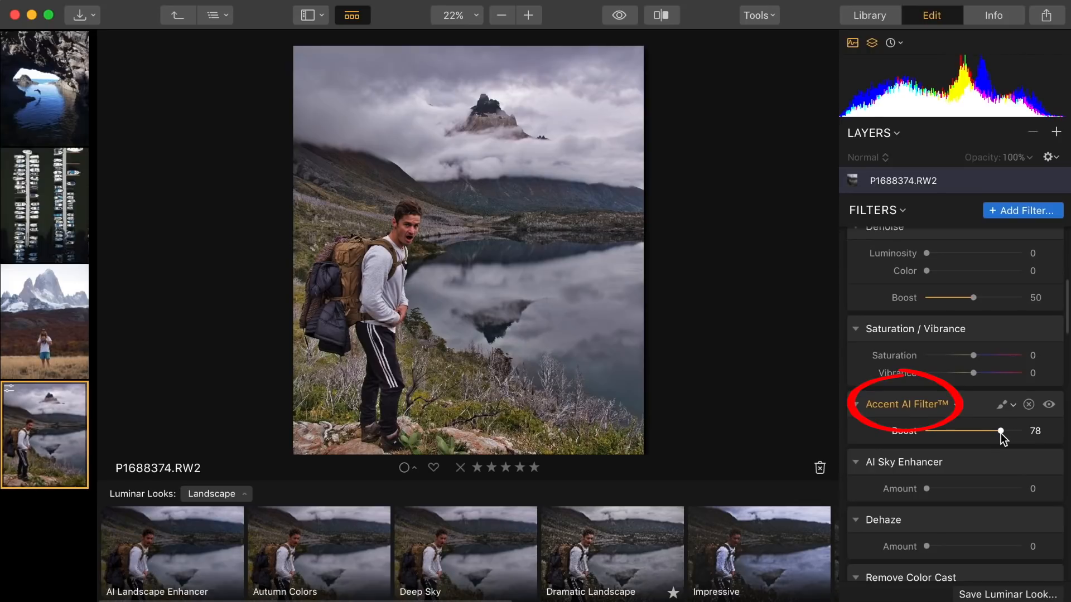
{"action": "left_click_drag", "start_coordinate": [1001, 430], "coordinate": [1006, 431]}
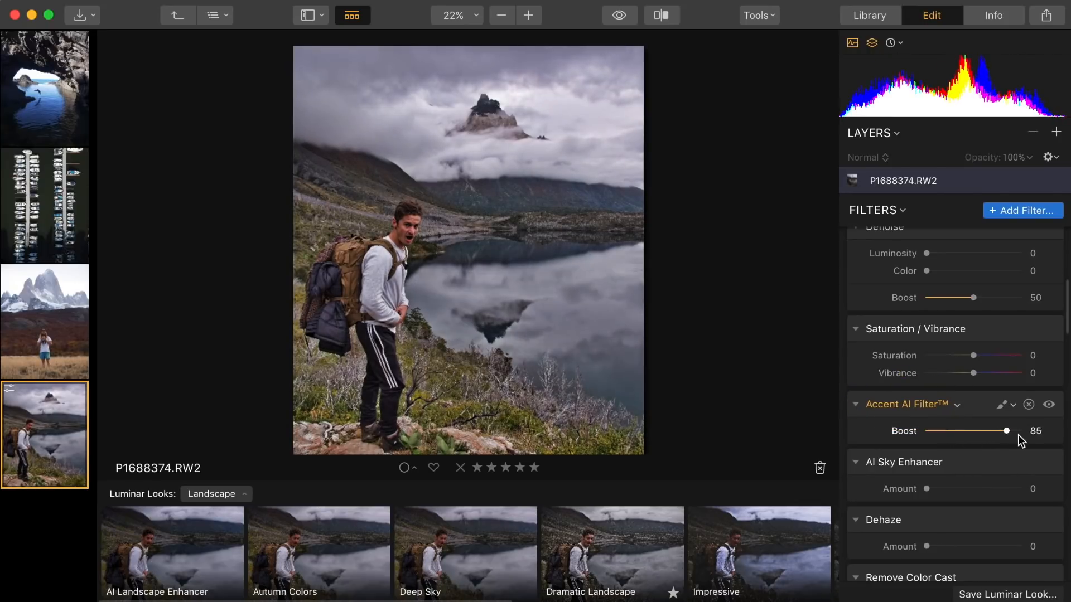
{"action": "left_click_drag", "start_coordinate": [1004, 431], "coordinate": [987, 430]}
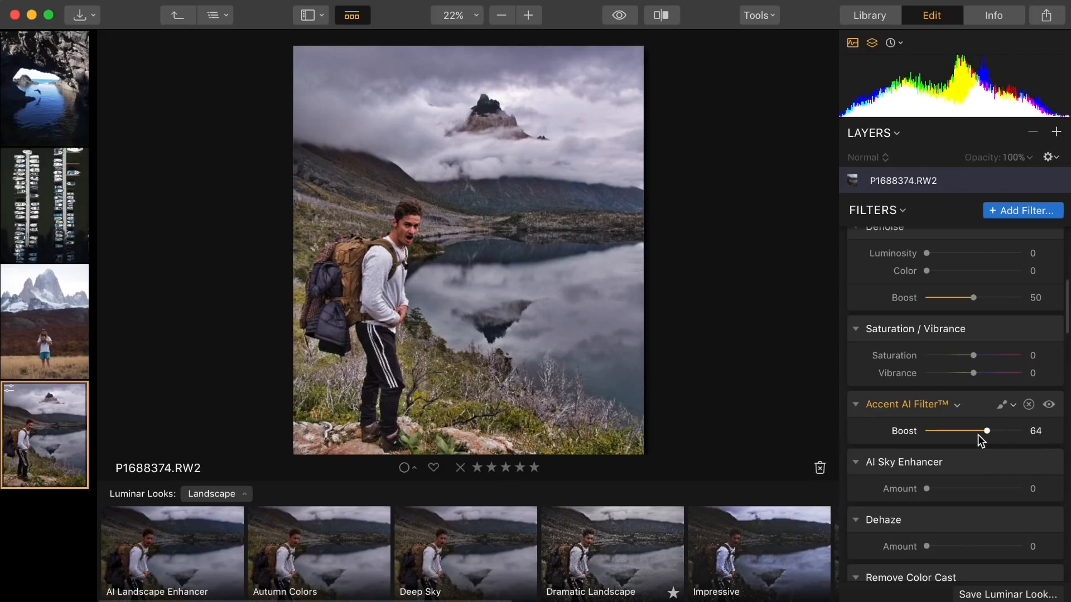
{"action": "left_click_drag", "start_coordinate": [979, 430], "coordinate": [1013, 431]}
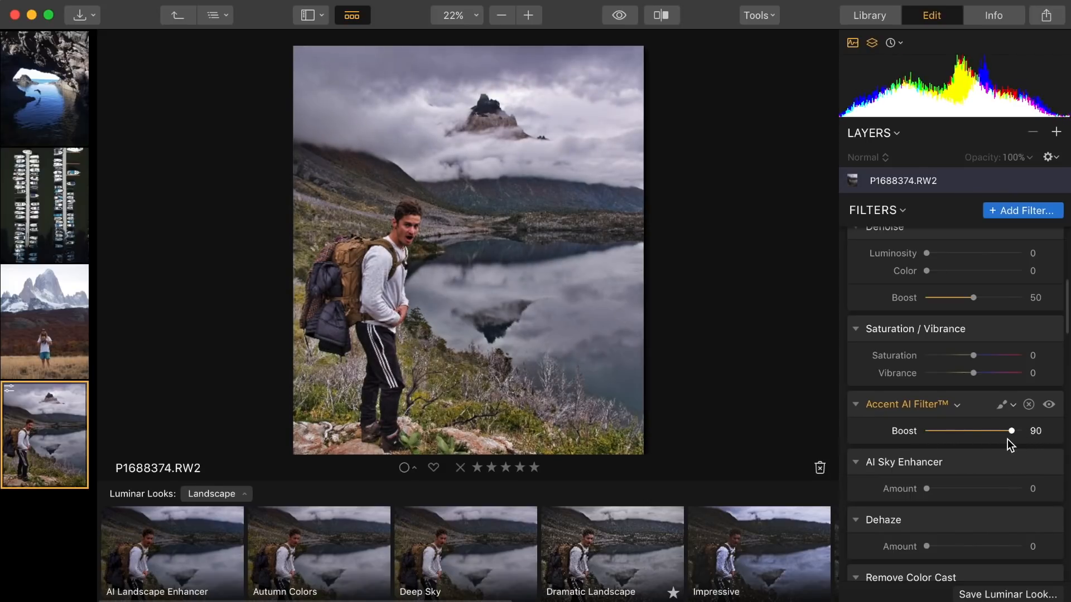
{"action": "left_click_drag", "start_coordinate": [1011, 431], "coordinate": [946, 431]}
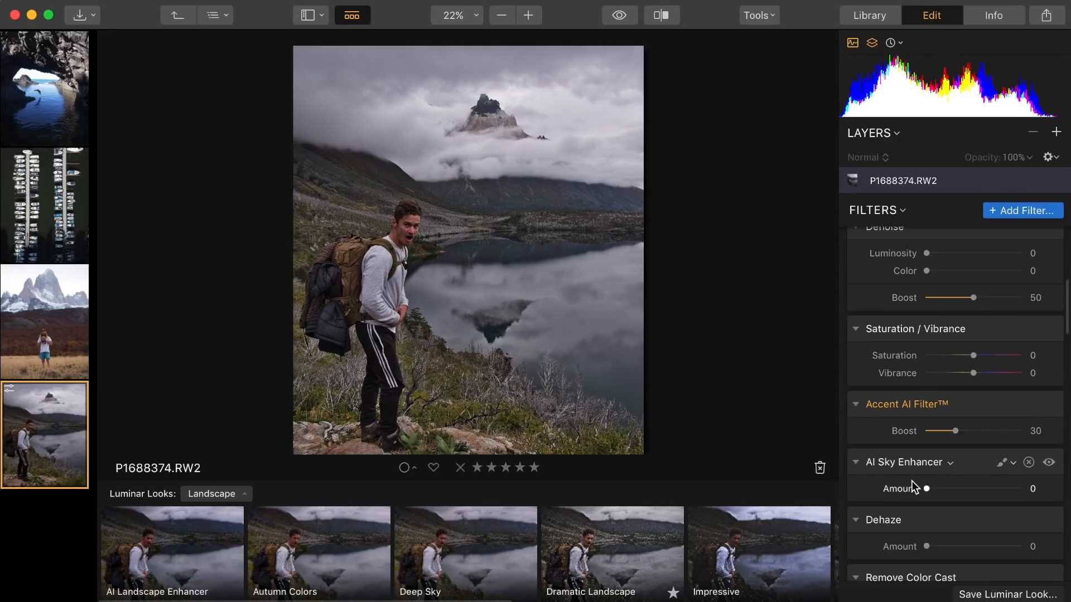
- Set AI Sky Enhancer amount to 59 and Dehaze amount to 38
{"action": "left_click_drag", "start_coordinate": [927, 489], "coordinate": [979, 489]}
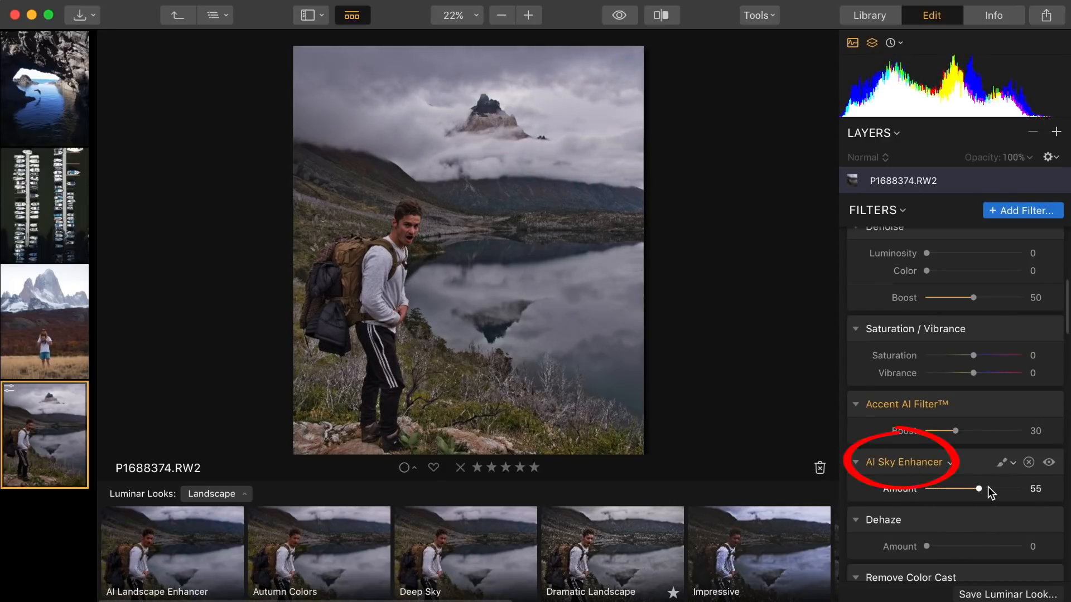
{"action": "left_click_drag", "start_coordinate": [977, 488], "coordinate": [982, 488]}
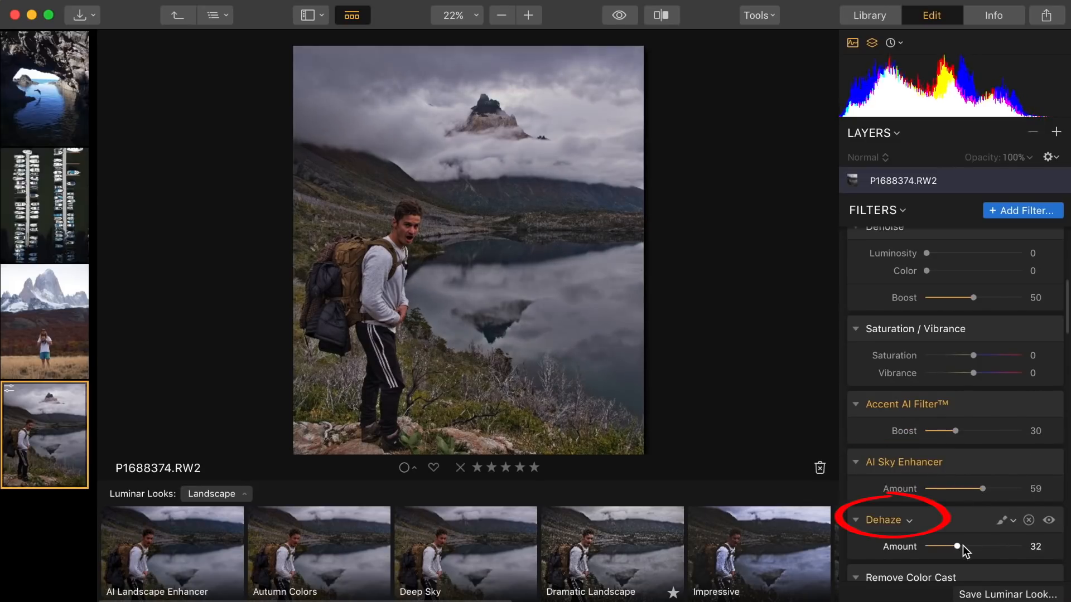
{"action": "left_click_drag", "start_coordinate": [957, 547], "coordinate": [965, 546]}
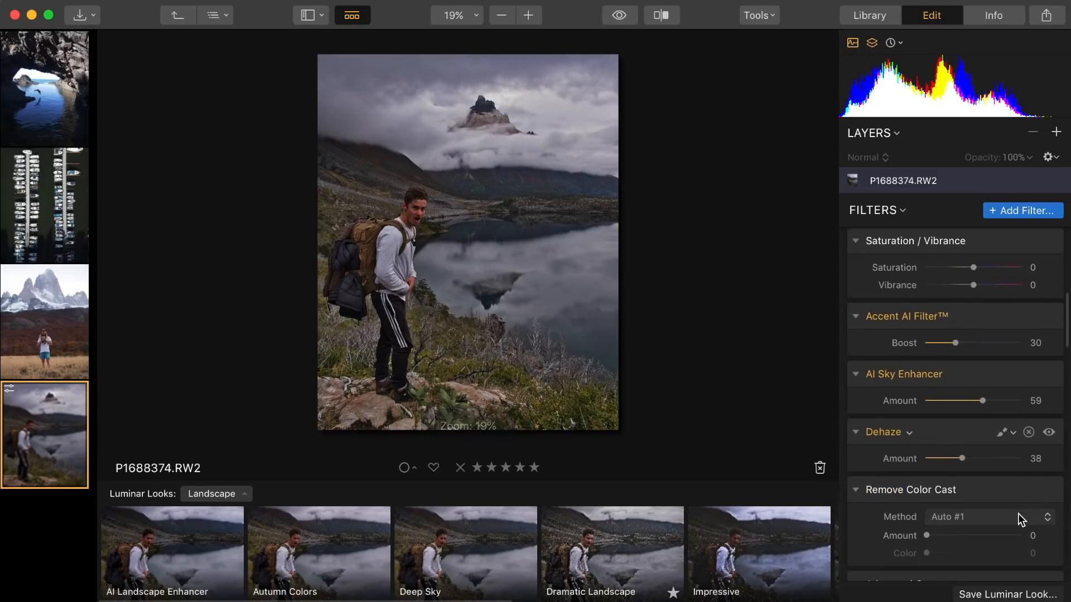
- In Advanced Contrast add shadow contrast and lift the shadows amount to about 41
{"action": "scroll", "scroll_direction": "down", "scroll_amount": 3}
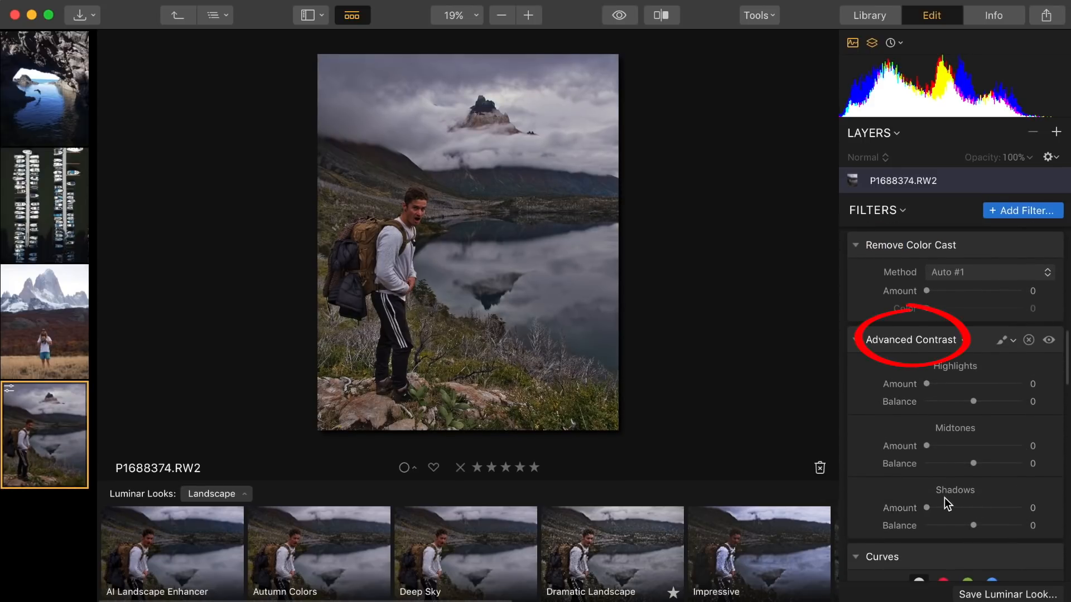
{"action": "left_click_drag", "start_coordinate": [927, 384], "coordinate": [975, 384]}
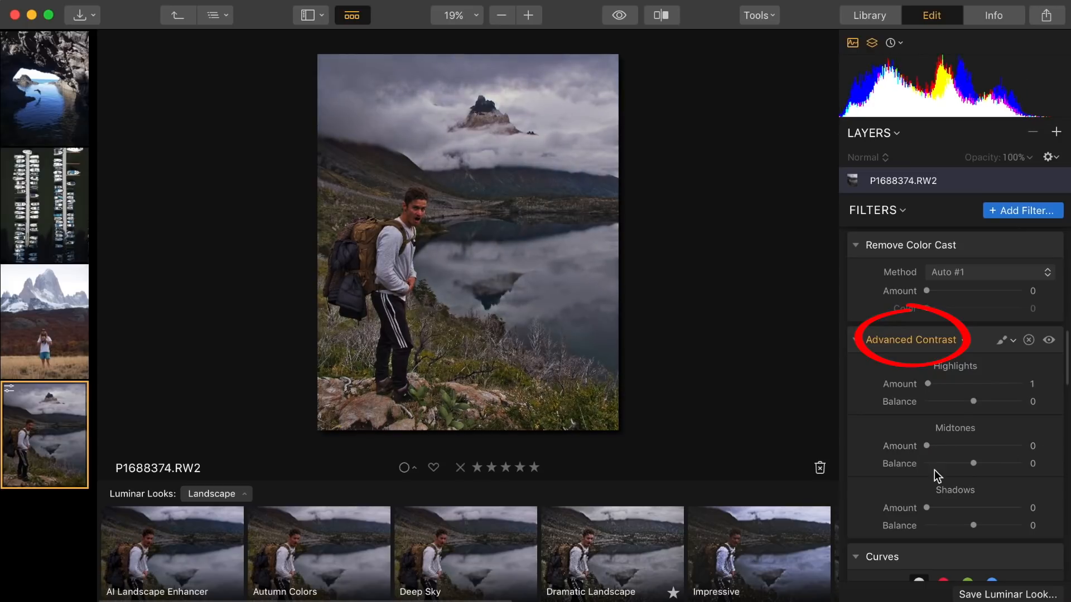
{"action": "left_click_drag", "start_coordinate": [926, 507], "coordinate": [966, 508]}
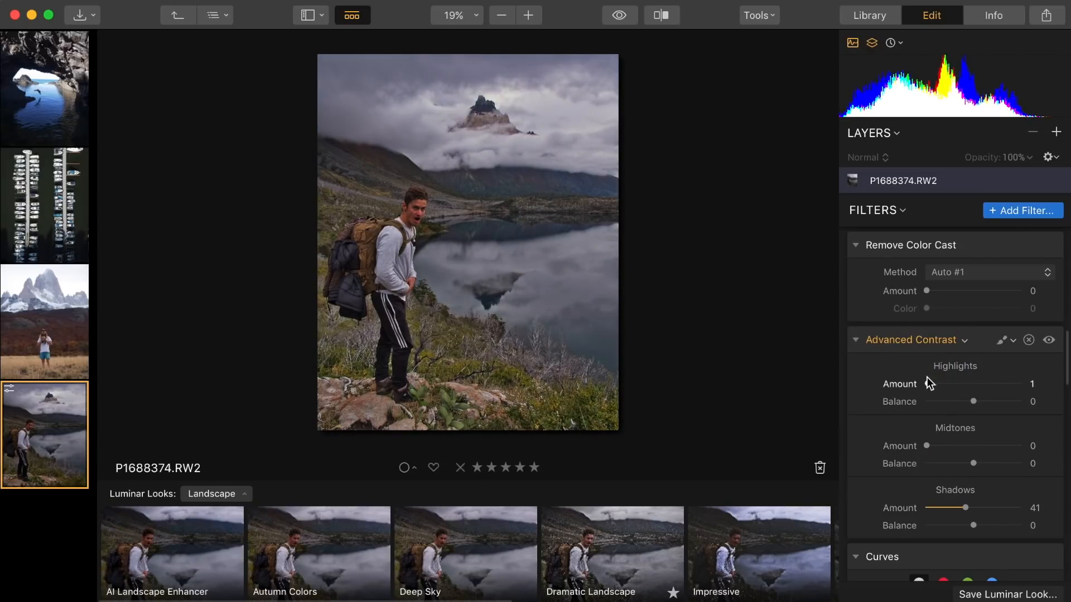
{"action": "scroll", "scroll_direction": "down", "scroll_amount": 3}
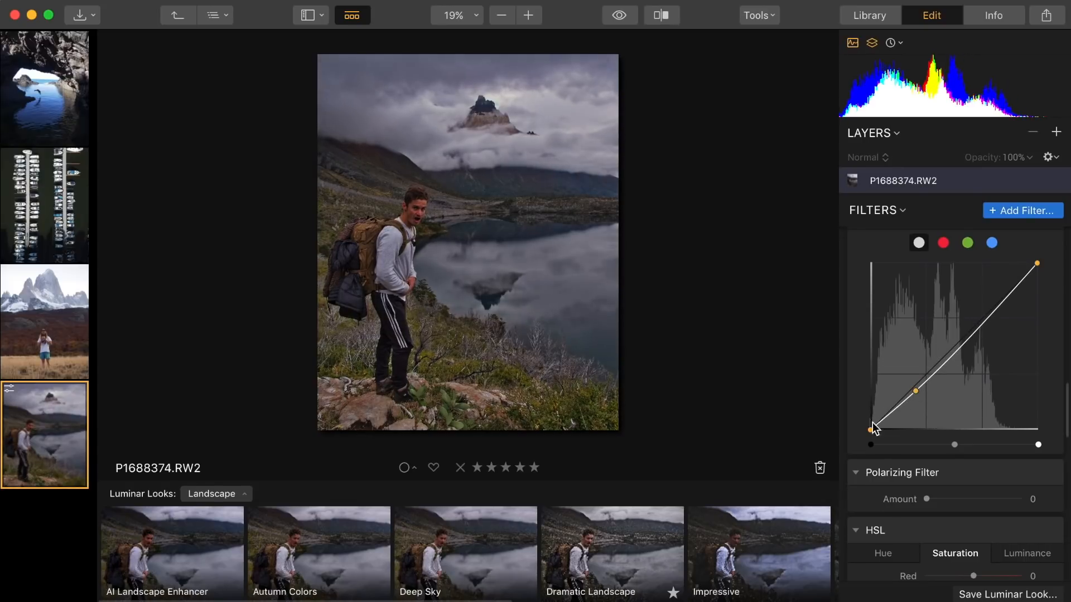
- Lift the black point of the Curves graph to reshape the dark tones
{"action": "left_click_drag", "start_coordinate": [875, 425], "coordinate": [916, 386]}
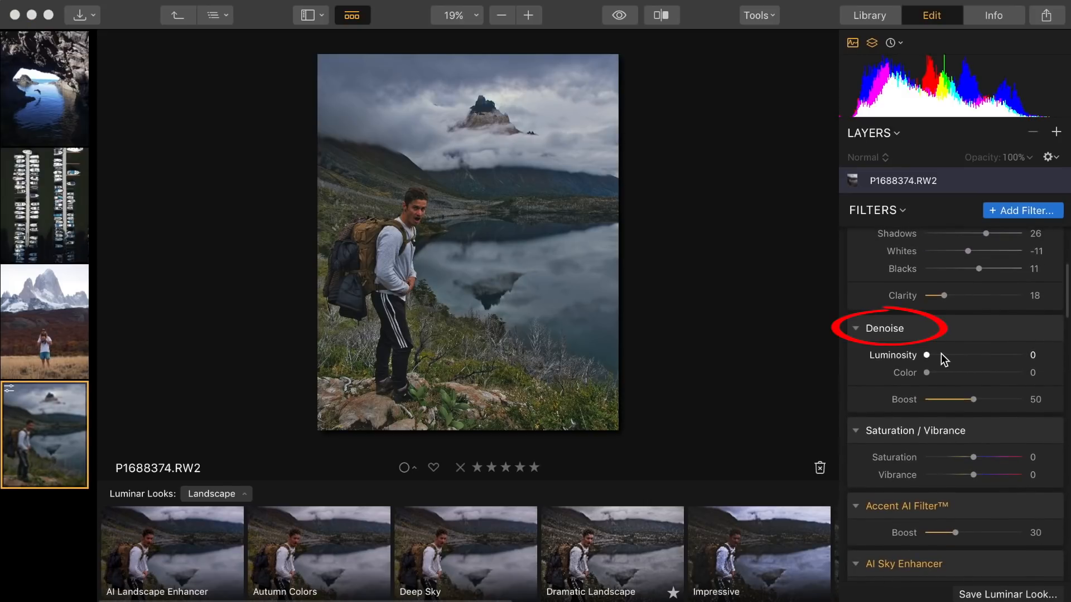
- Set Denoise luminosity to 18, saturation to 3 and vibrance to 13
{"action": "left_click_drag", "start_coordinate": [927, 354], "coordinate": [946, 355]}
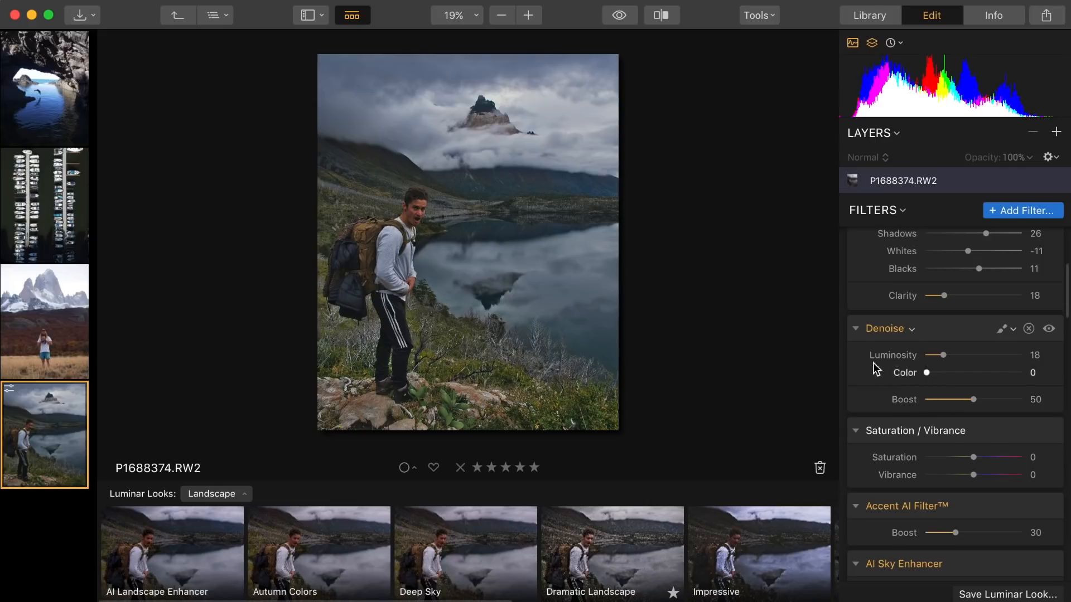
{"action": "left_click_drag", "start_coordinate": [969, 458], "coordinate": [975, 457]}
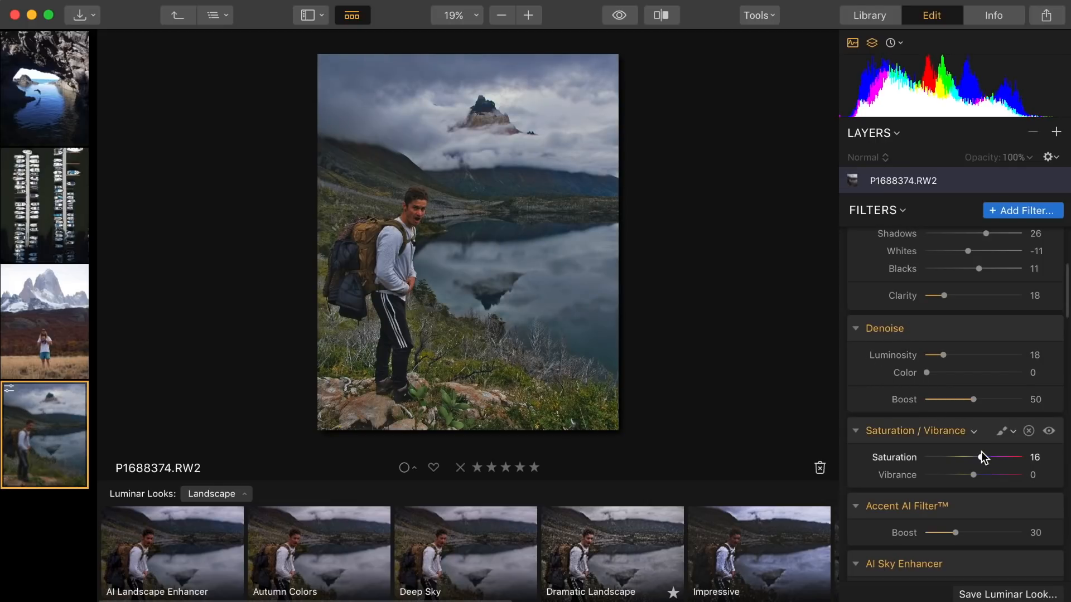
{"action": "left_click_drag", "start_coordinate": [991, 475], "coordinate": [975, 475]}
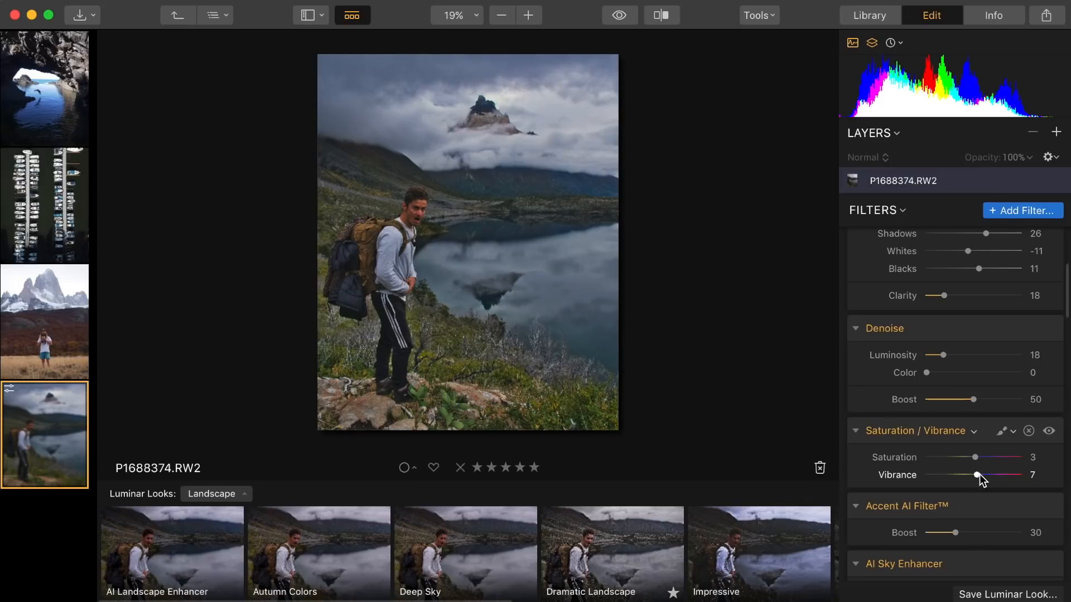
{"action": "left_click_drag", "start_coordinate": [976, 475], "coordinate": [981, 475]}
{"action": "type", "text": "Mark"}
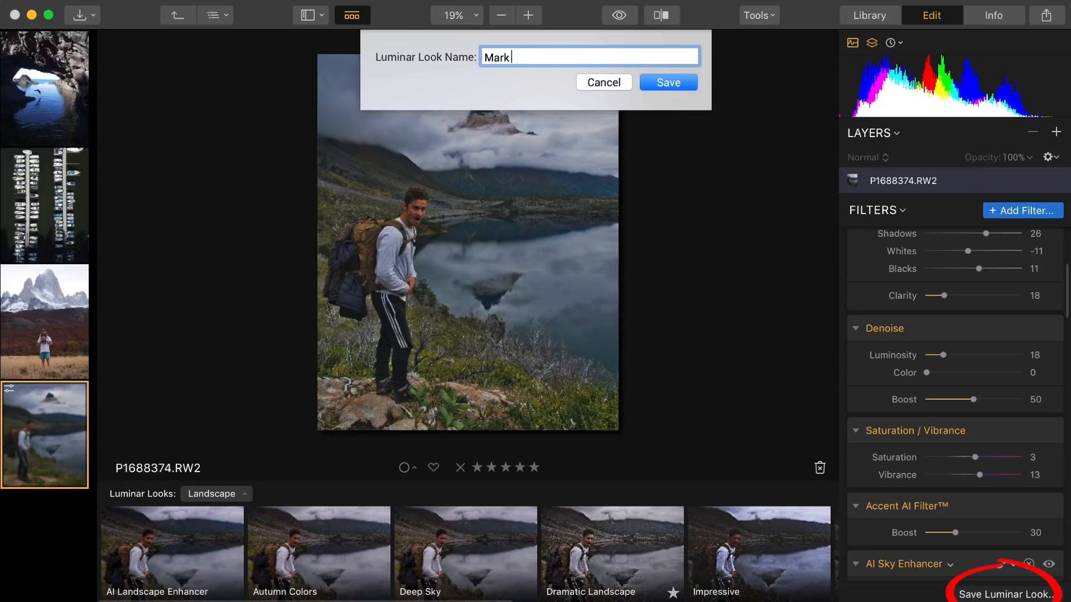
- Save the edits as the Look 'Mark Landscape1' and show the User Luminar Looks collection
{"action": "type", "text": "Landscape1"}
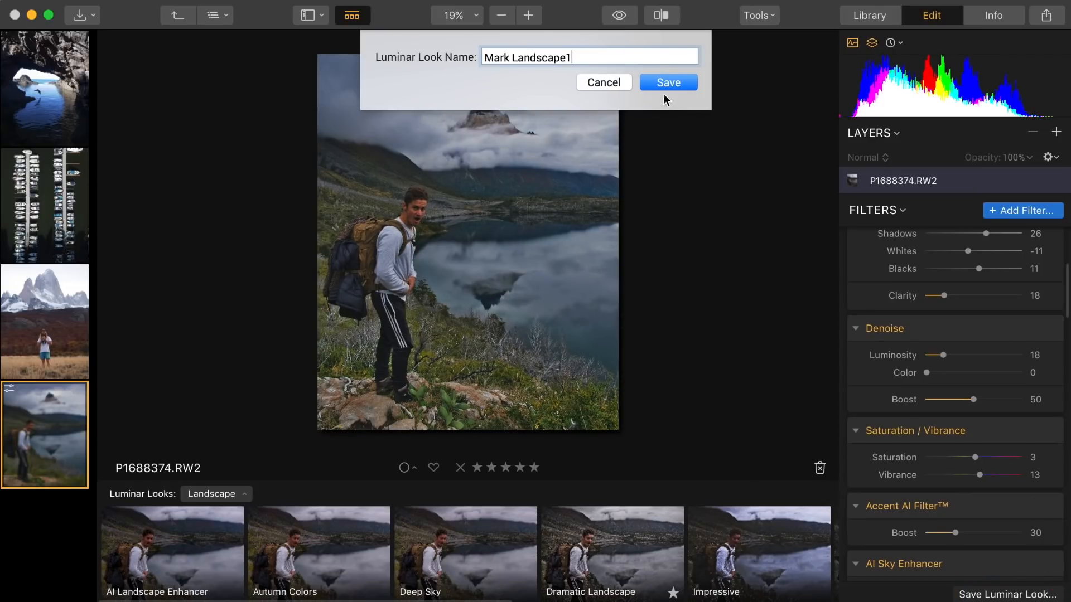
{"action": "left_click", "coordinate": [667, 82]}
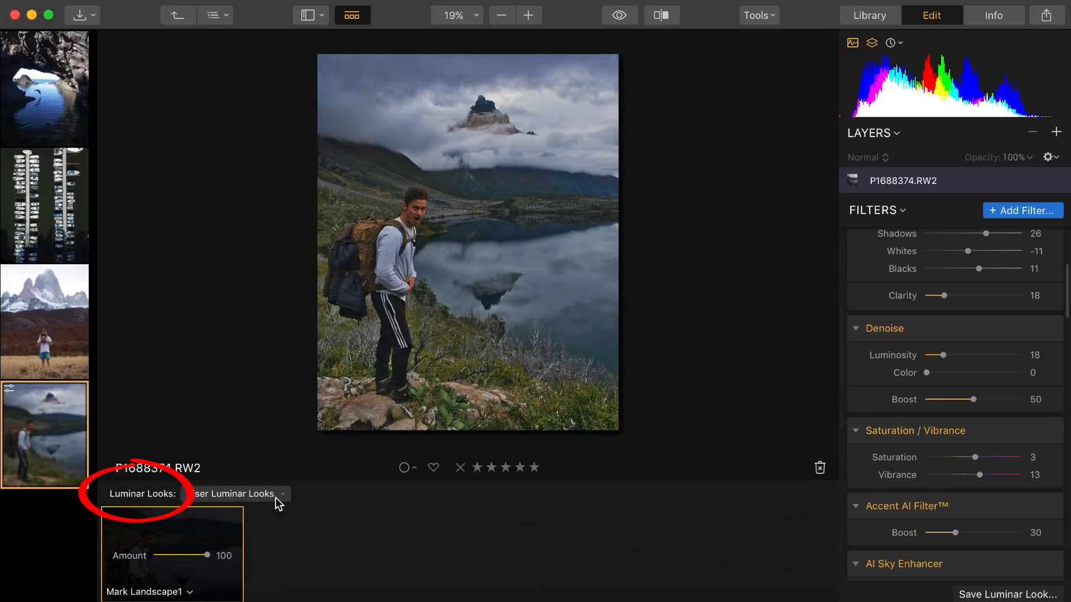
{"action": "left_click", "coordinate": [232, 494]}
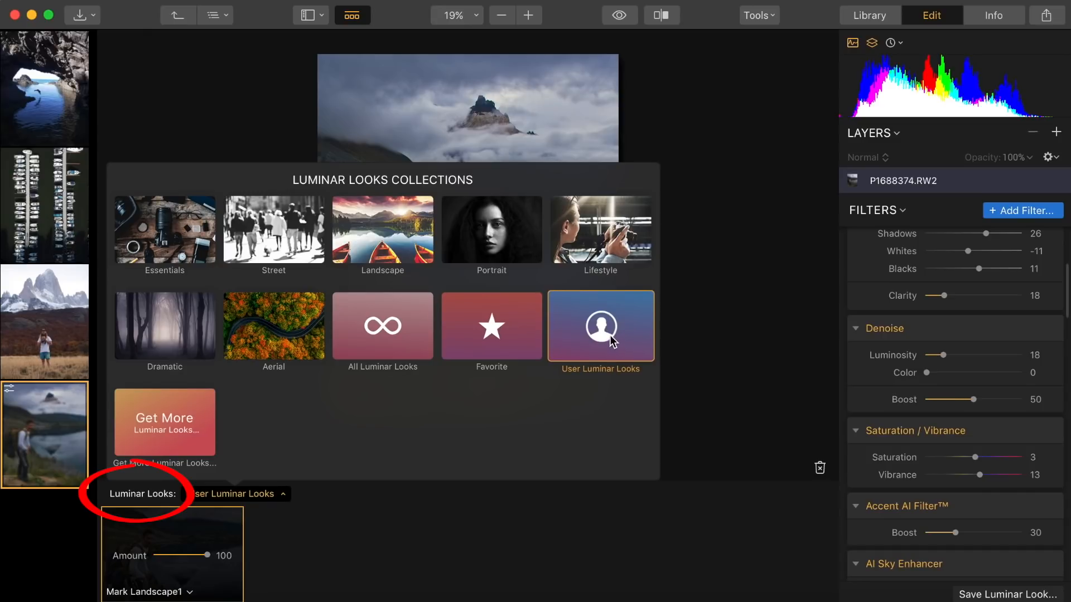
{"action": "left_click", "coordinate": [1023, 210]}
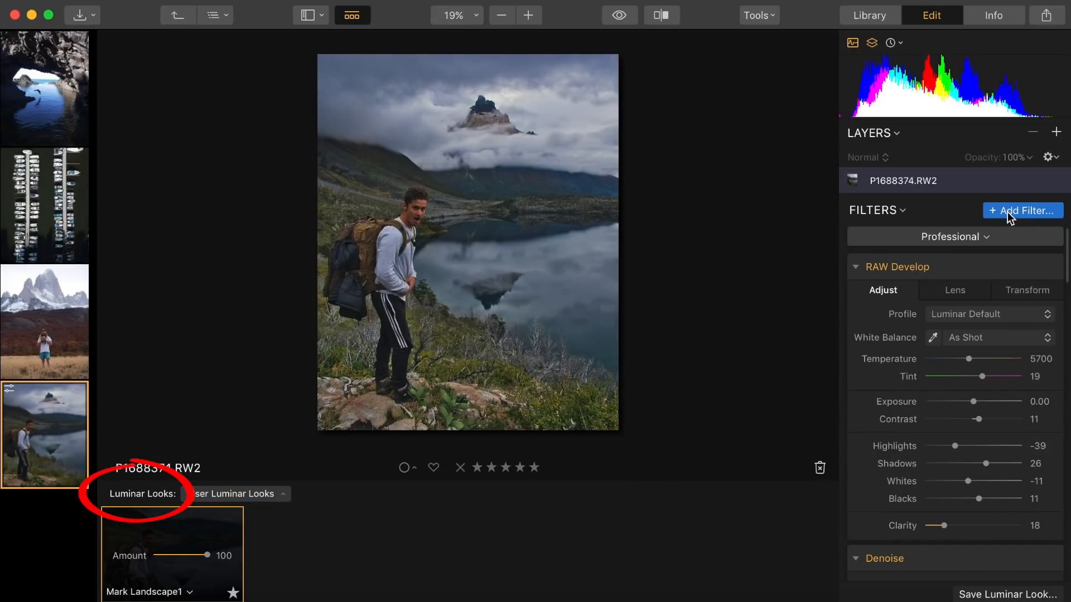
- Add a Foliage Enhancer filter from Issue Fixers and set its amount to about 43
{"action": "left_click", "coordinate": [1023, 211]}
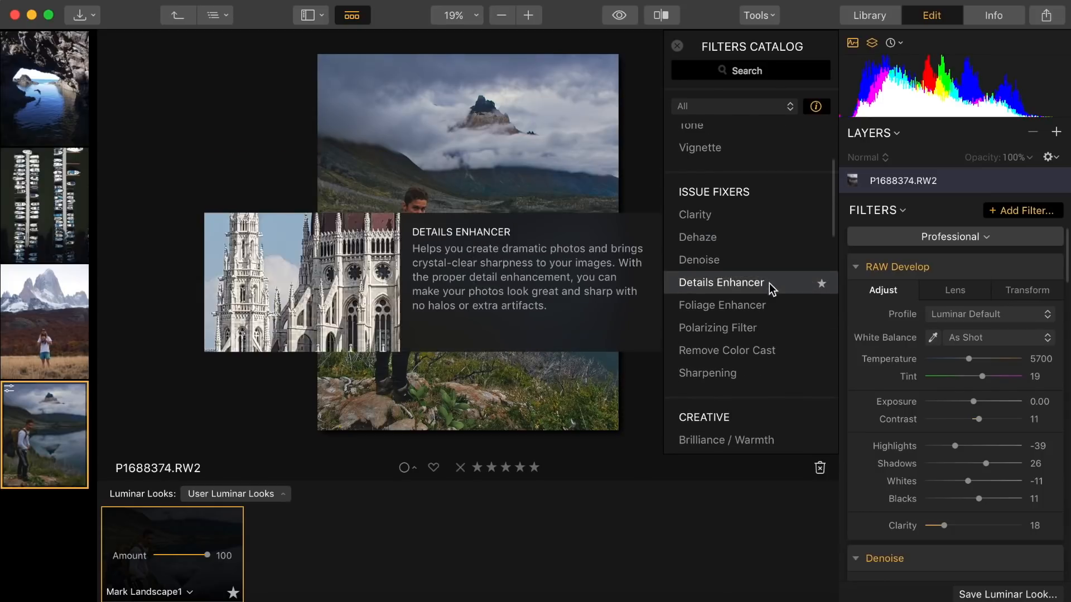
{"action": "left_click", "coordinate": [722, 306]}
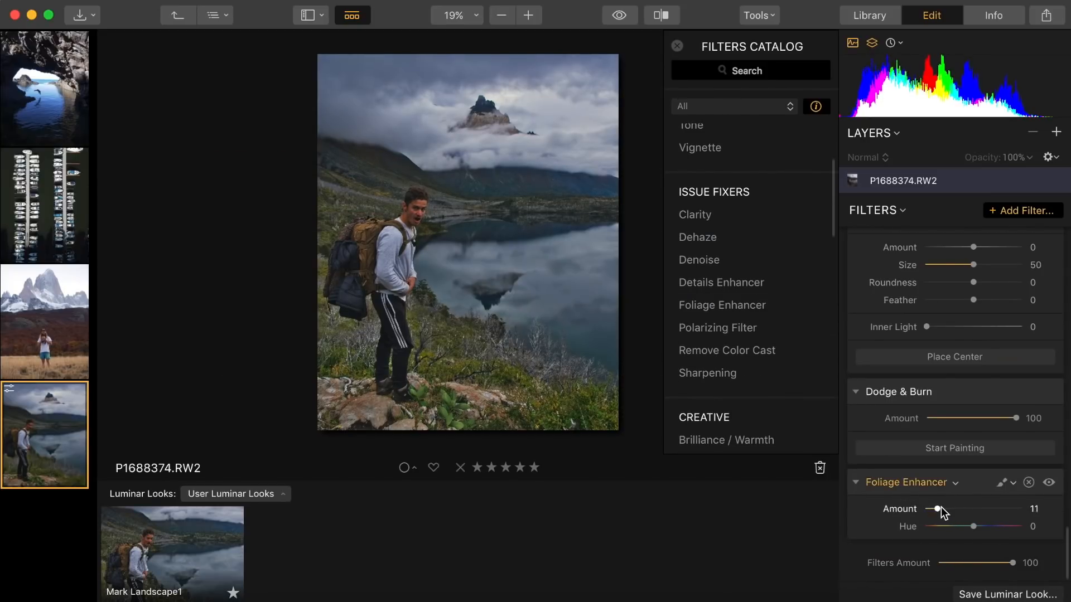
{"action": "left_click_drag", "start_coordinate": [937, 509], "coordinate": [960, 508]}
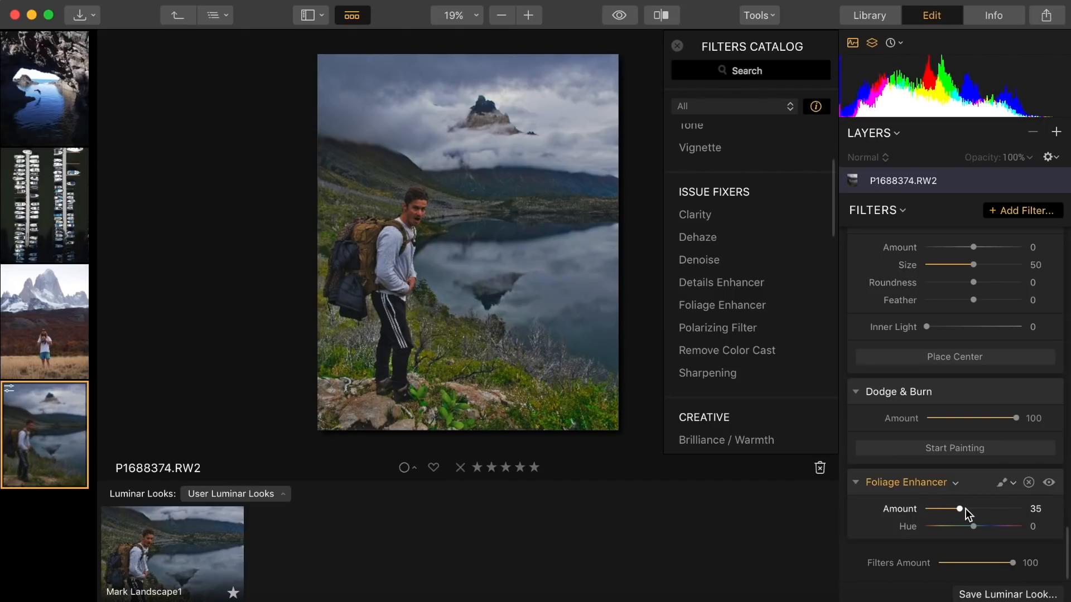
{"action": "left_click_drag", "start_coordinate": [960, 509], "coordinate": [960, 509]}
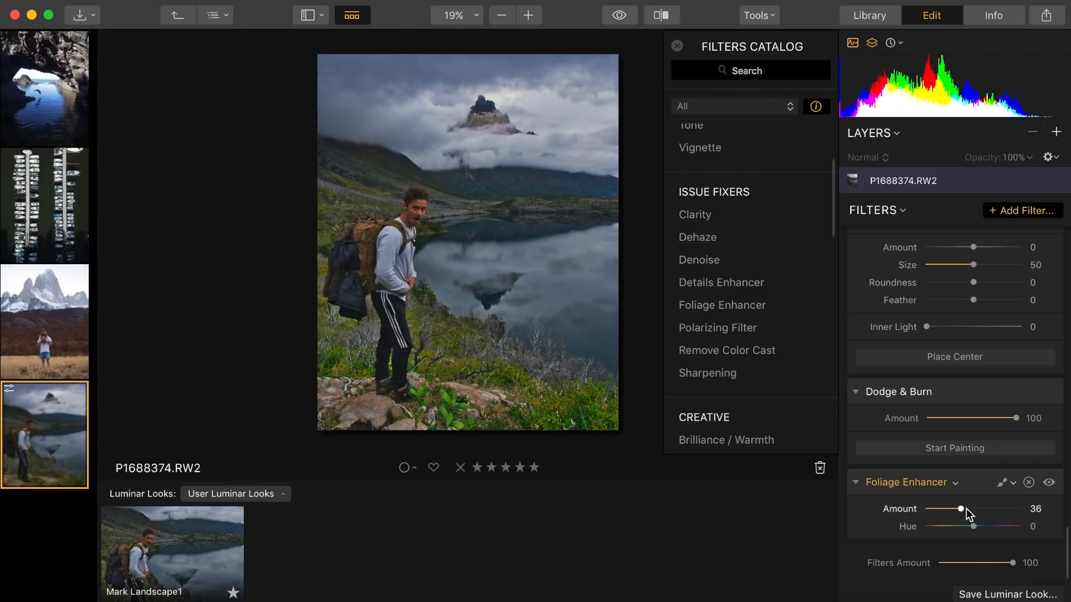
{"action": "left_click_drag", "start_coordinate": [960, 509], "coordinate": [962, 509]}
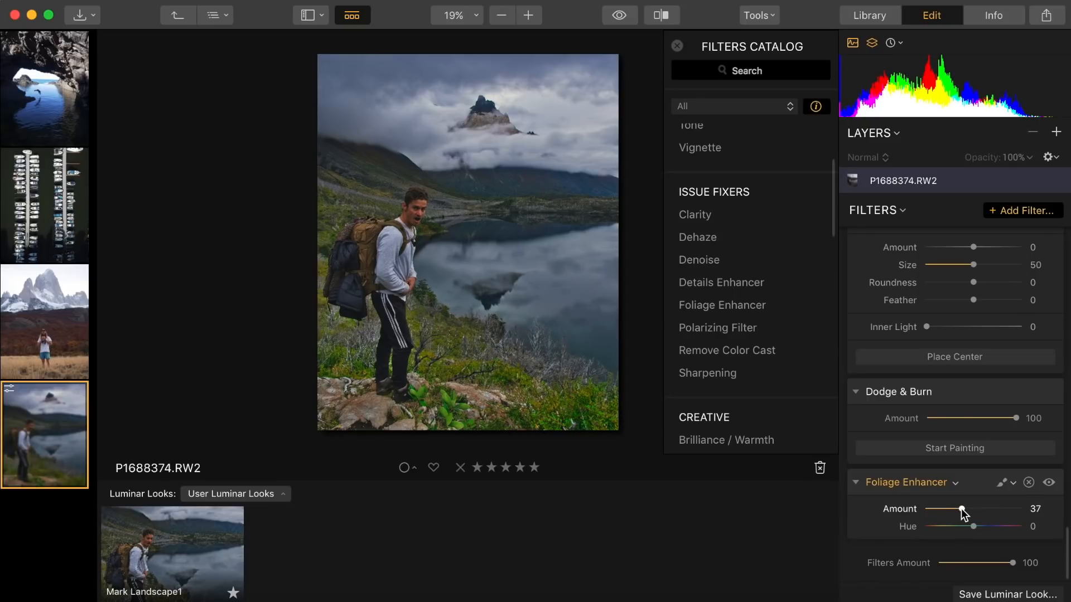
{"action": "left_click_drag", "start_coordinate": [961, 509], "coordinate": [969, 508]}
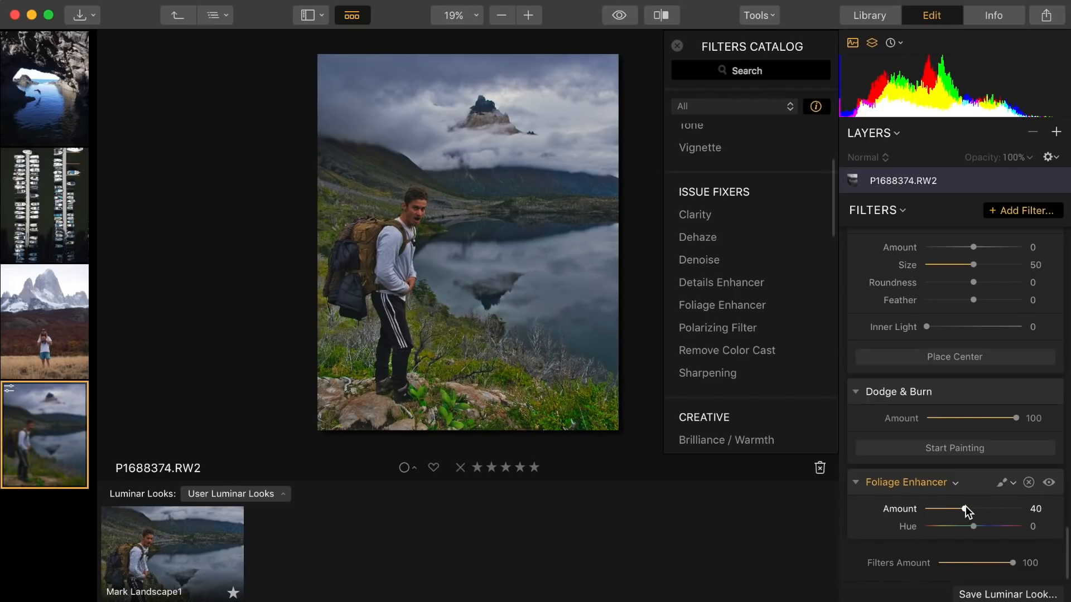
{"action": "left_click_drag", "start_coordinate": [963, 509], "coordinate": [966, 509]}
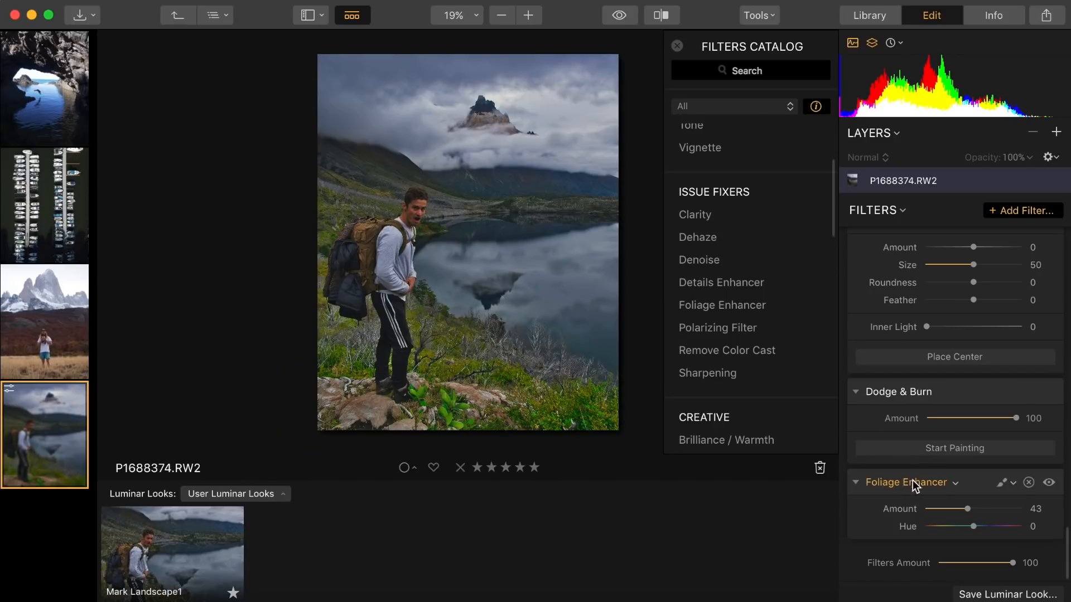
- Add a Golden Hour filter, test its warmth, then return its amount to 0
{"action": "left_click", "coordinate": [710, 354]}
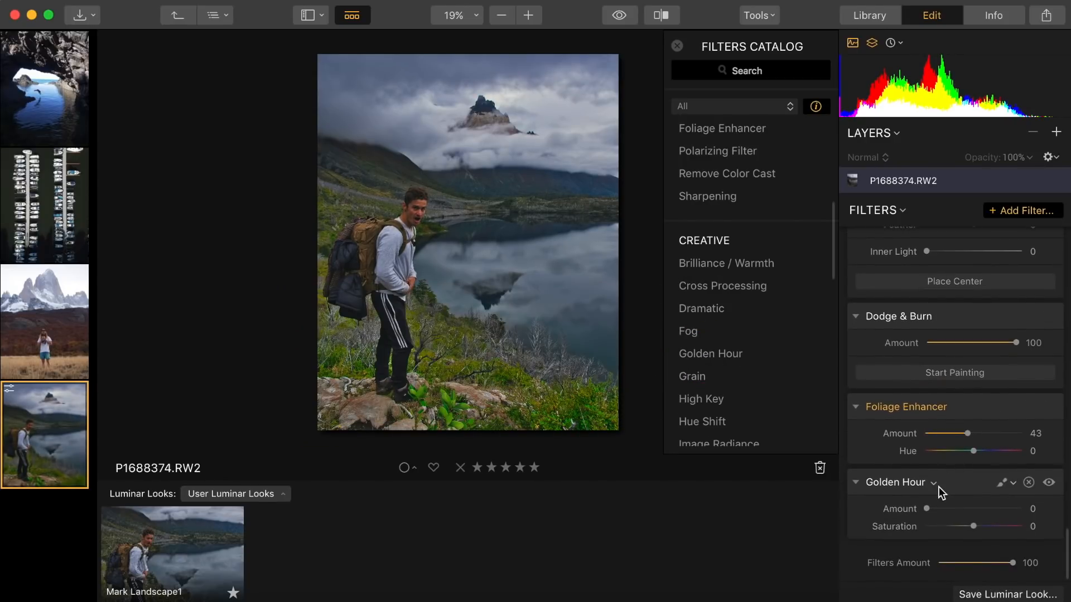
{"action": "left_click_drag", "start_coordinate": [926, 508], "coordinate": [946, 508]}
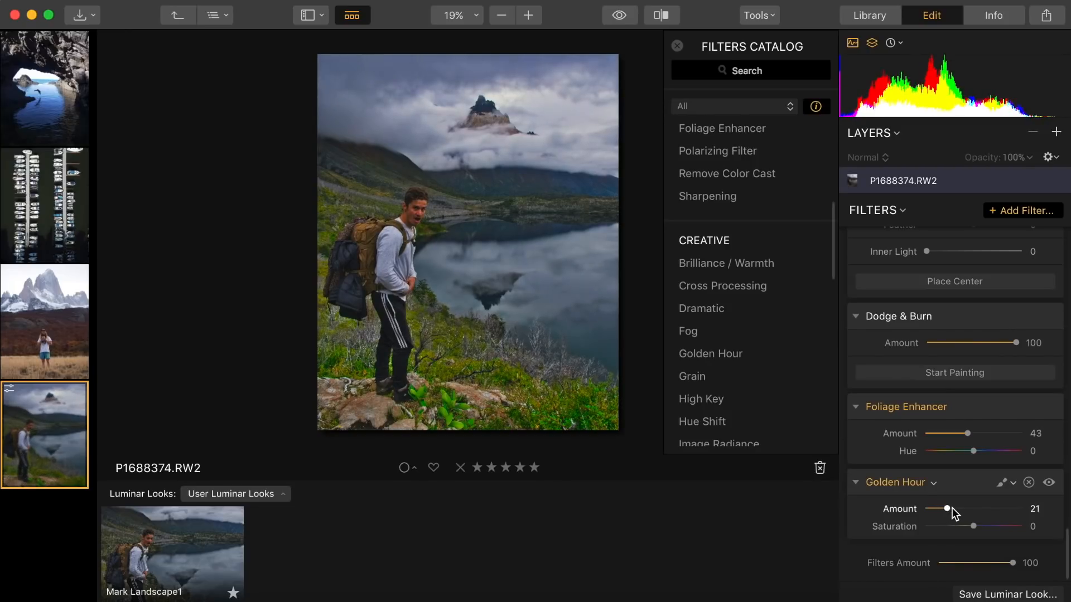
{"action": "left_click_drag", "start_coordinate": [946, 509], "coordinate": [969, 508]}
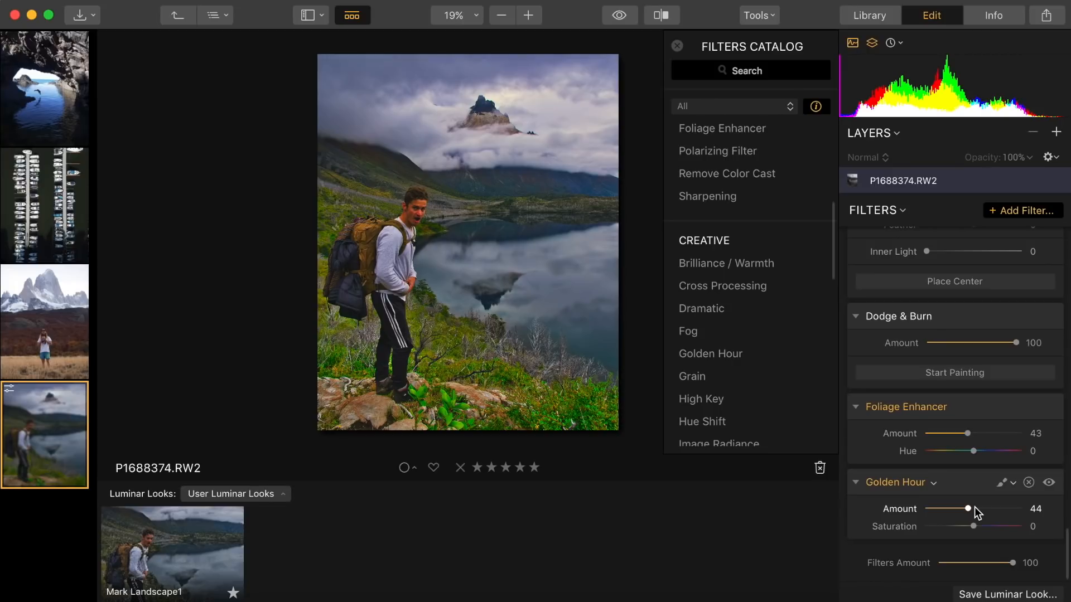
{"action": "left_click_drag", "start_coordinate": [966, 509], "coordinate": [985, 509]}
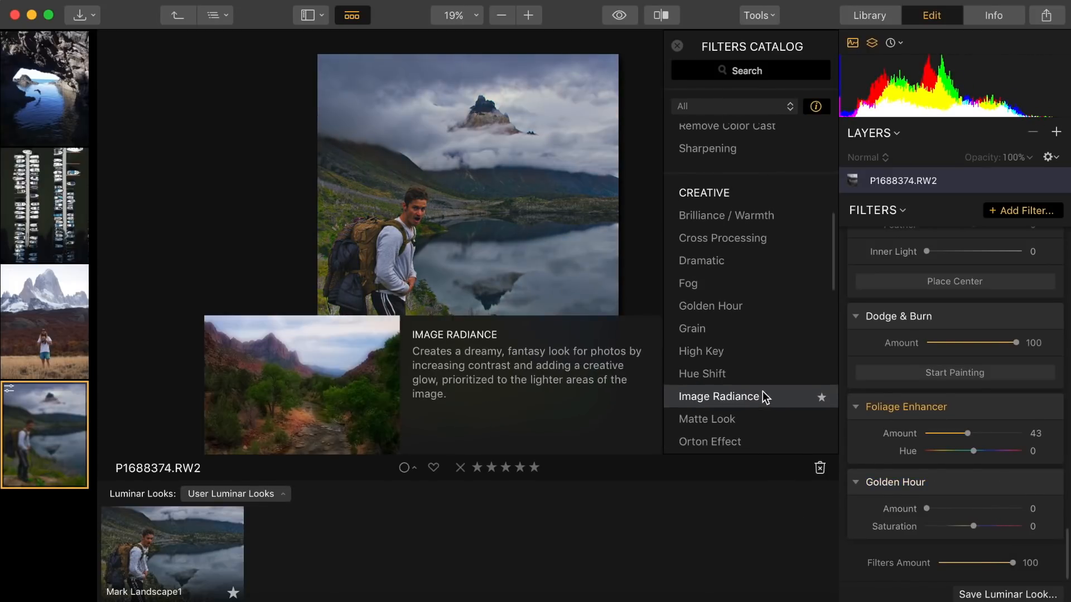
- Add an Image Radiance filter and settle its glow amount near 23
{"action": "left_click", "coordinate": [718, 396]}
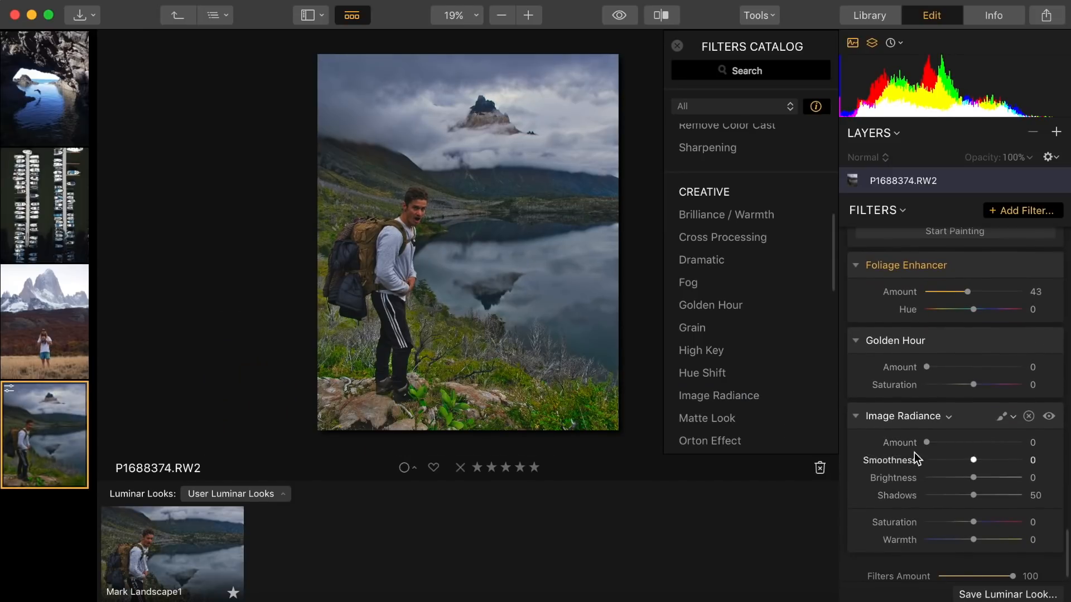
{"action": "left_click_drag", "start_coordinate": [927, 442], "coordinate": [942, 443]}
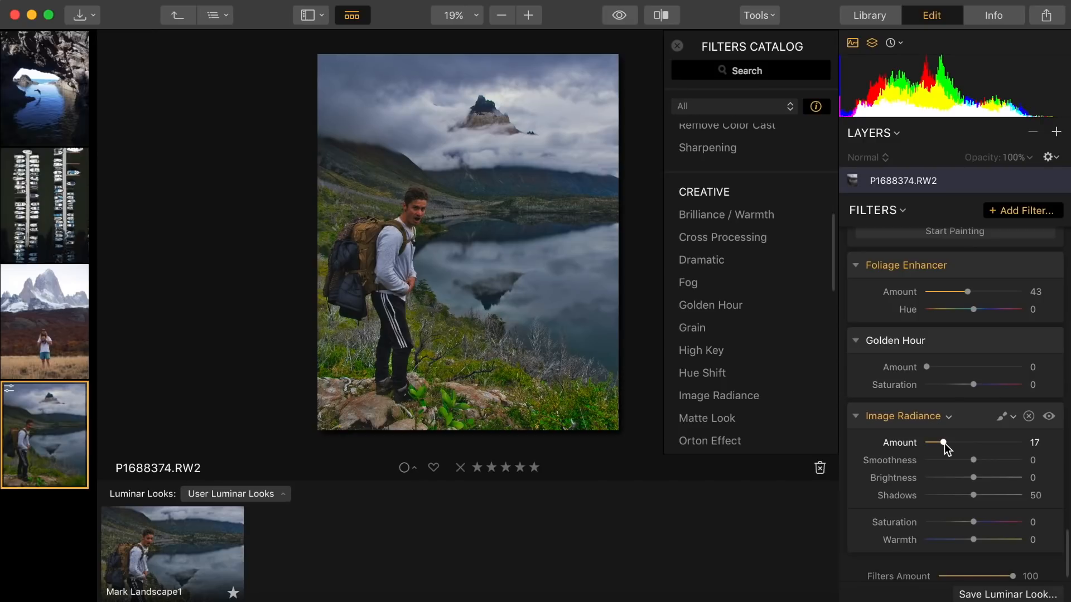
{"action": "left_click_drag", "start_coordinate": [940, 443], "coordinate": [948, 443]}
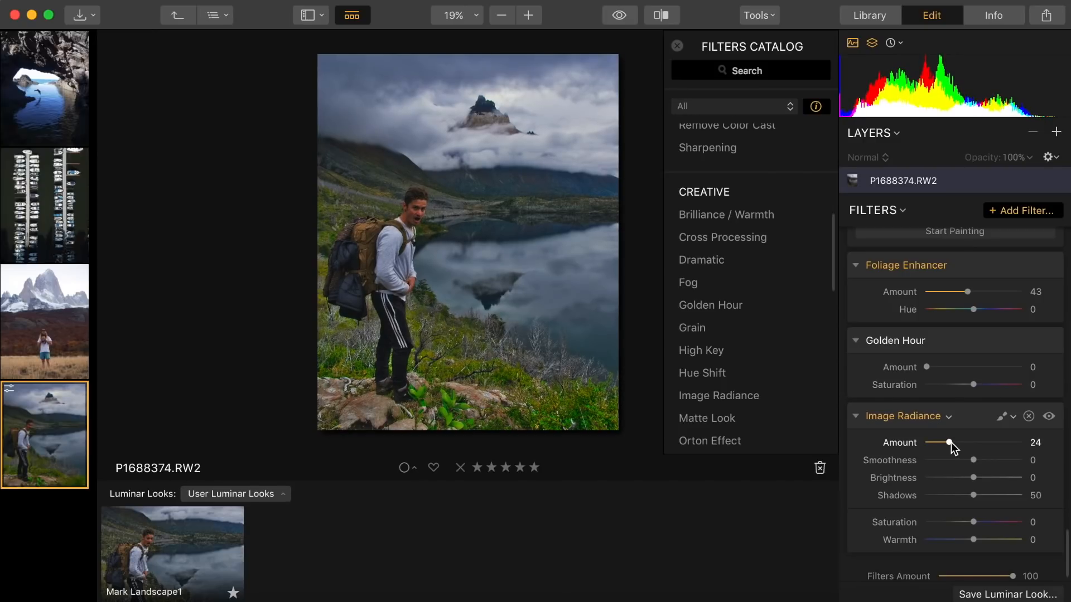
{"action": "left_click_drag", "start_coordinate": [948, 443], "coordinate": [1004, 443]}
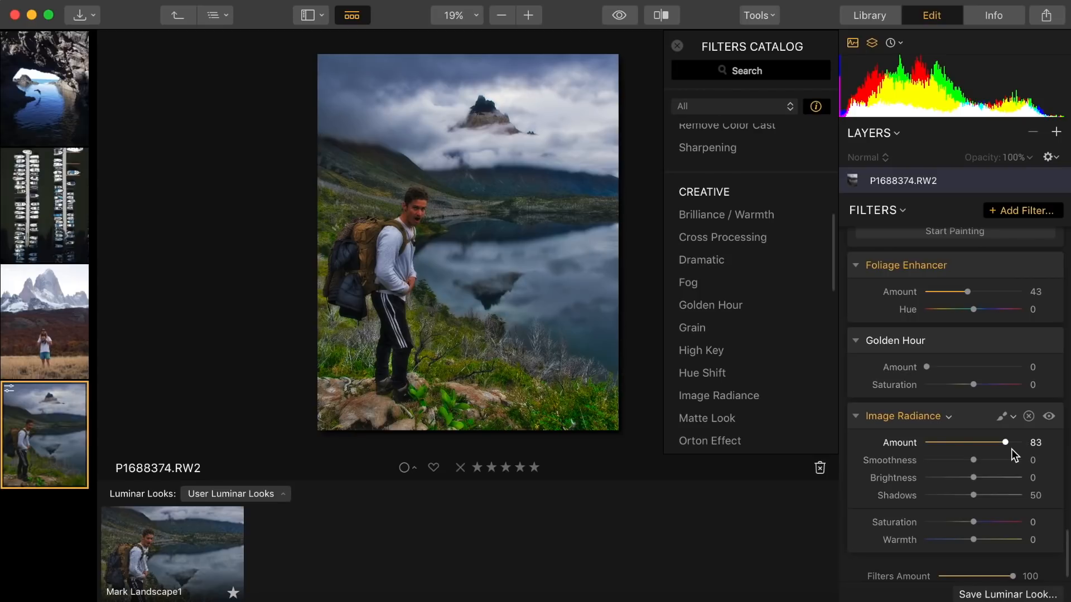
{"action": "left_click_drag", "start_coordinate": [1004, 442], "coordinate": [964, 442]}
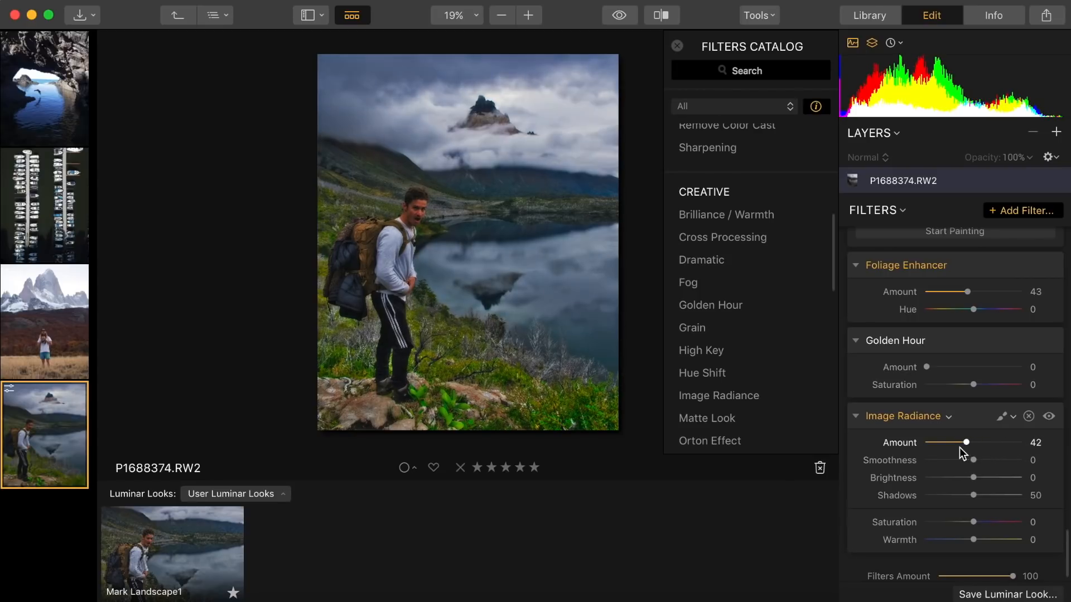
{"action": "left_click_drag", "start_coordinate": [965, 443], "coordinate": [939, 443]}
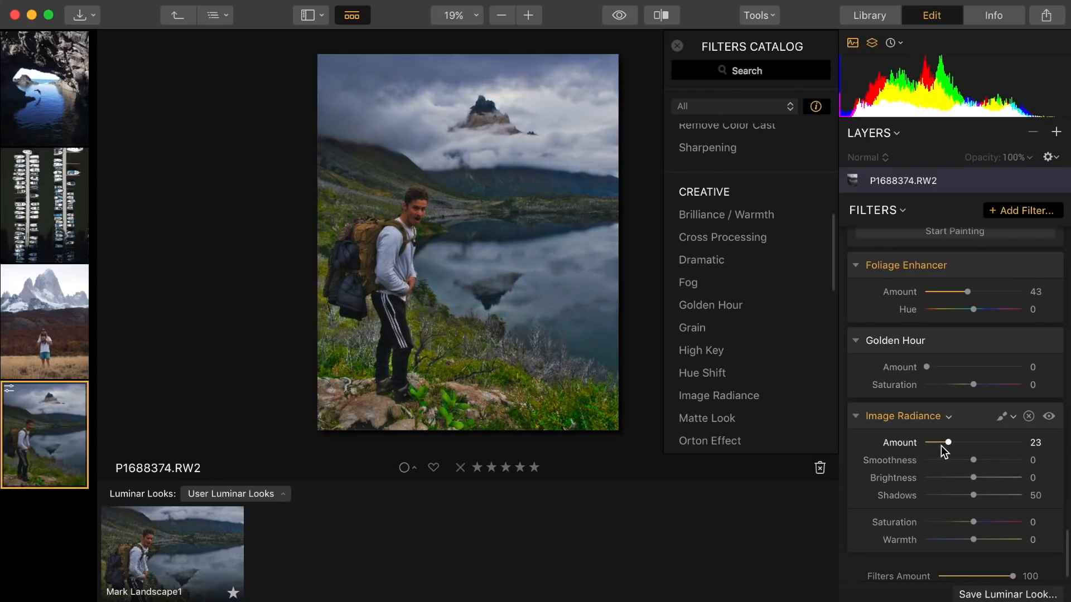
{"action": "scroll", "scroll_direction": "down", "scroll_amount": 3}
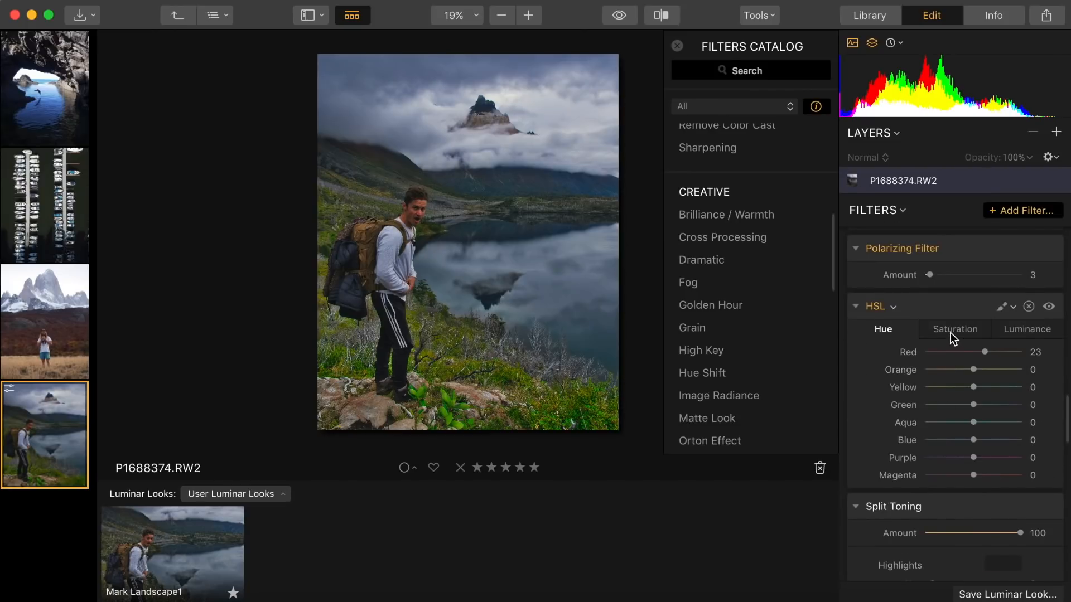
- Nudge the orange saturation in HSL, then switch to the Fitz Roy mountain photo
{"action": "left_click", "coordinate": [954, 329]}
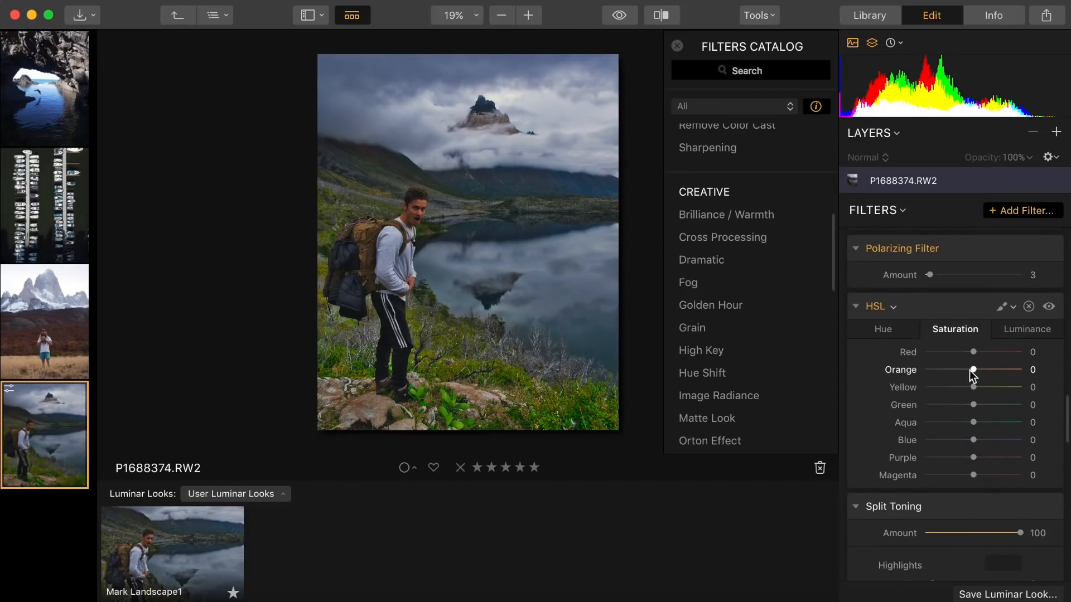
{"action": "left_click_drag", "start_coordinate": [973, 369], "coordinate": [957, 369]}
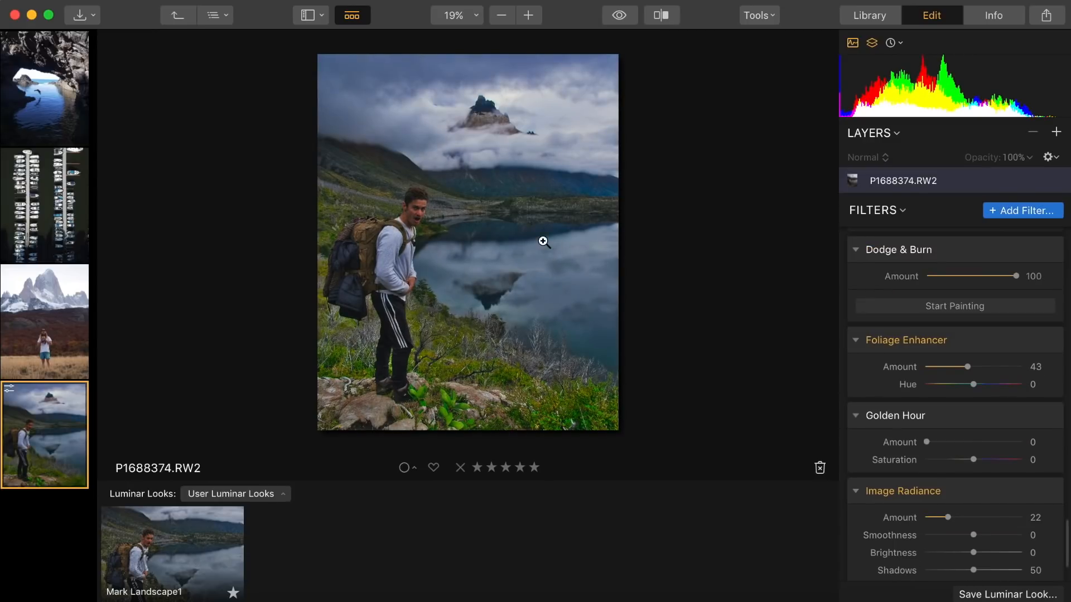
{"action": "left_click", "coordinate": [43, 321]}
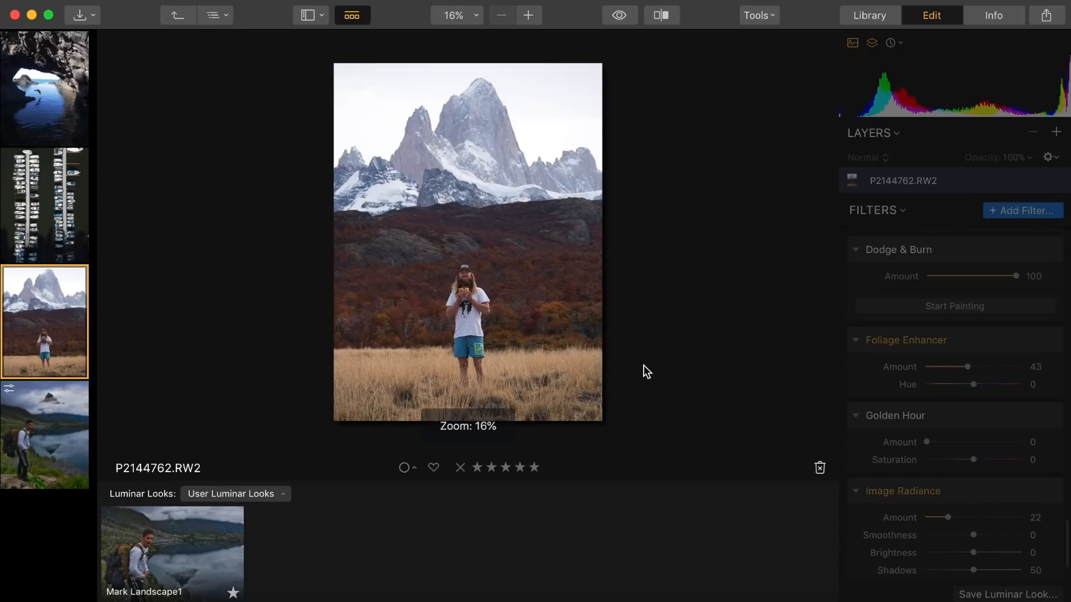
- Apply the Mark Landscape1 look at full strength to the Fitz Roy photo
{"action": "scroll", "scroll_direction": "down", "scroll_amount": 3}
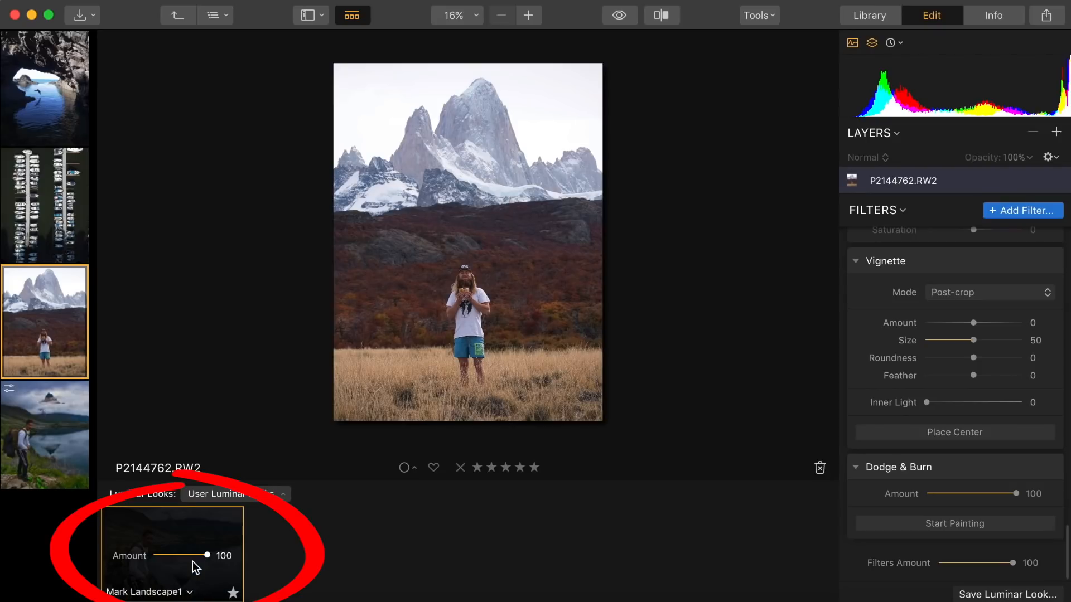
{"action": "mouse_move", "coordinate": [273, 524]}
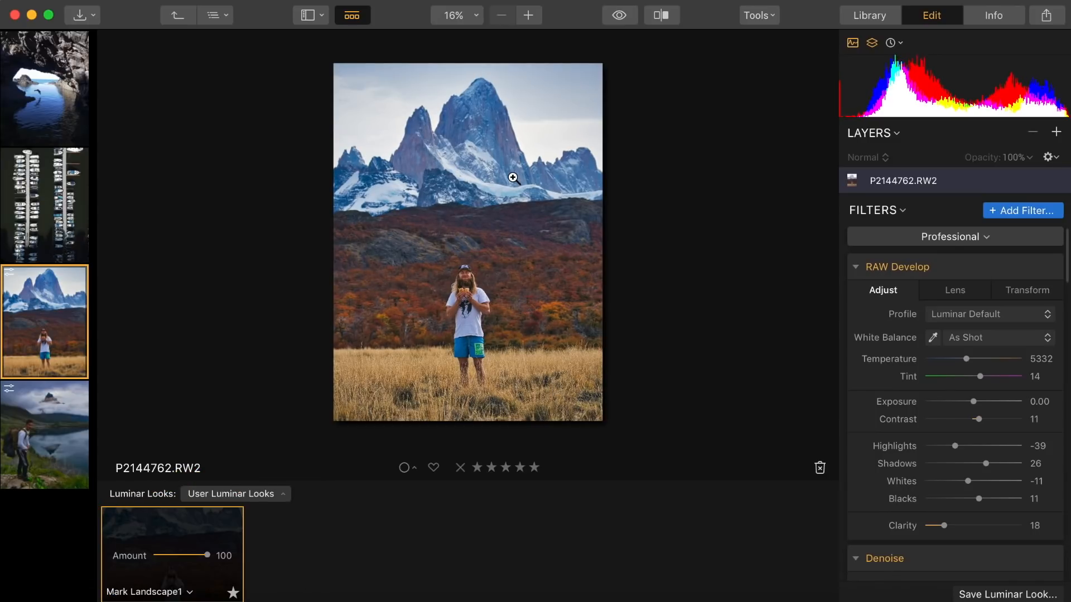
- Set AI Sky Enhancer to 73 and start desaturating the sky's blue tones
{"action": "scroll", "scroll_direction": "down", "scroll_amount": 3}
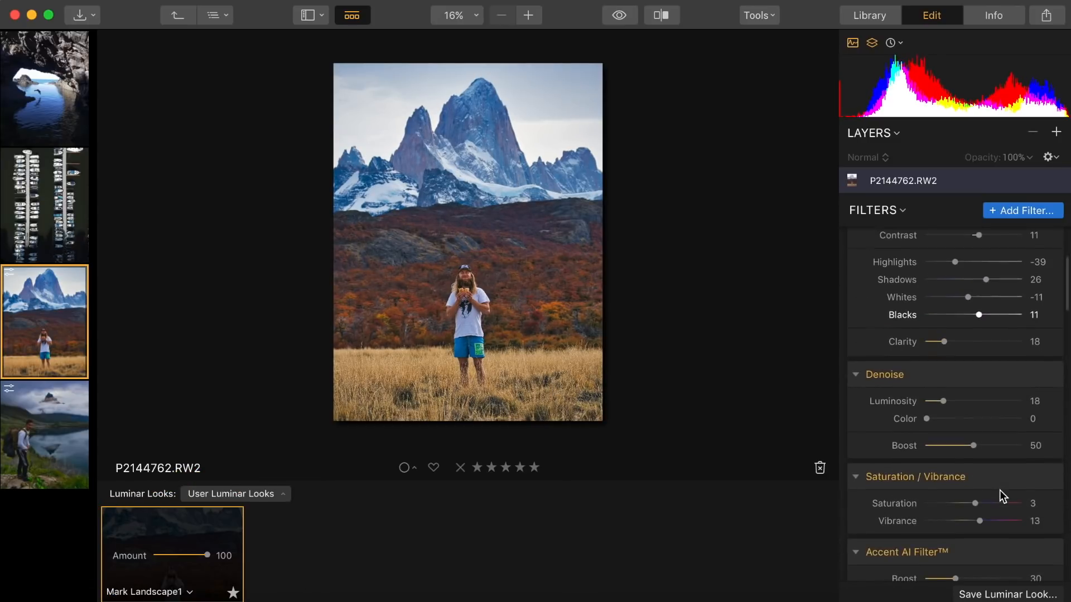
{"action": "scroll", "scroll_direction": "down", "scroll_amount": 3}
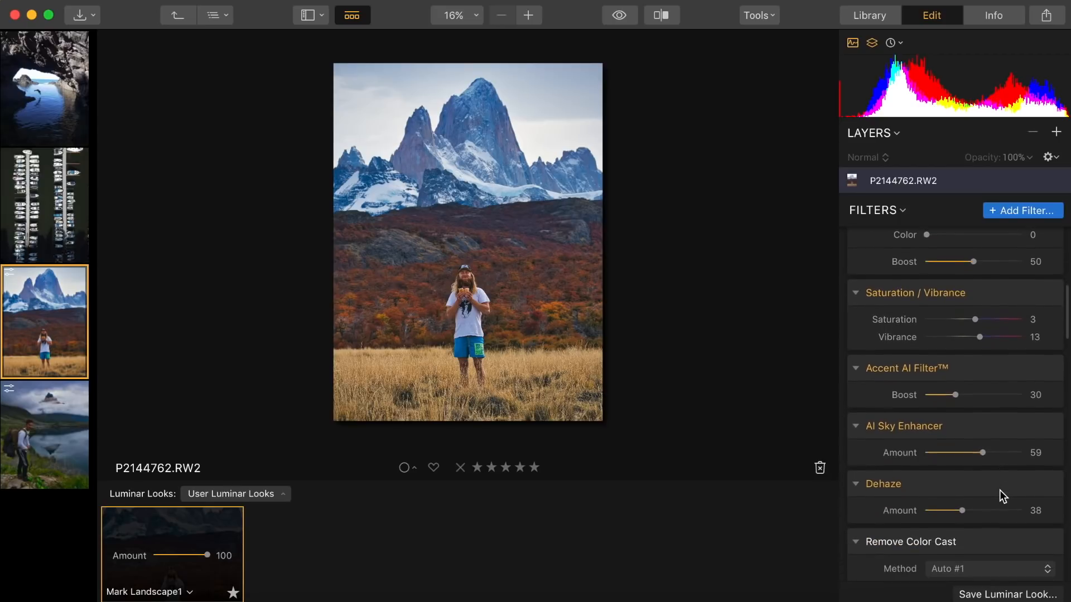
{"action": "left_click_drag", "start_coordinate": [978, 452], "coordinate": [1011, 446]}
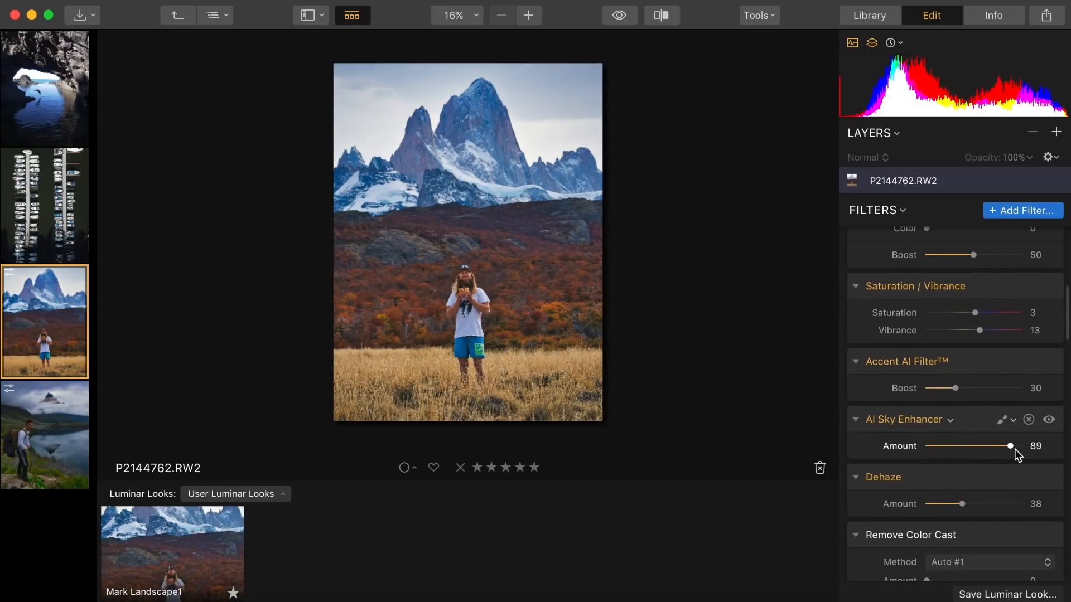
{"action": "left_click_drag", "start_coordinate": [1010, 447], "coordinate": [994, 446]}
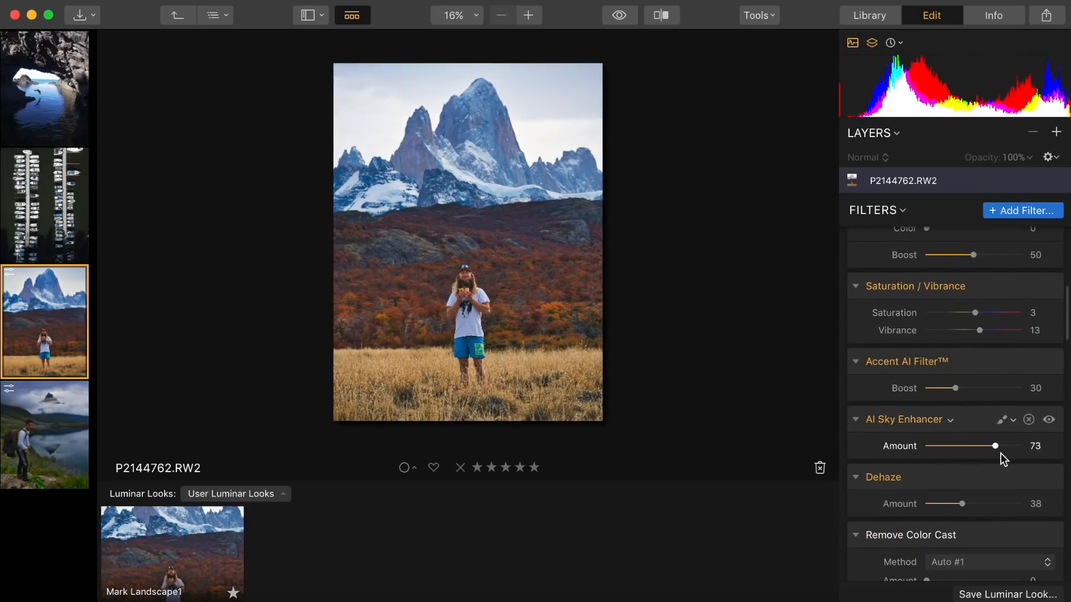
{"action": "left_click_drag", "start_coordinate": [994, 446], "coordinate": [1006, 446]}
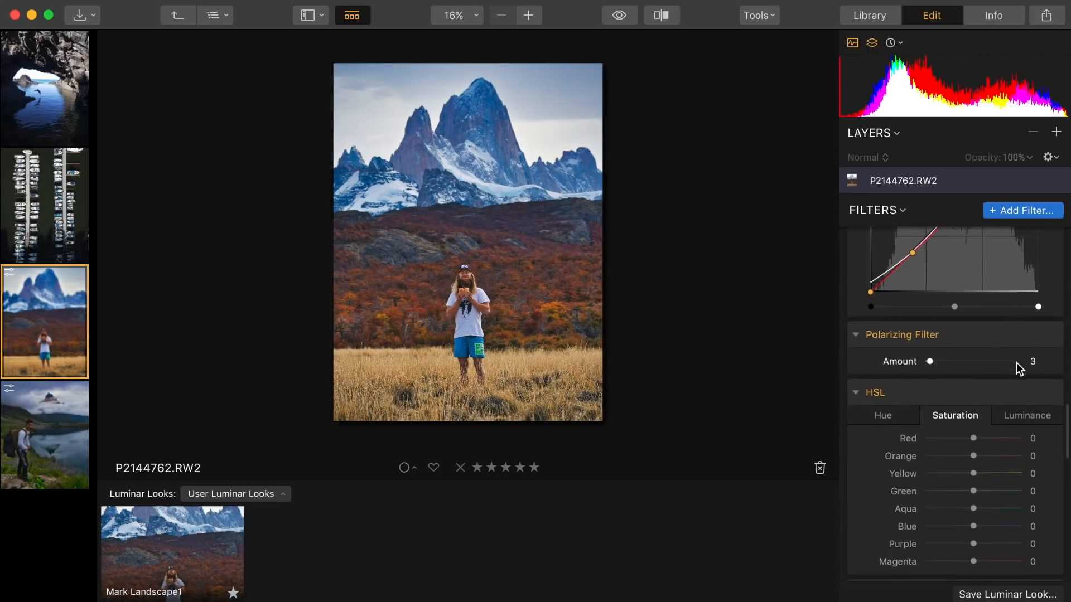
{"action": "left_click_drag", "start_coordinate": [973, 435], "coordinate": [947, 435]}
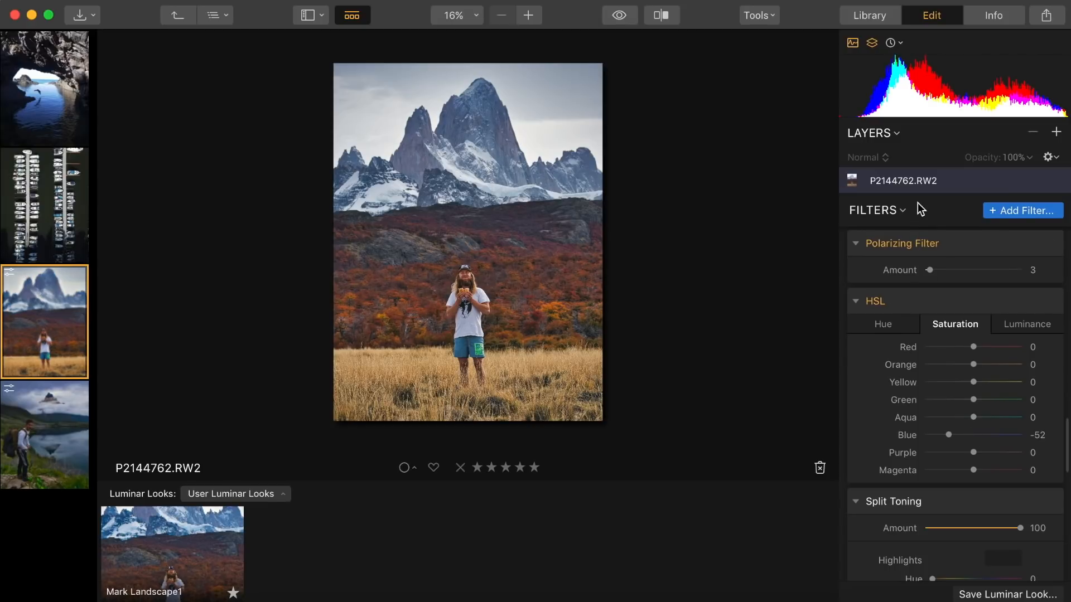
- Open the Filters Catalog to add another filter to the Fitz Roy photo
{"action": "left_click", "coordinate": [1023, 211]}
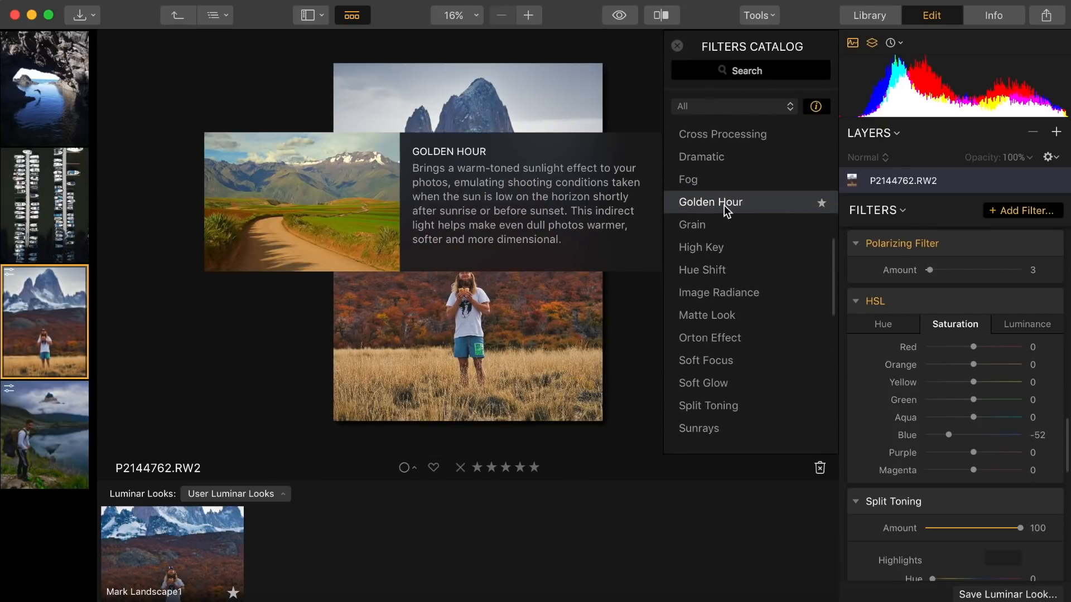
- Add a Golden Hour filter at about 26 to warm the Fitz Roy photo
{"action": "left_click", "coordinate": [710, 202]}
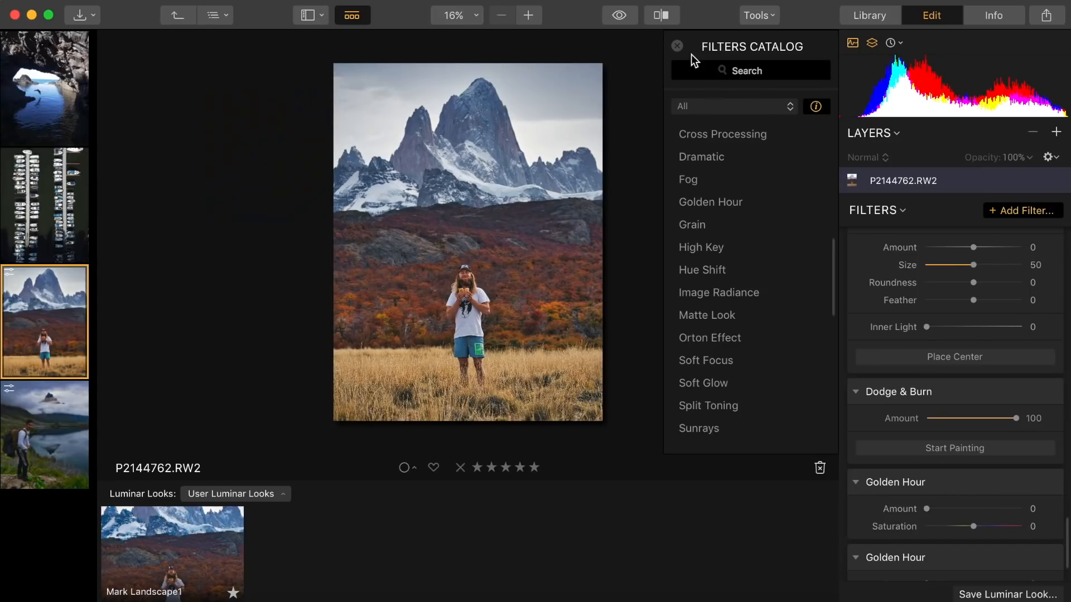
{"action": "left_click_drag", "start_coordinate": [927, 509], "coordinate": [945, 508]}
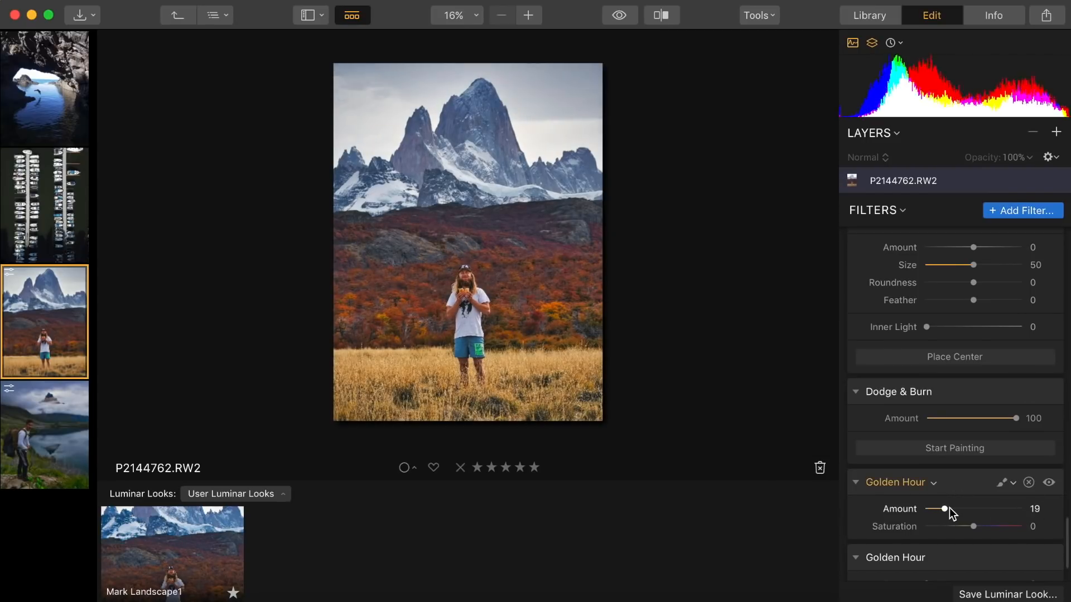
{"action": "left_click_drag", "start_coordinate": [945, 509], "coordinate": [952, 508]}
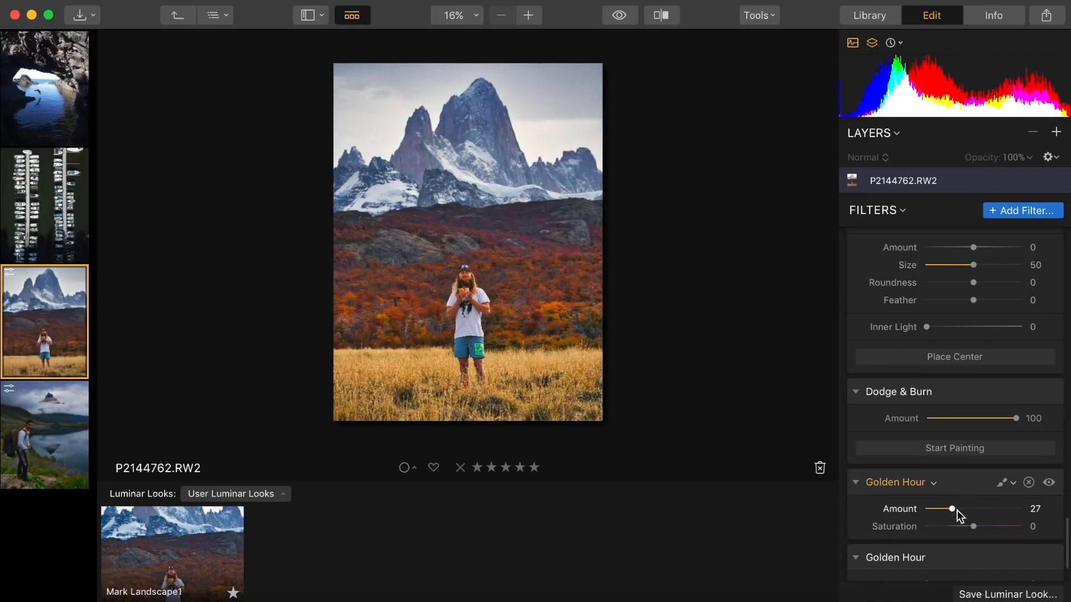
{"action": "left_click_drag", "start_coordinate": [952, 509], "coordinate": [952, 508]}
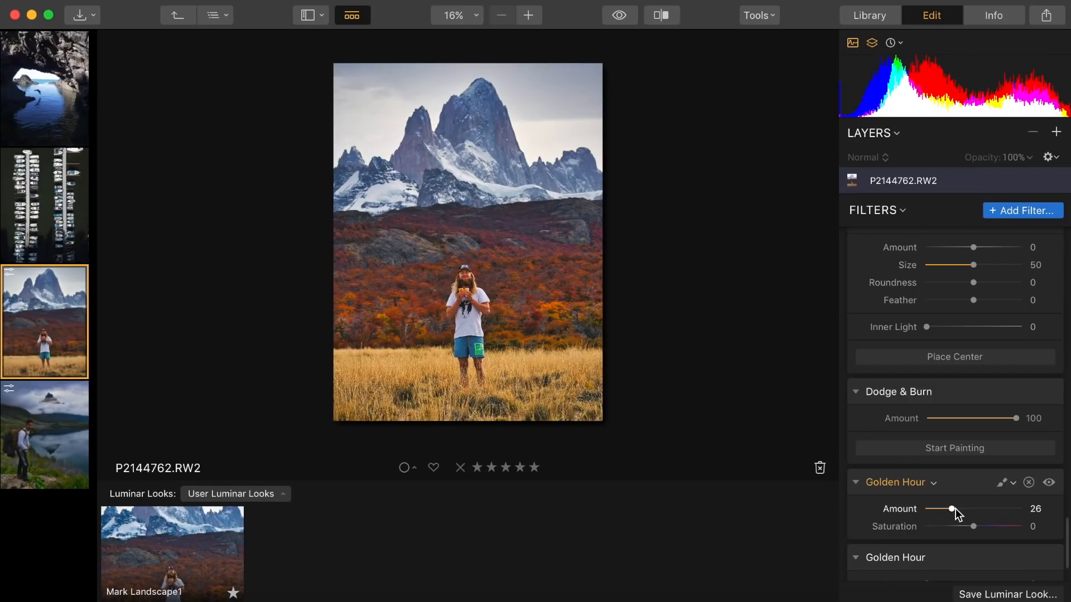
{"action": "left_click", "coordinate": [1023, 211]}
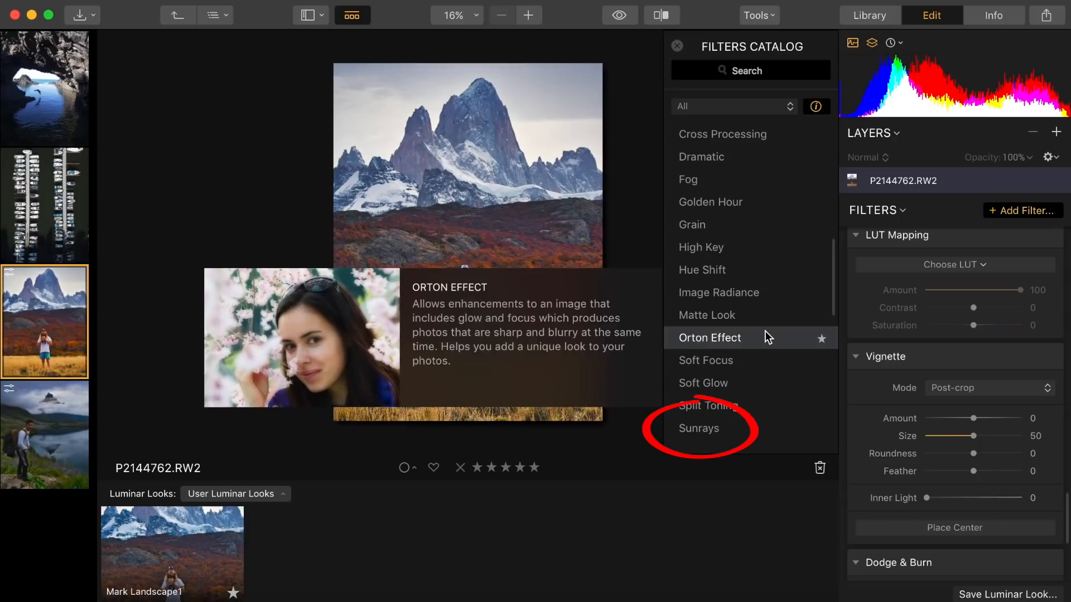
{"action": "mouse_move", "coordinate": [698, 428]}
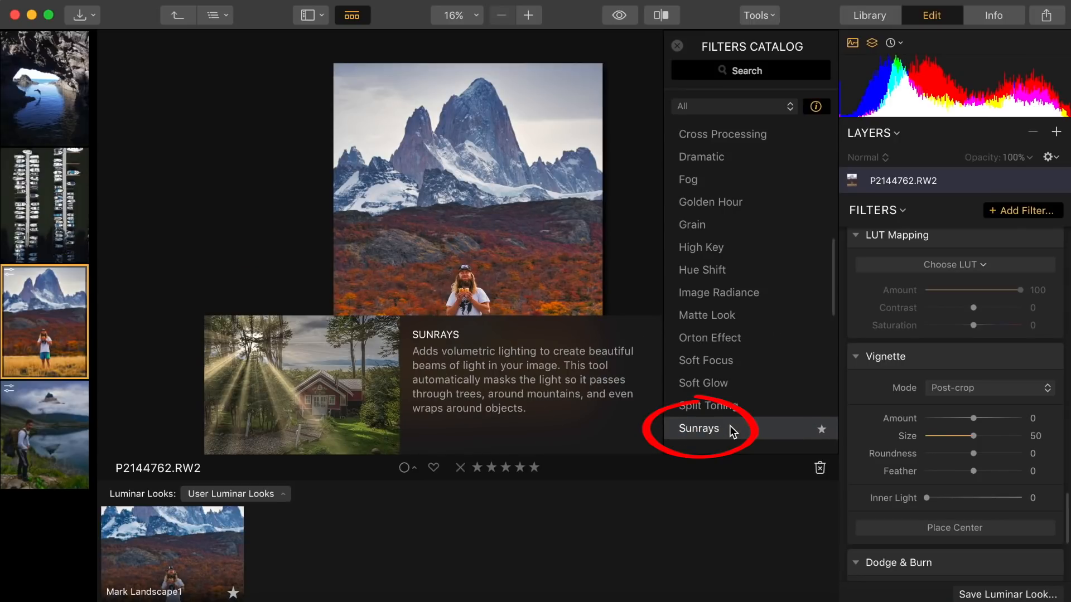
- Add the Sunrays filter and place the sun up-left behind the peaks (X 19, Y 25)
{"action": "left_click", "coordinate": [698, 428]}
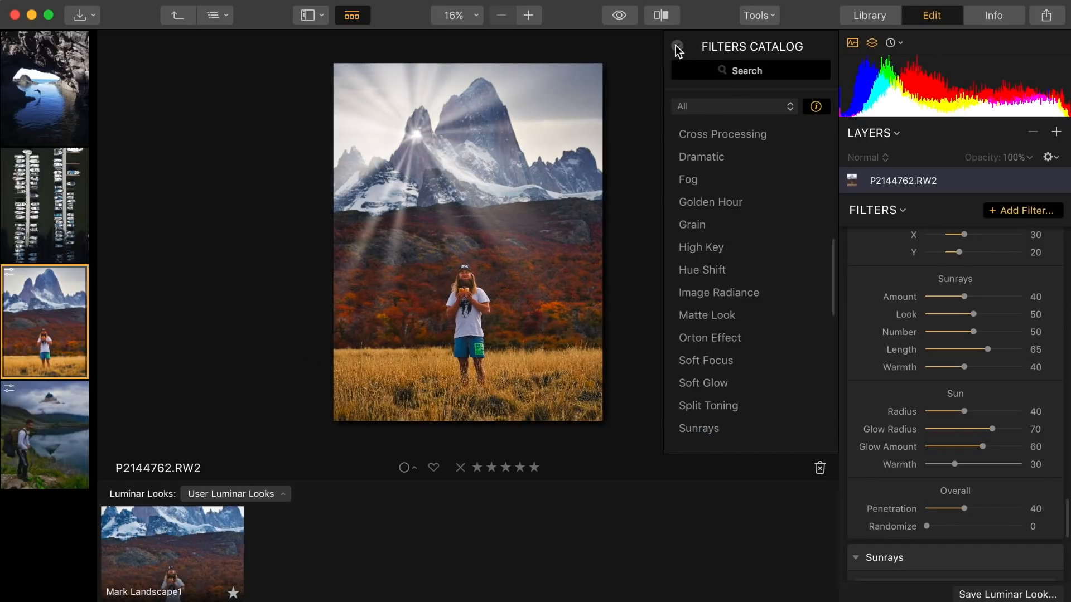
{"action": "left_click", "coordinate": [676, 47]}
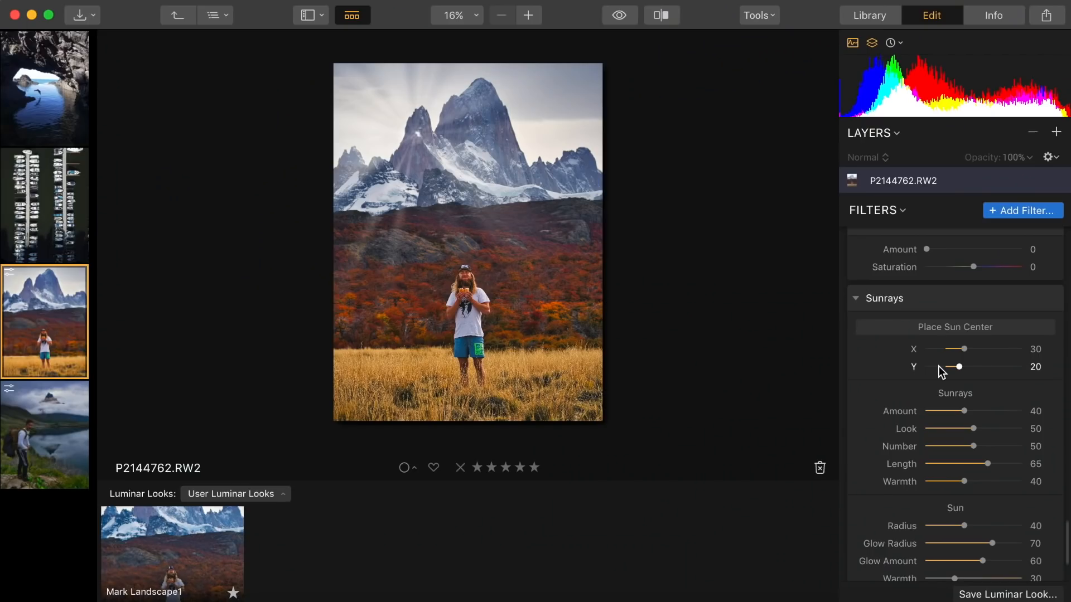
{"action": "left_click_drag", "start_coordinate": [964, 348], "coordinate": [952, 348]}
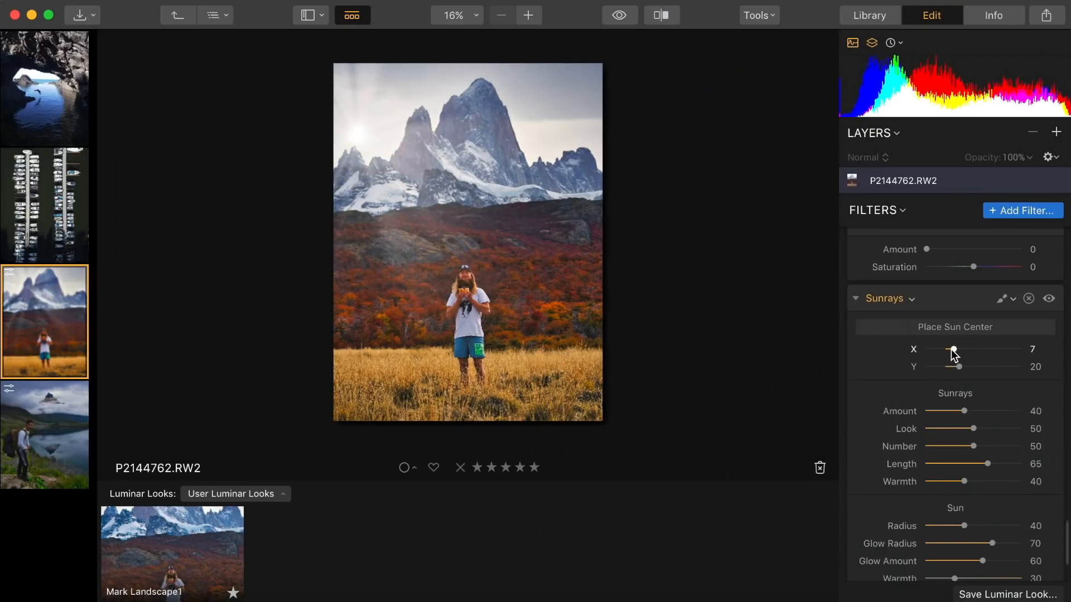
{"action": "left_click_drag", "start_coordinate": [954, 349], "coordinate": [949, 350]}
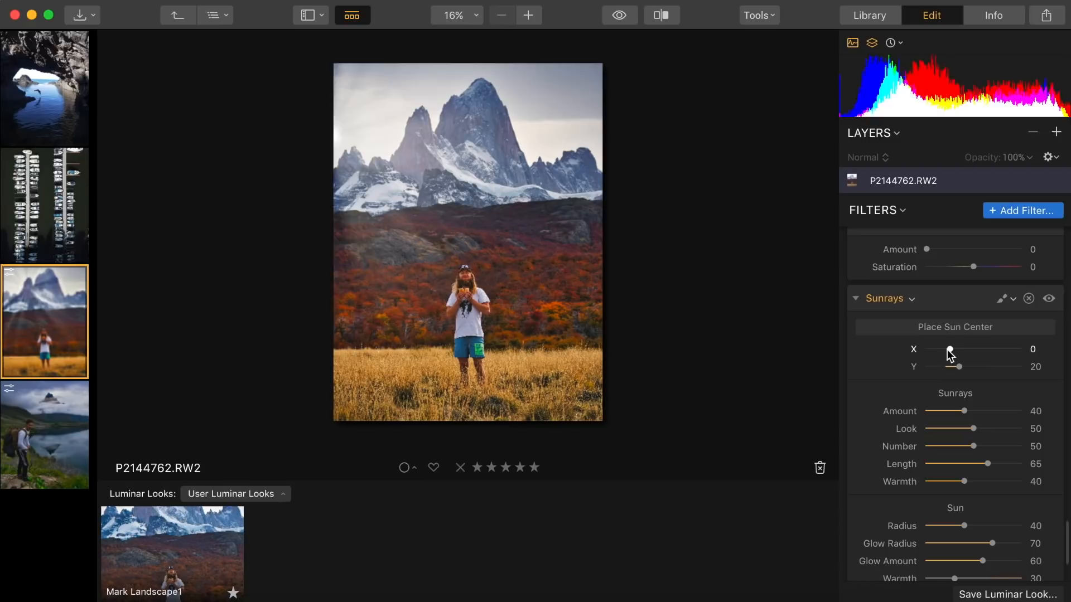
{"action": "left_click_drag", "start_coordinate": [948, 349], "coordinate": [959, 349]}
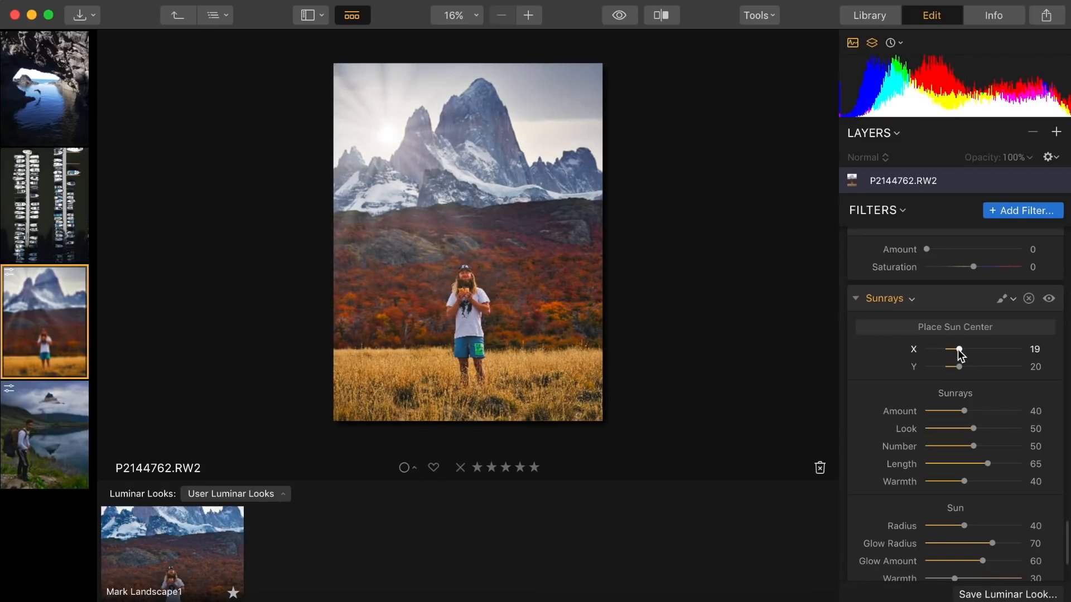
{"action": "left_click_drag", "start_coordinate": [960, 367], "coordinate": [966, 367]}
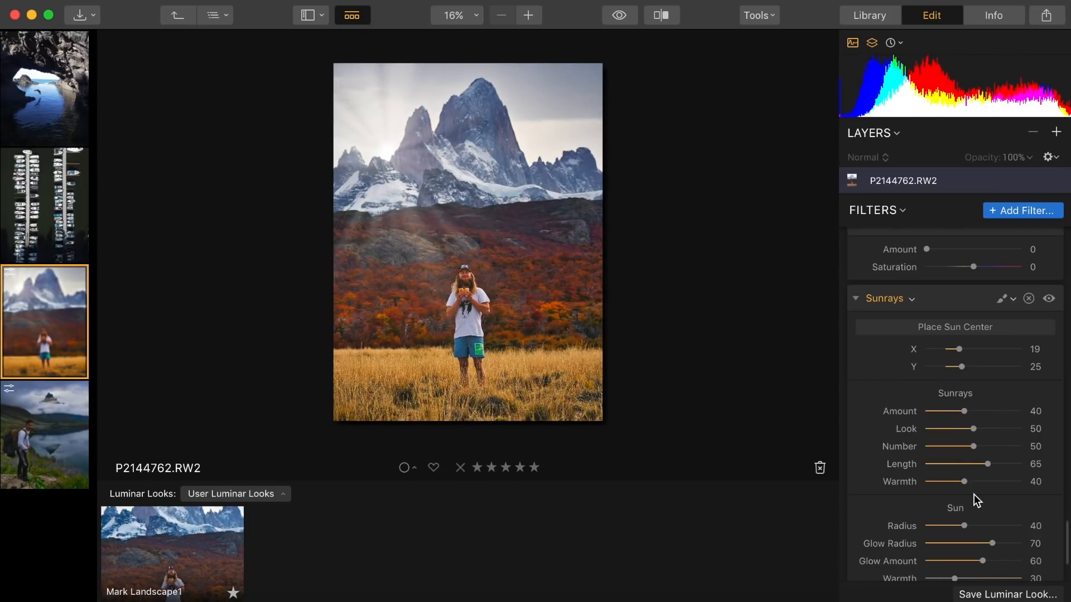
- Tune the Sun Warmth of the rays to about 48
{"action": "left_click_drag", "start_coordinate": [965, 481], "coordinate": [985, 524]}
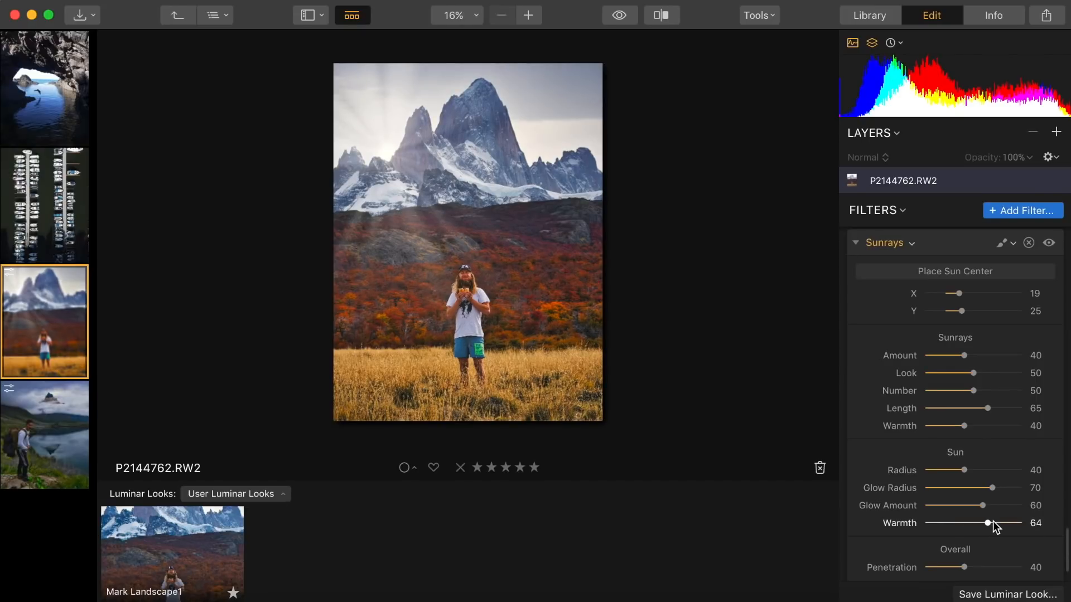
{"action": "left_click_drag", "start_coordinate": [987, 523], "coordinate": [962, 523]}
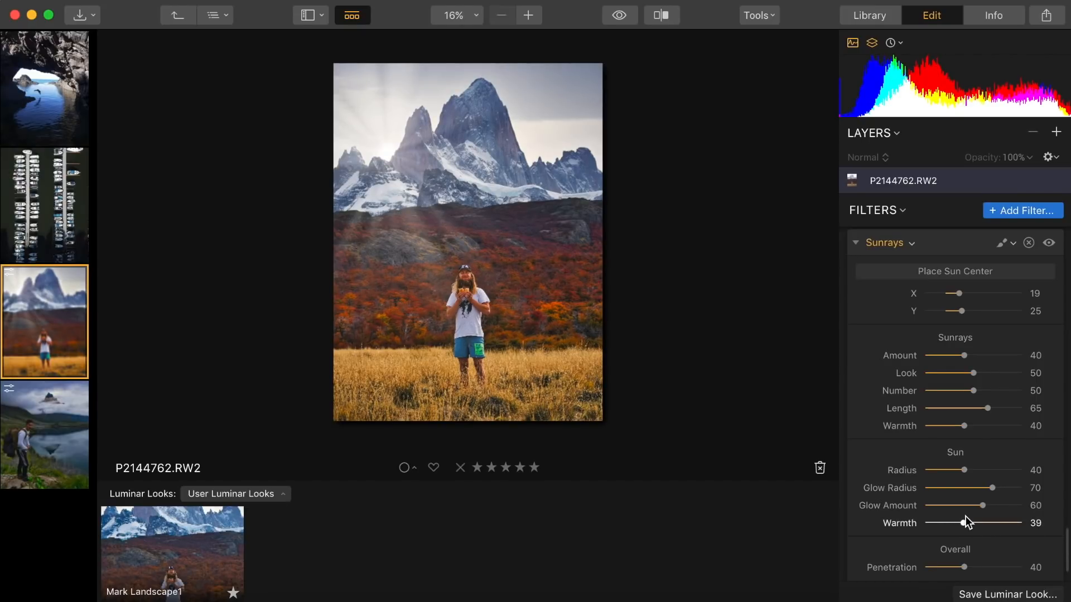
{"action": "left_click_drag", "start_coordinate": [963, 522], "coordinate": [972, 522]}
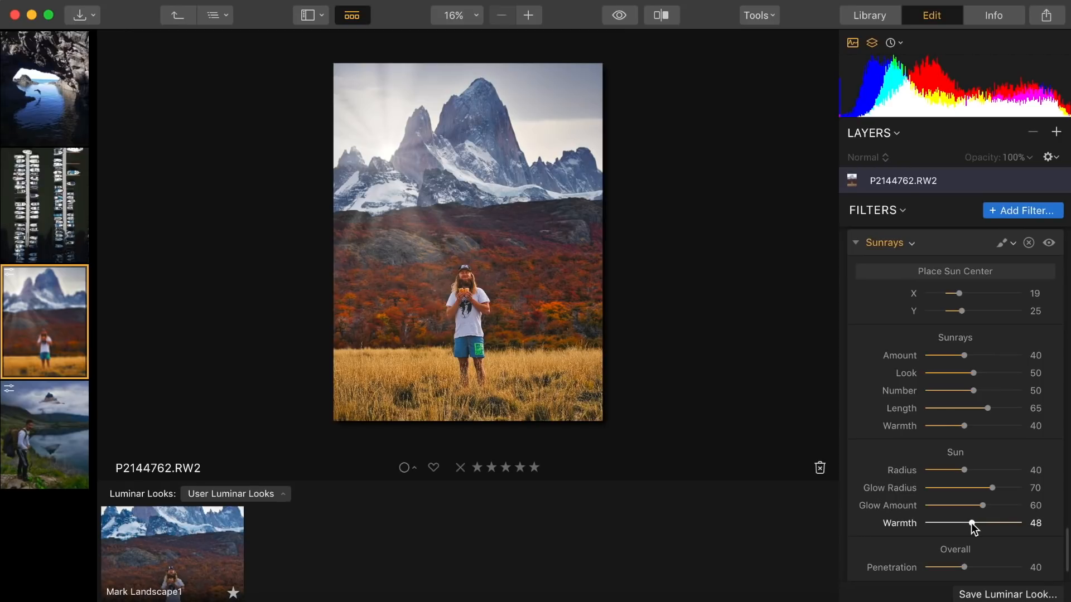
{"action": "left_click_drag", "start_coordinate": [970, 523], "coordinate": [993, 523]}
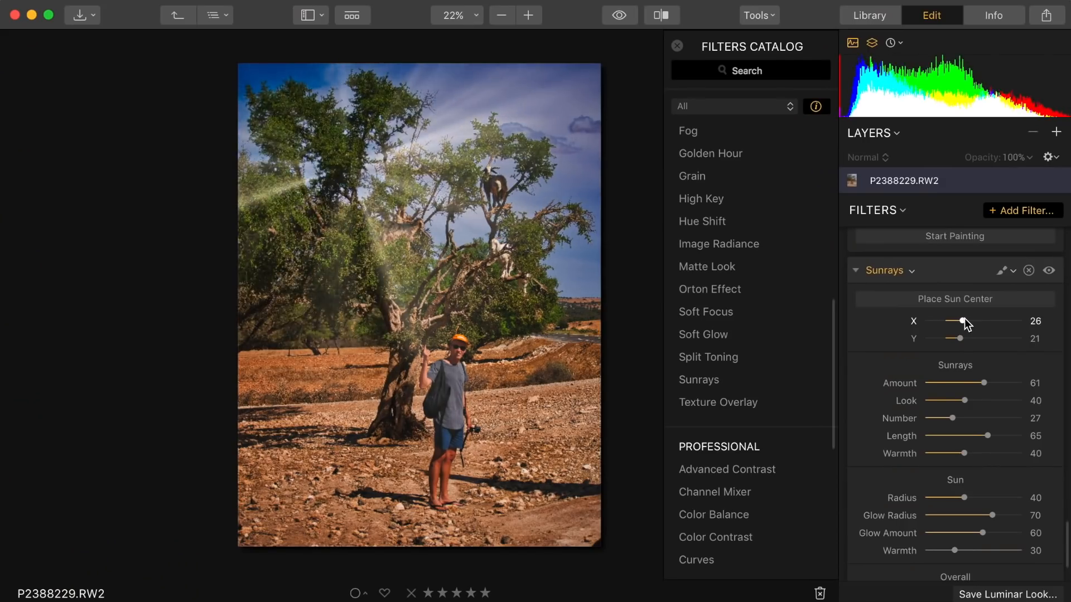
- Move the sunrays' sun near the top-left of the tree photo, X about 29 and Y 6
{"action": "left_click_drag", "start_coordinate": [964, 322], "coordinate": [955, 323]}
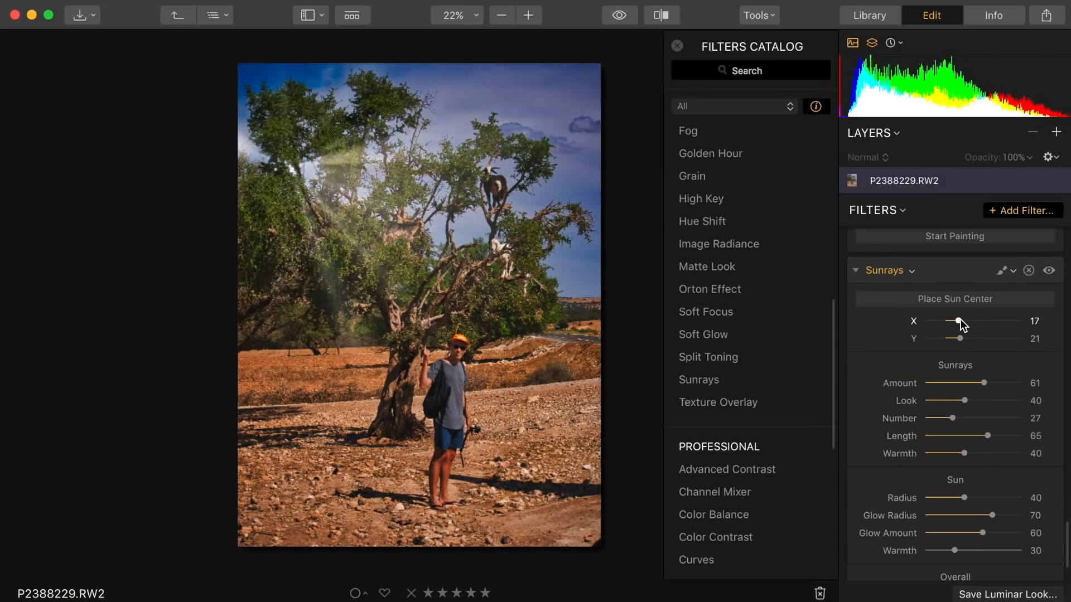
{"action": "left_click_drag", "start_coordinate": [956, 321], "coordinate": [984, 321]}
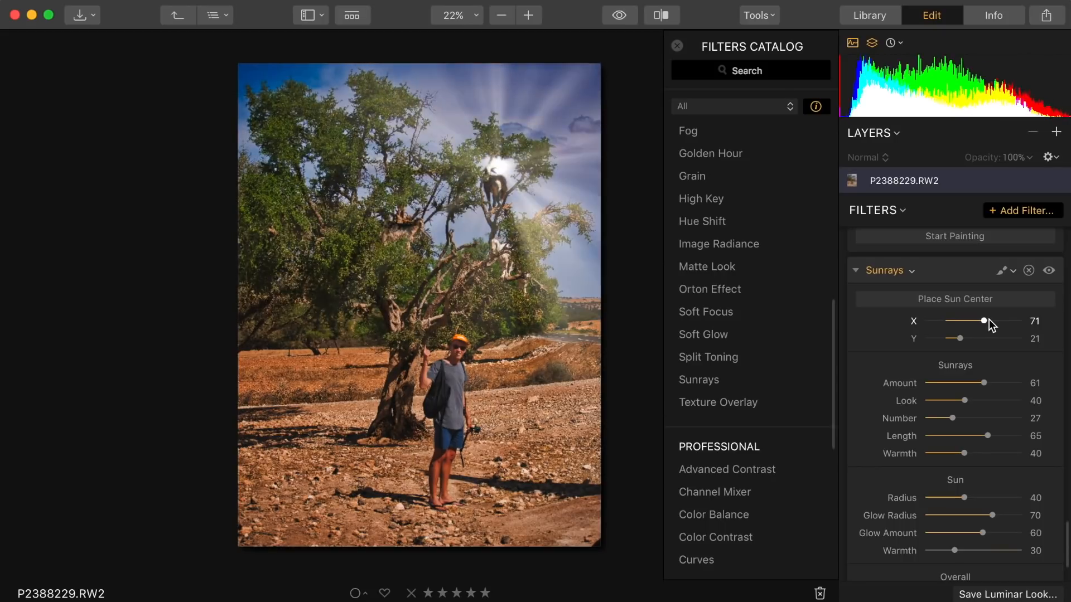
{"action": "left_click_drag", "start_coordinate": [983, 322], "coordinate": [988, 321]}
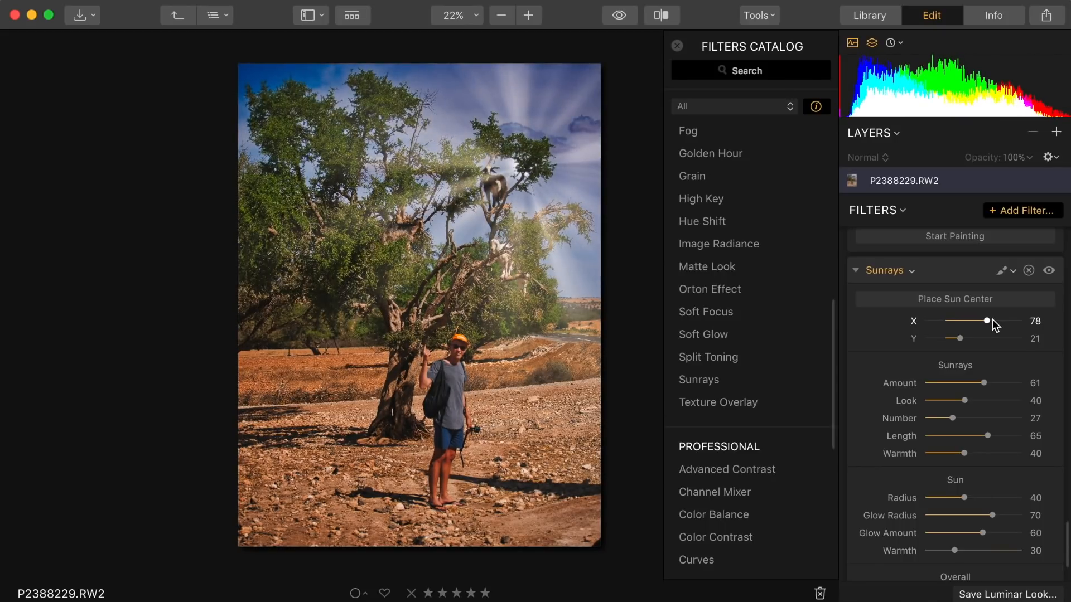
{"action": "left_click_drag", "start_coordinate": [985, 321], "coordinate": [963, 323]}
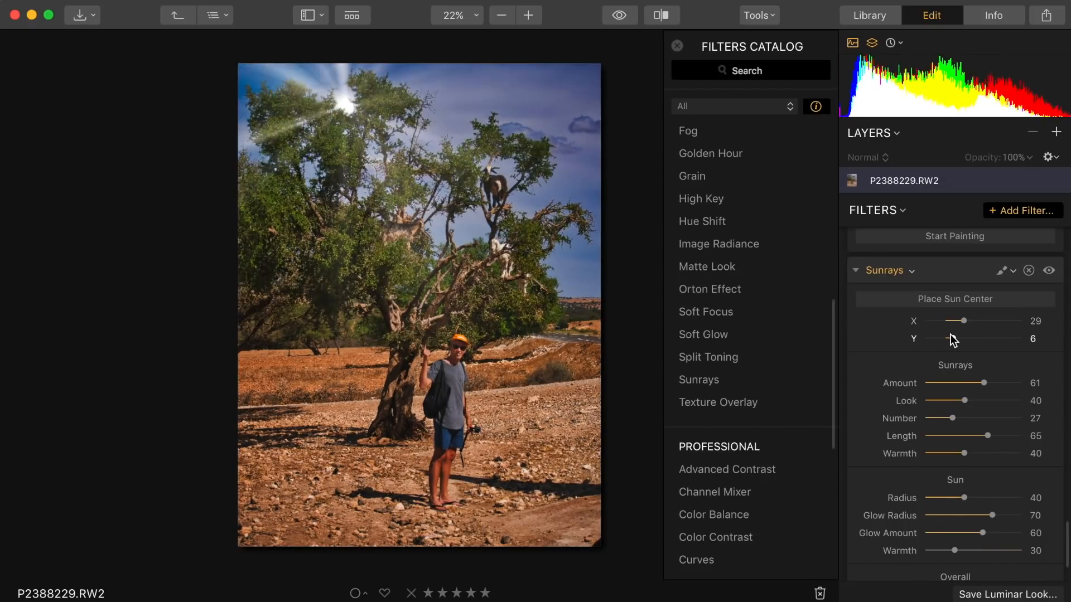
{"action": "left_click_drag", "start_coordinate": [948, 339], "coordinate": [959, 339]}
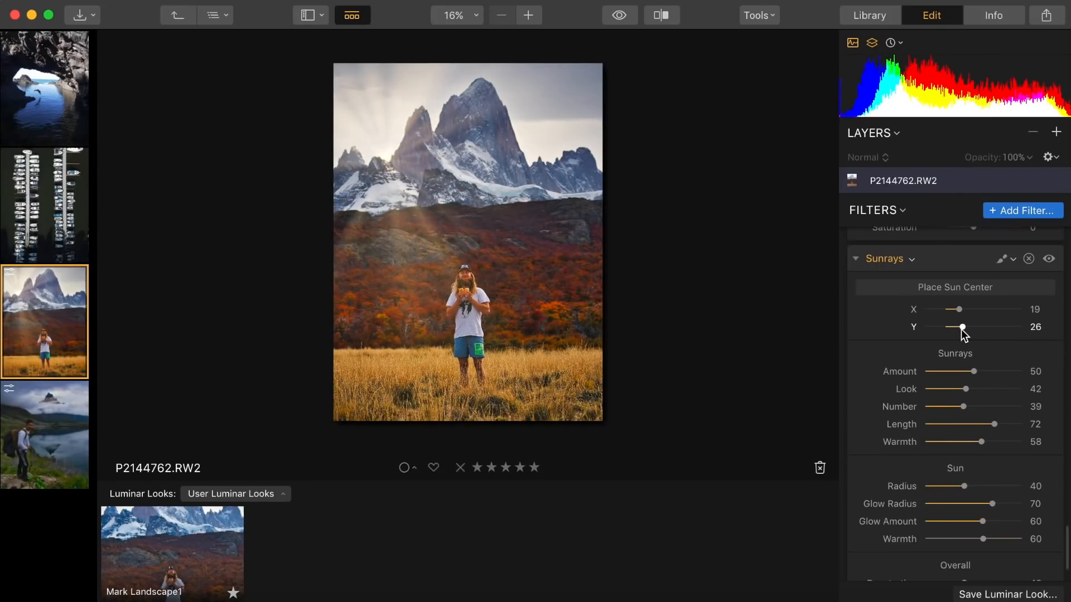
- Open the aerial marina photo DJI_0076 from the filmstrip
{"action": "left_click", "coordinate": [44, 205]}
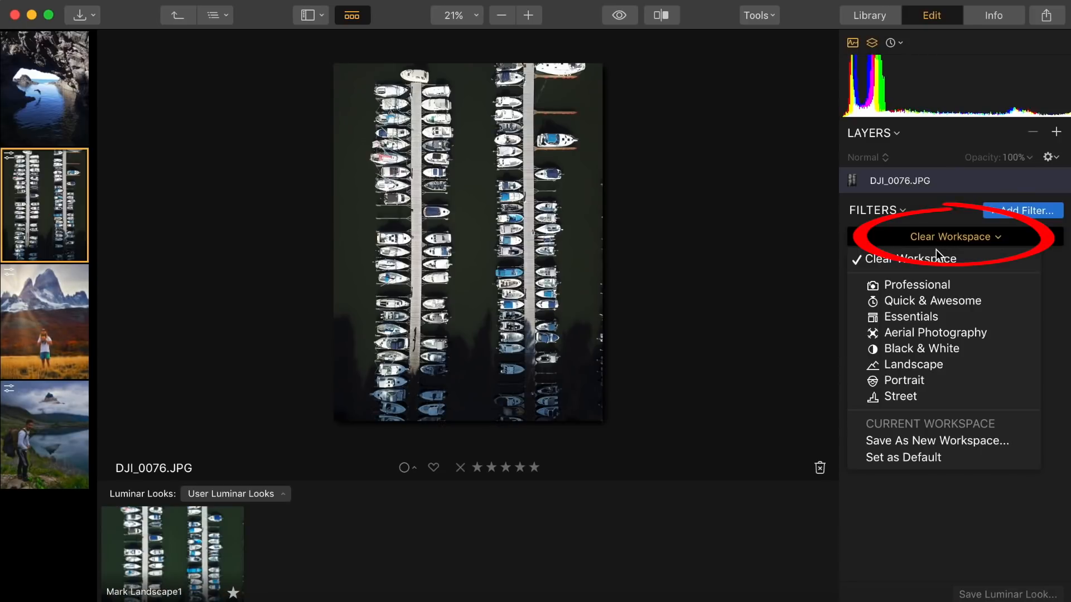
- Load the Aerial Photography workspace on the marina photo and raise Accent AI boost to 53
{"action": "left_click", "coordinate": [935, 332]}
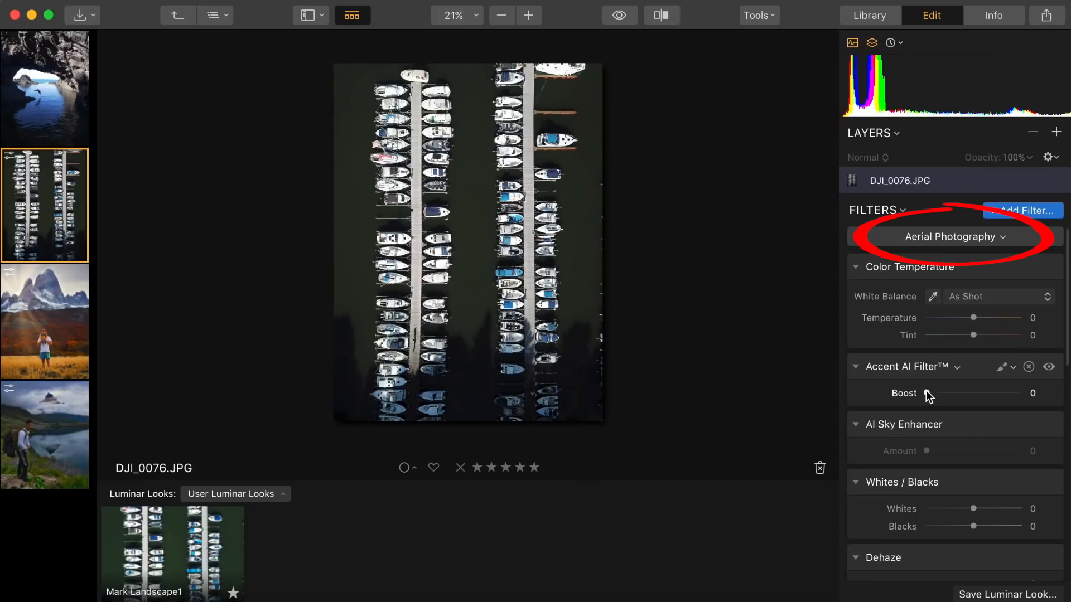
{"action": "left_click_drag", "start_coordinate": [936, 394], "coordinate": [976, 394]}
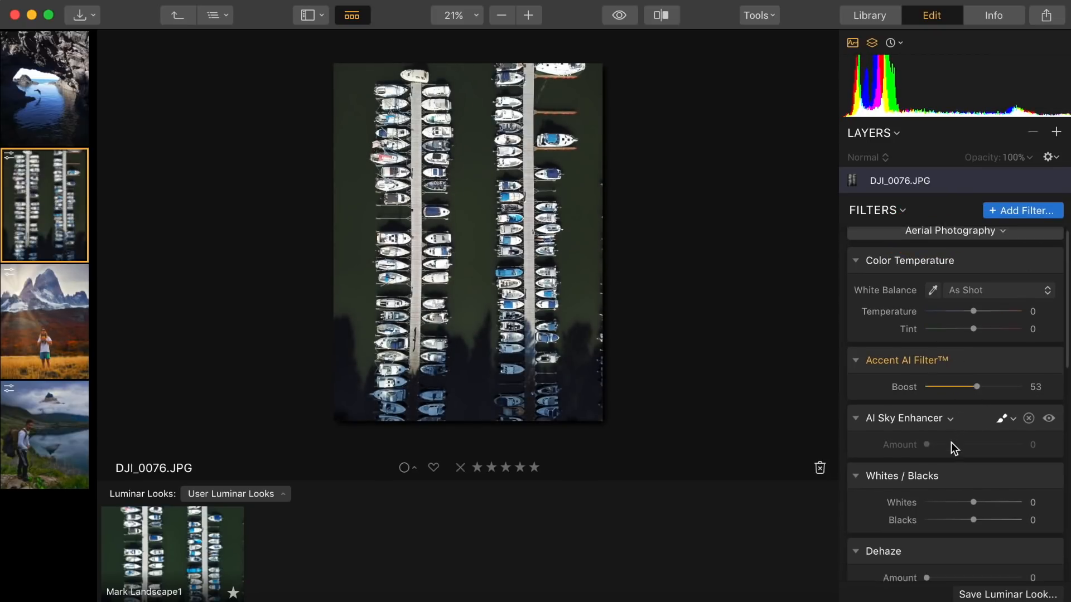
- Set Whites to -60, Blacks to 30 and add Dehaze 42 on the marina photo
{"action": "left_click_drag", "start_coordinate": [973, 435], "coordinate": [985, 435]}
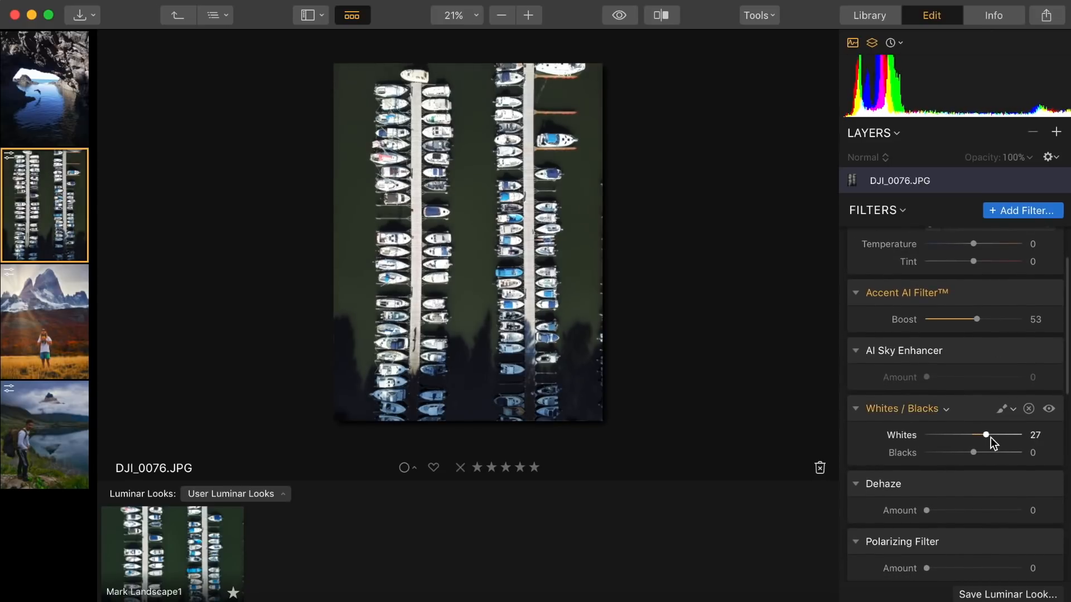
{"action": "left_click_drag", "start_coordinate": [985, 435], "coordinate": [945, 435]}
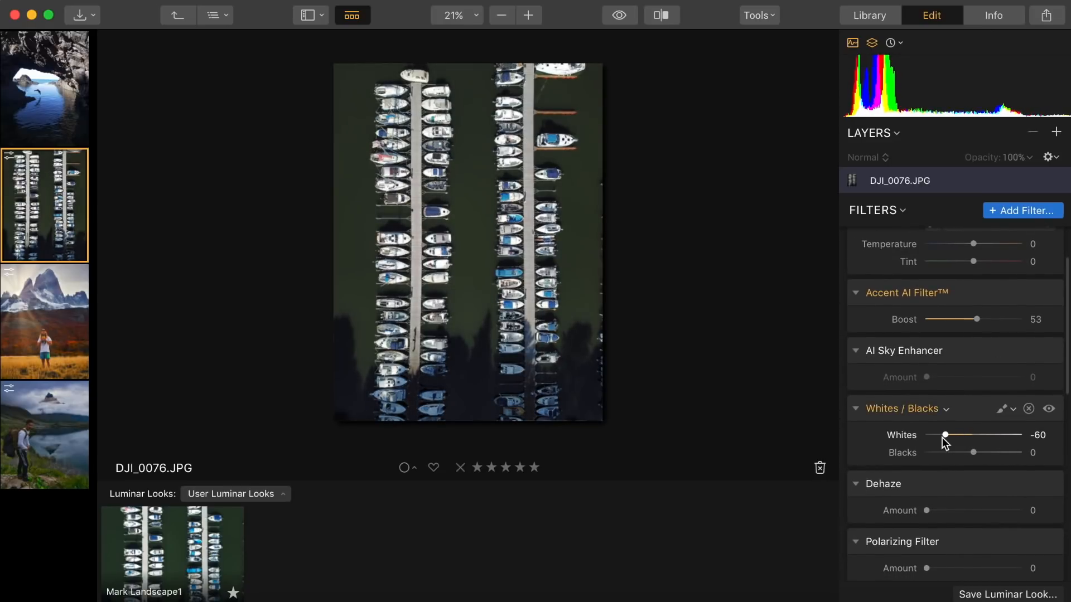
{"action": "left_click_drag", "start_coordinate": [975, 452], "coordinate": [986, 450]}
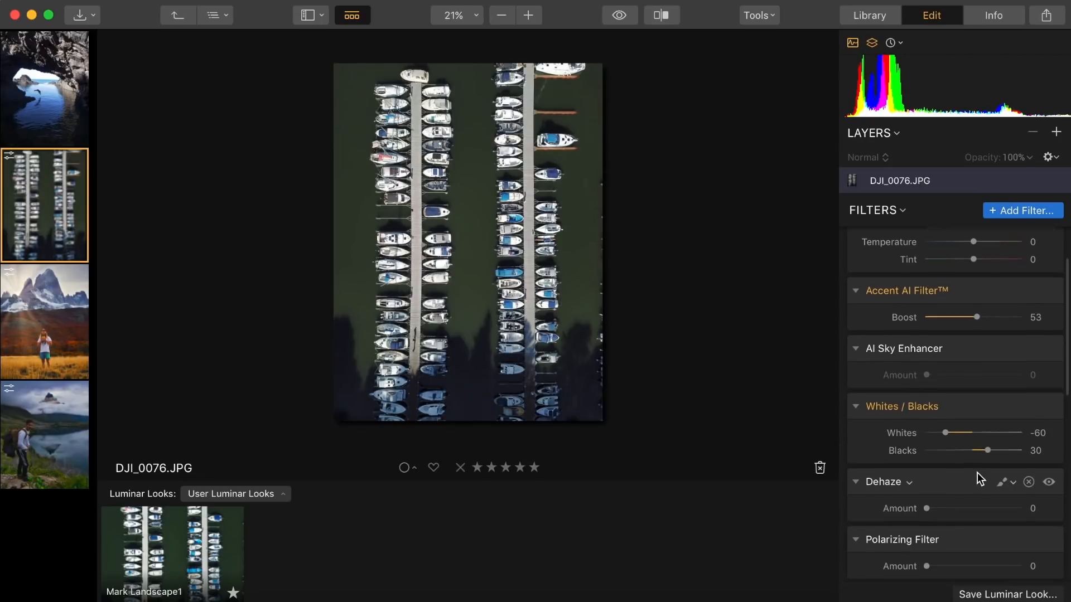
{"action": "left_click_drag", "start_coordinate": [926, 509], "coordinate": [942, 499]}
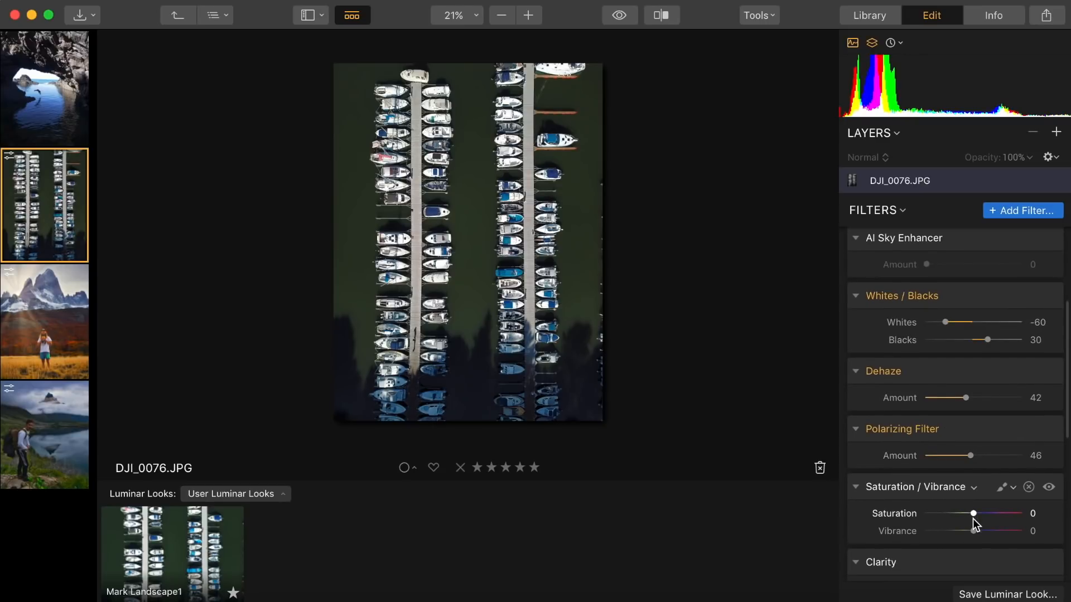
- Set Saturation to 33 and Clarity to 16, with polarizing at 46
{"action": "left_click_drag", "start_coordinate": [973, 513], "coordinate": [934, 513]}
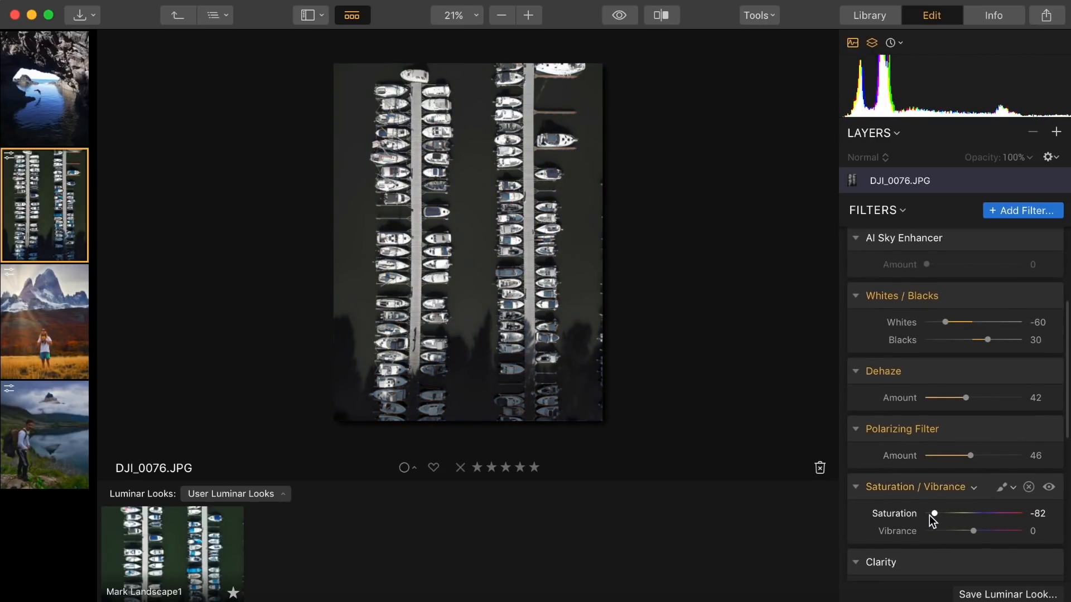
{"action": "left_click_drag", "start_coordinate": [934, 514], "coordinate": [988, 463]}
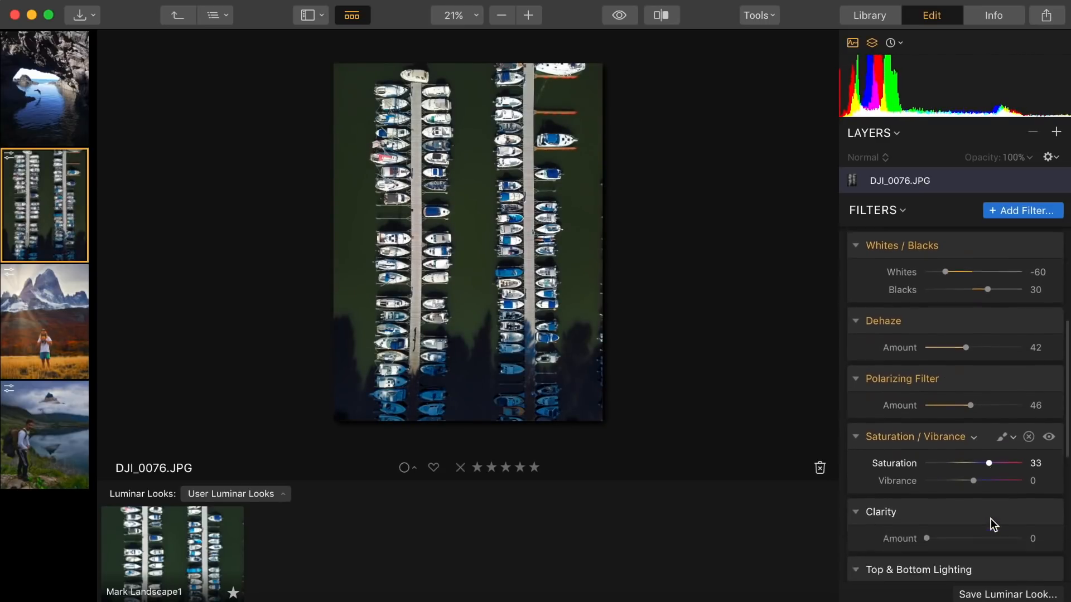
{"action": "left_click_drag", "start_coordinate": [927, 538], "coordinate": [940, 441]}
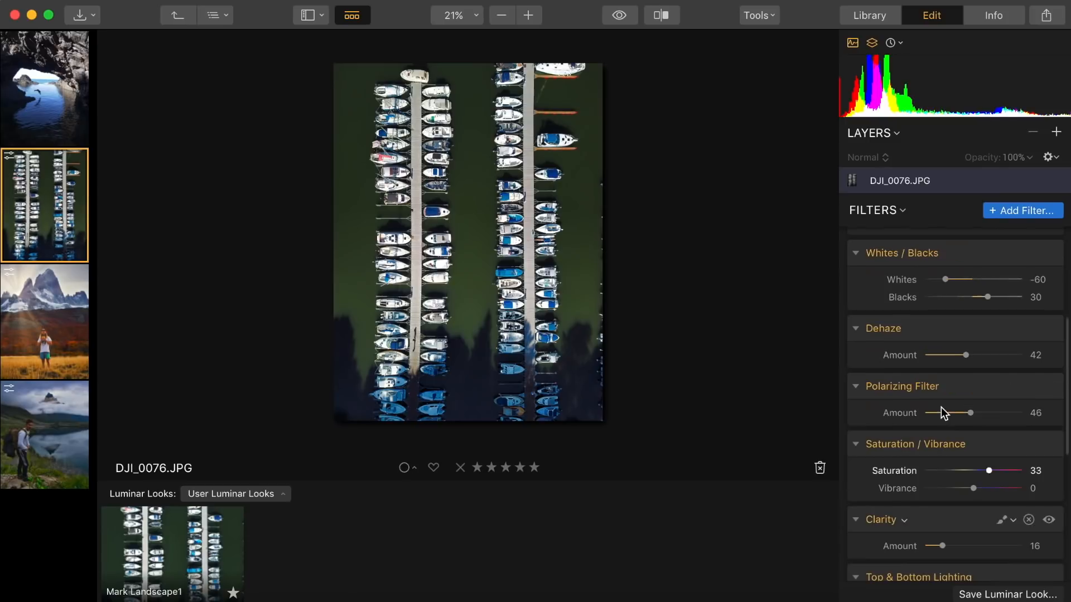
{"action": "left_click", "coordinate": [1023, 211]}
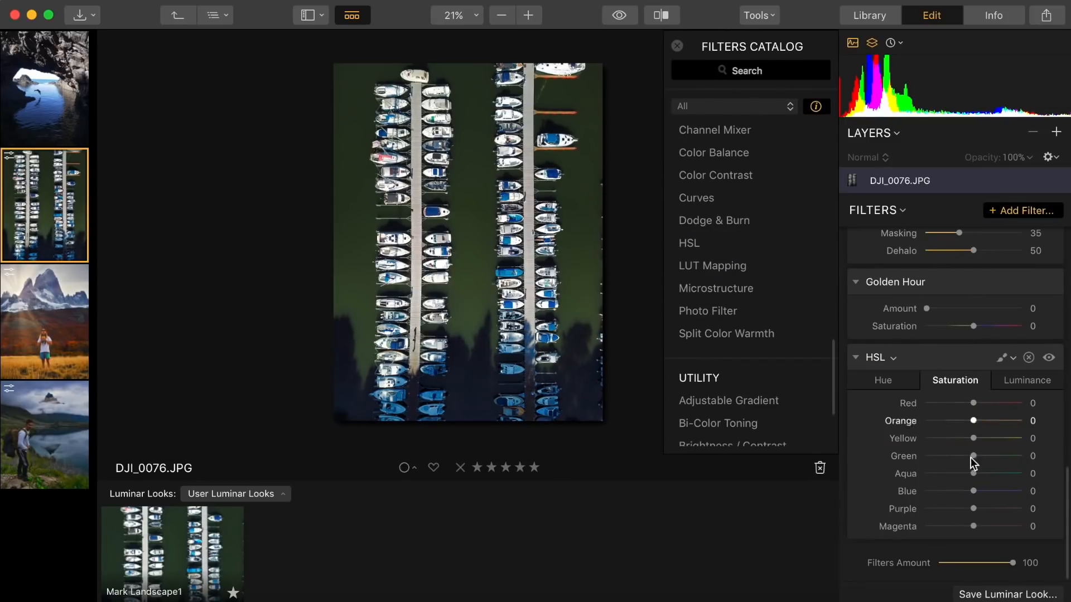
- In HSL, desaturate the greens to -88 and shift the green hue to 59
{"action": "left_click_drag", "start_coordinate": [973, 456], "coordinate": [948, 456]}
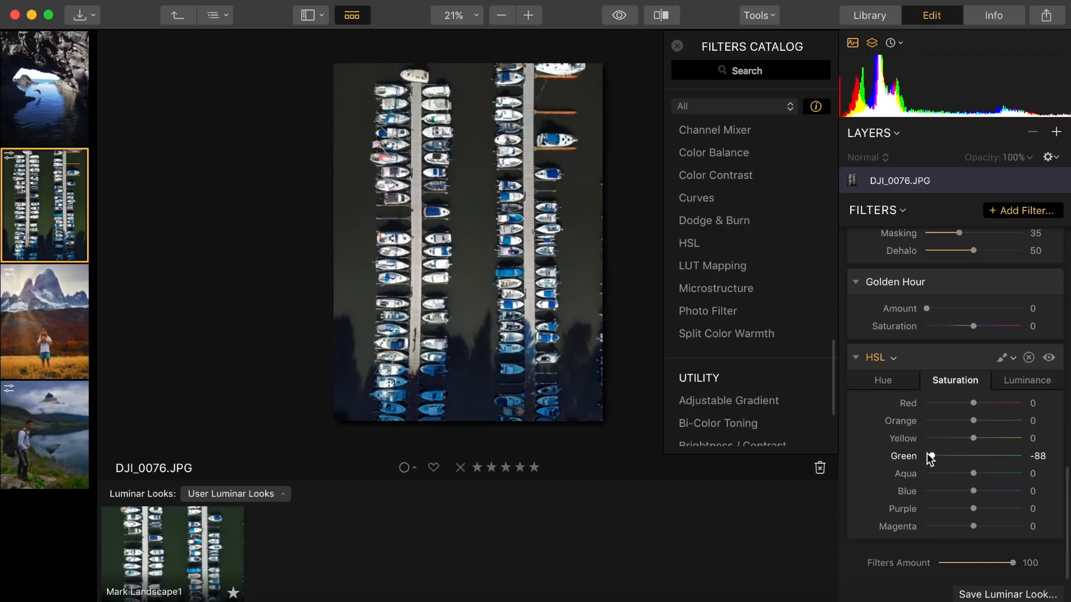
{"action": "left_click", "coordinate": [882, 381]}
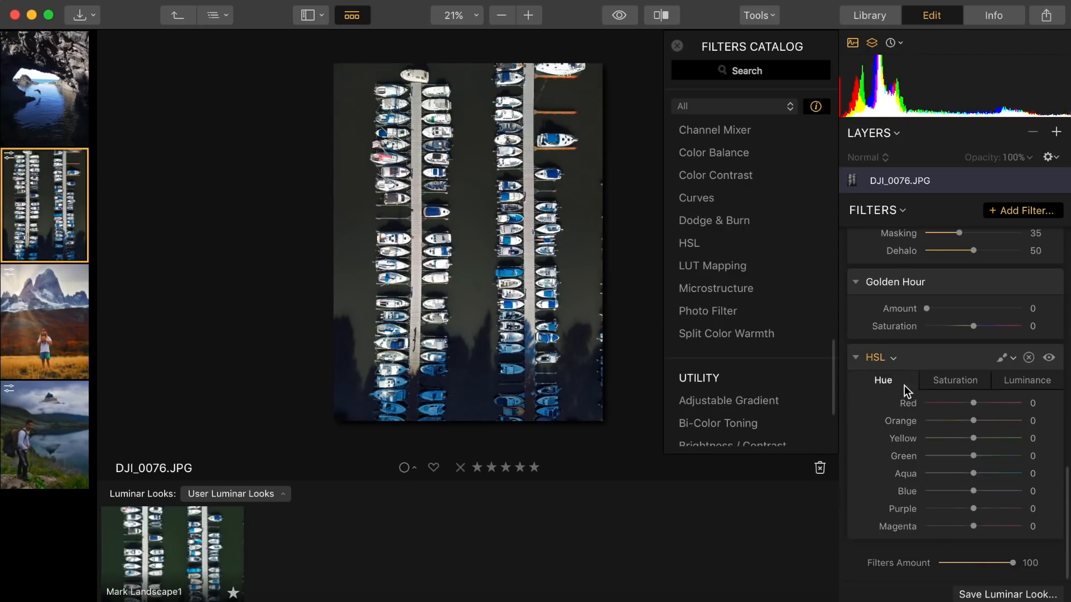
{"action": "left_click_drag", "start_coordinate": [975, 456], "coordinate": [1001, 456]}
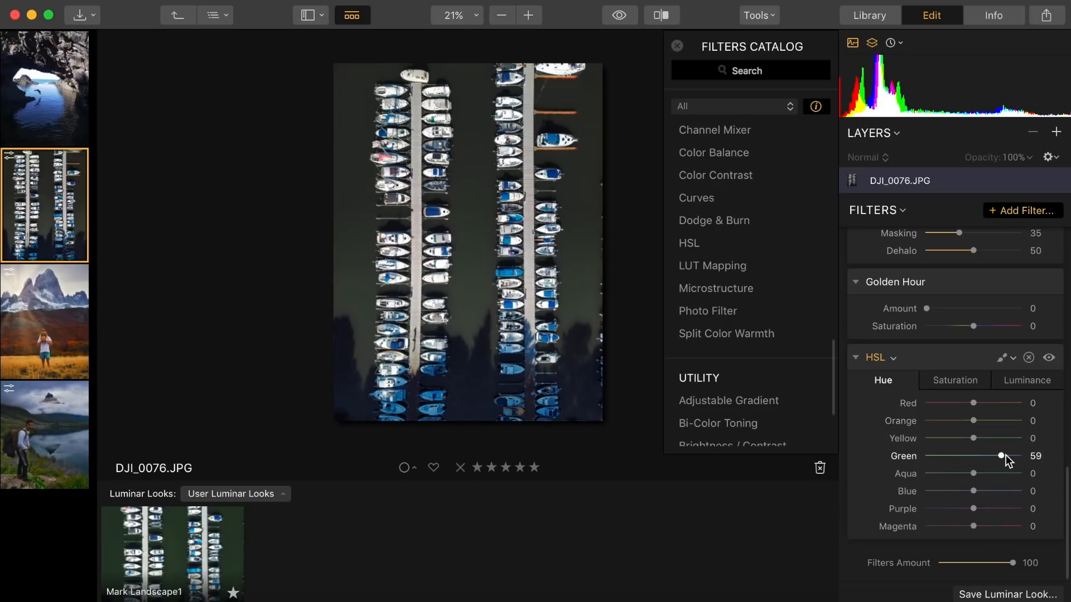
{"action": "left_click", "coordinate": [954, 381]}
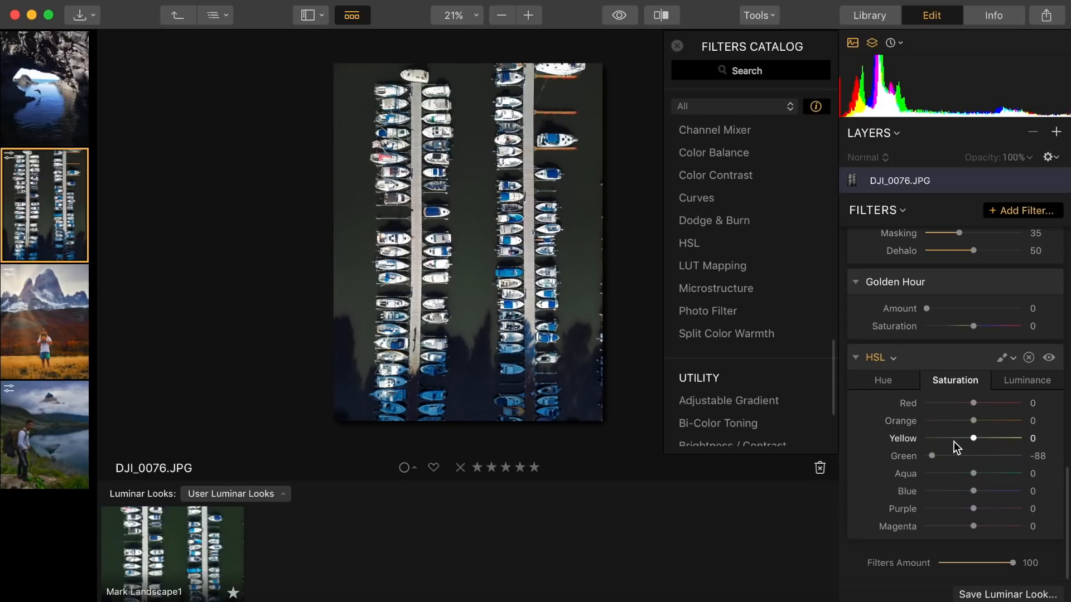
{"action": "left_click_drag", "start_coordinate": [930, 456], "coordinate": [949, 457]}
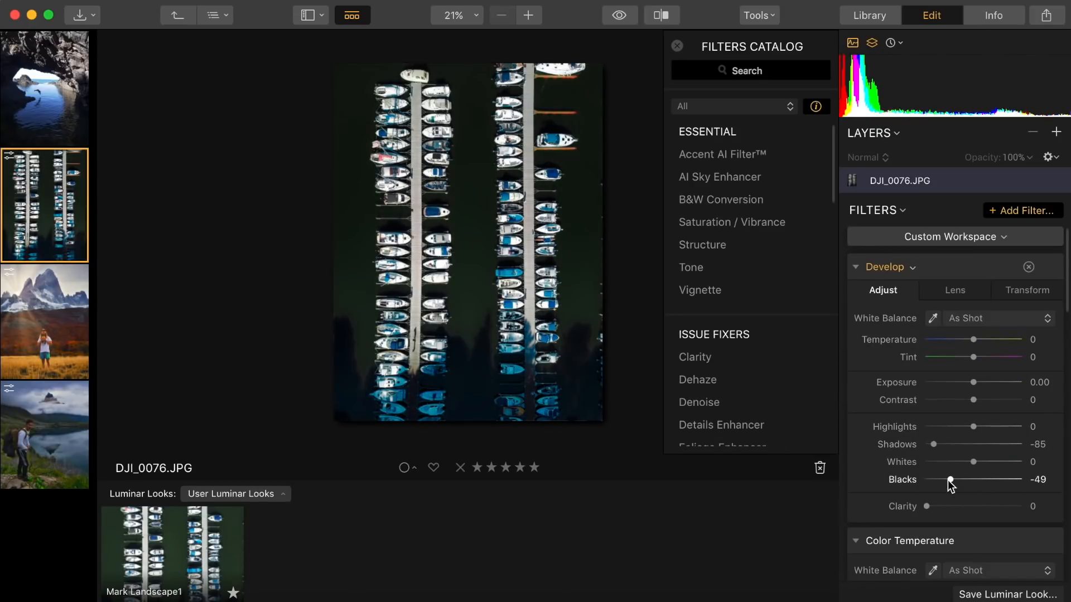
- Drop the marina blacks to -54, check a before/after comparison, then select the hiker photo
{"action": "left_click_drag", "start_coordinate": [950, 480], "coordinate": [949, 480]}
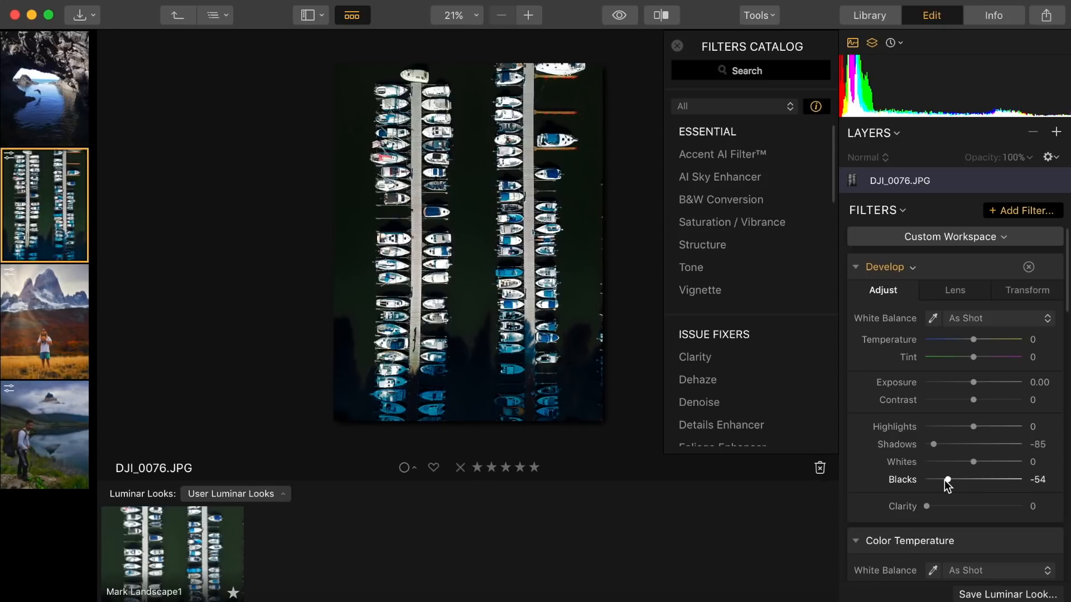
{"action": "left_click", "coordinate": [618, 15]}
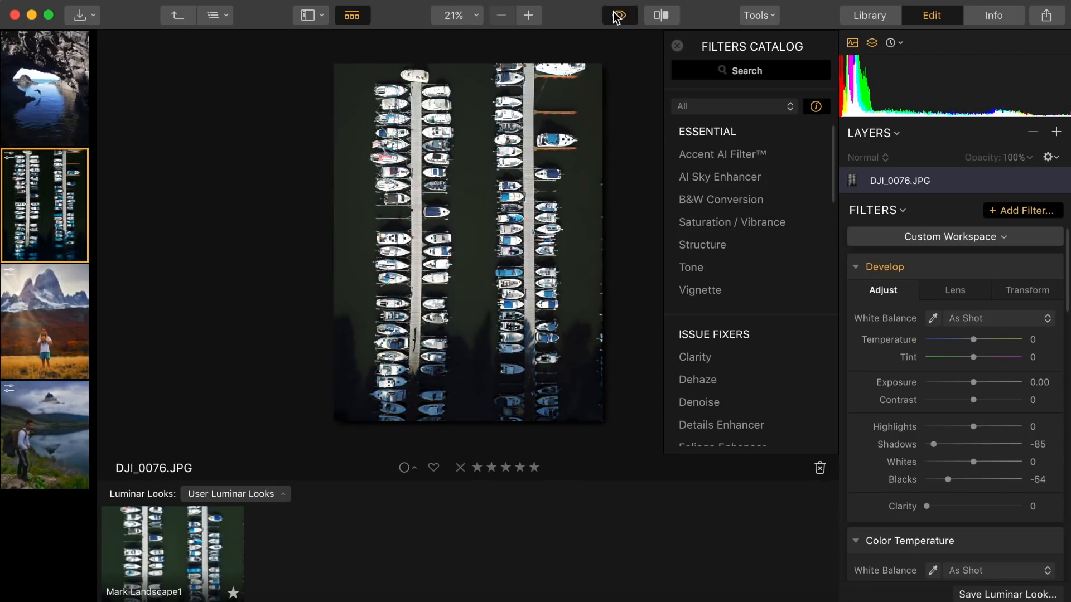
{"action": "left_click", "coordinate": [661, 15]}
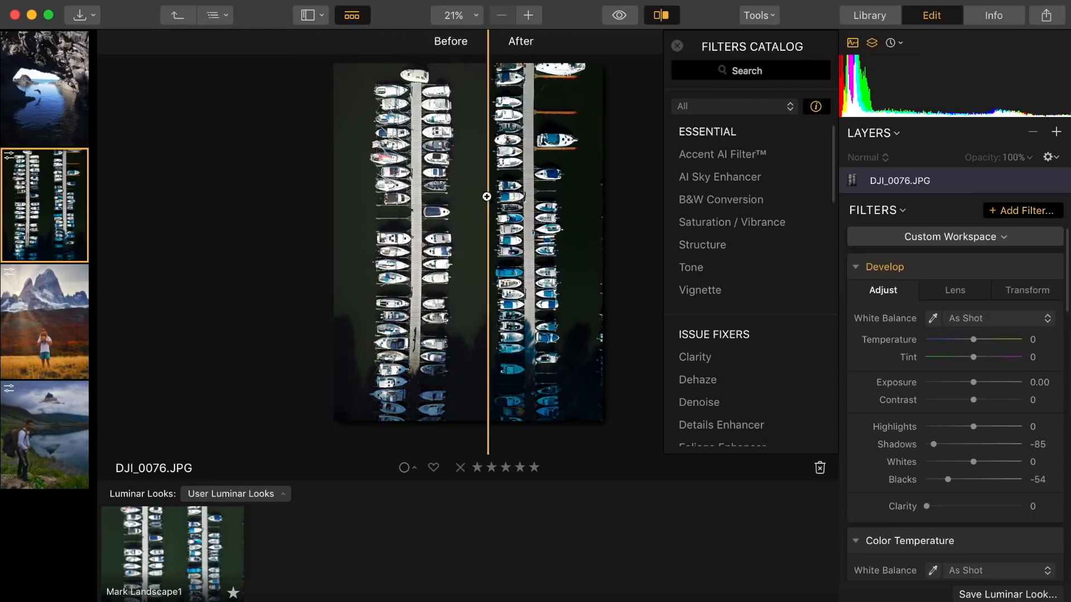
{"action": "left_click", "coordinate": [44, 435]}
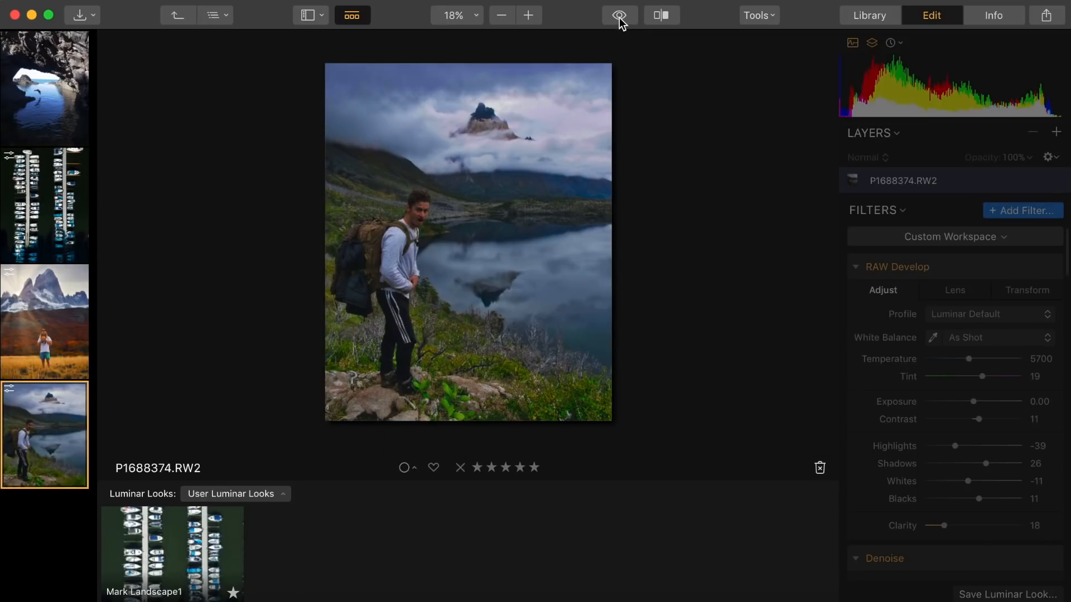
- Compare the hiker photo with its original and pull HSL blue saturation down to -34
{"action": "left_click", "coordinate": [618, 15]}
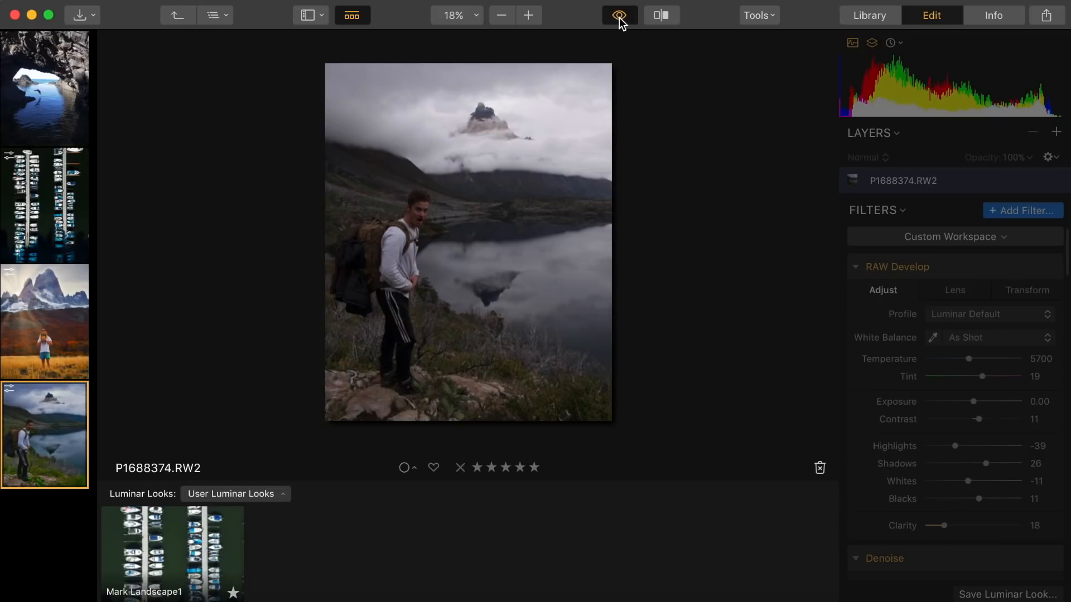
{"action": "left_click", "coordinate": [618, 14]}
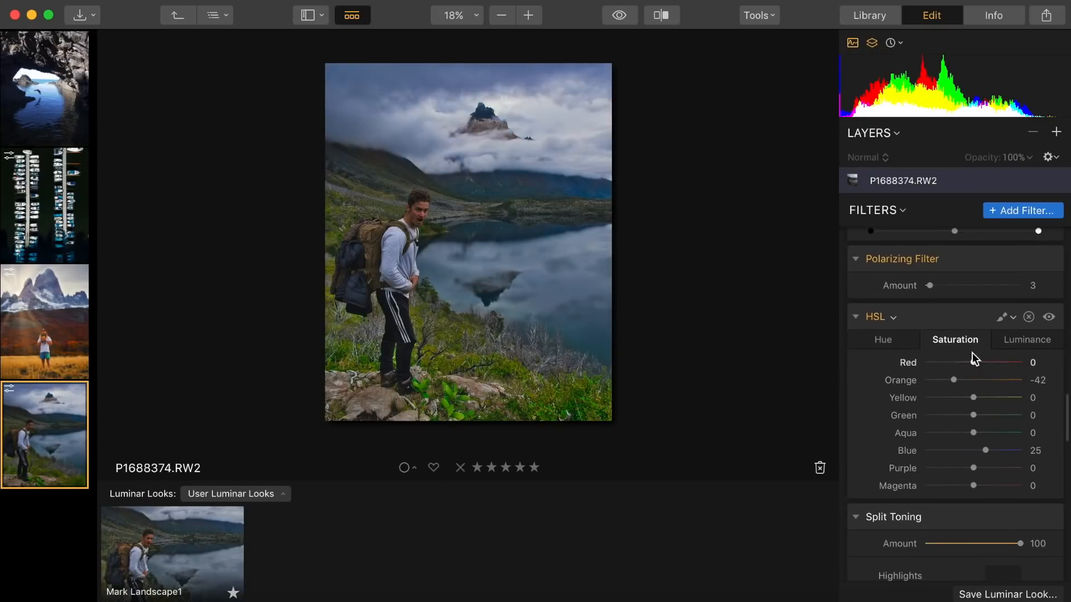
{"action": "left_click_drag", "start_coordinate": [985, 450], "coordinate": [958, 449]}
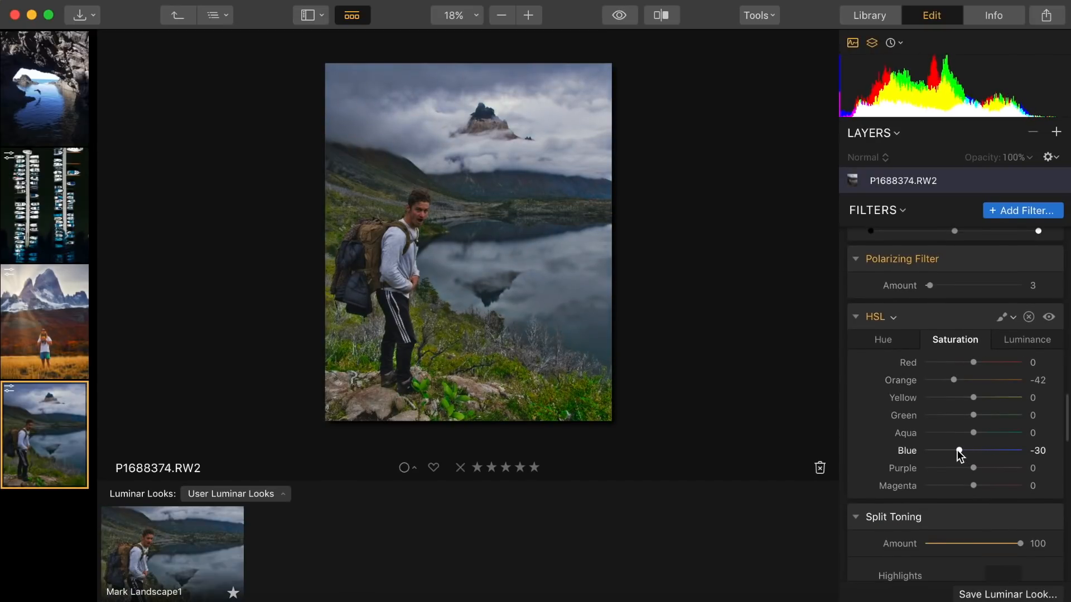
{"action": "left_click_drag", "start_coordinate": [958, 450], "coordinate": [953, 451]}
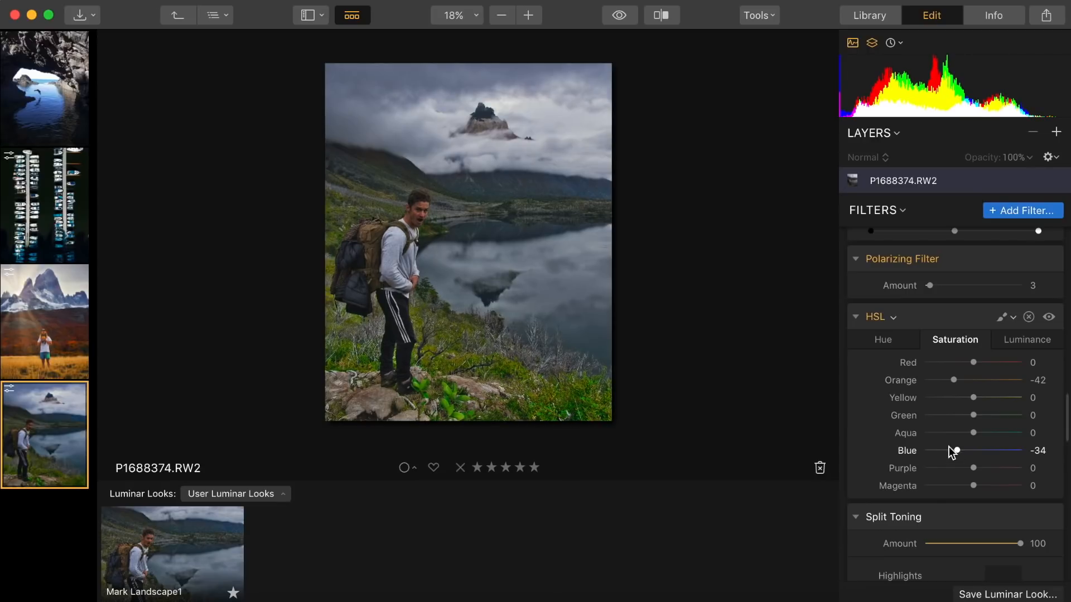
{"action": "left_click", "coordinate": [618, 15]}
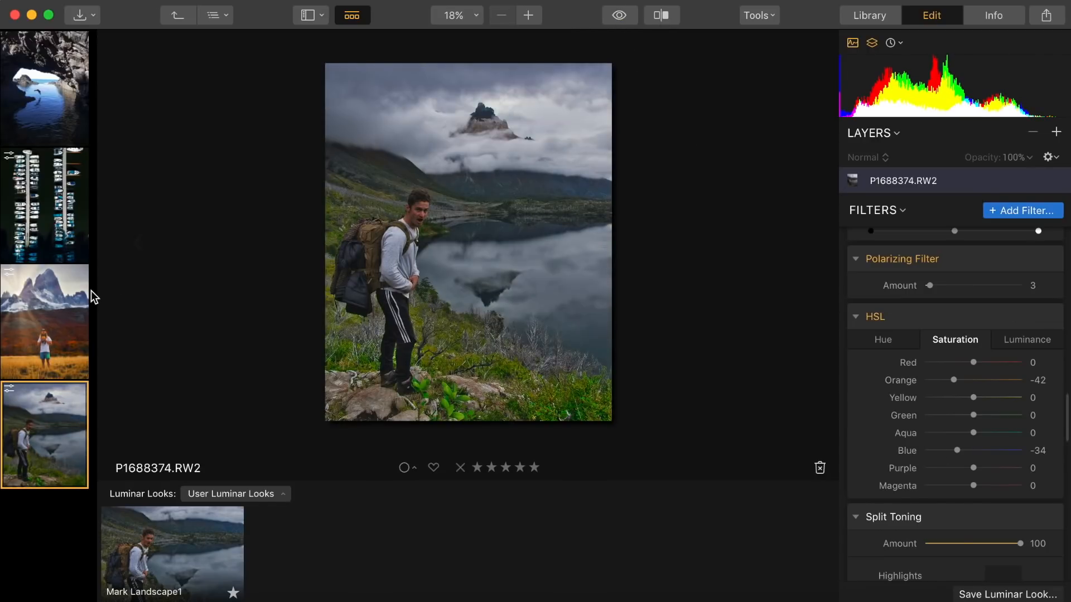
- Reopen the Fitz Roy photo and toggle between its sunray edit and the unedited original
{"action": "left_click", "coordinate": [45, 322]}
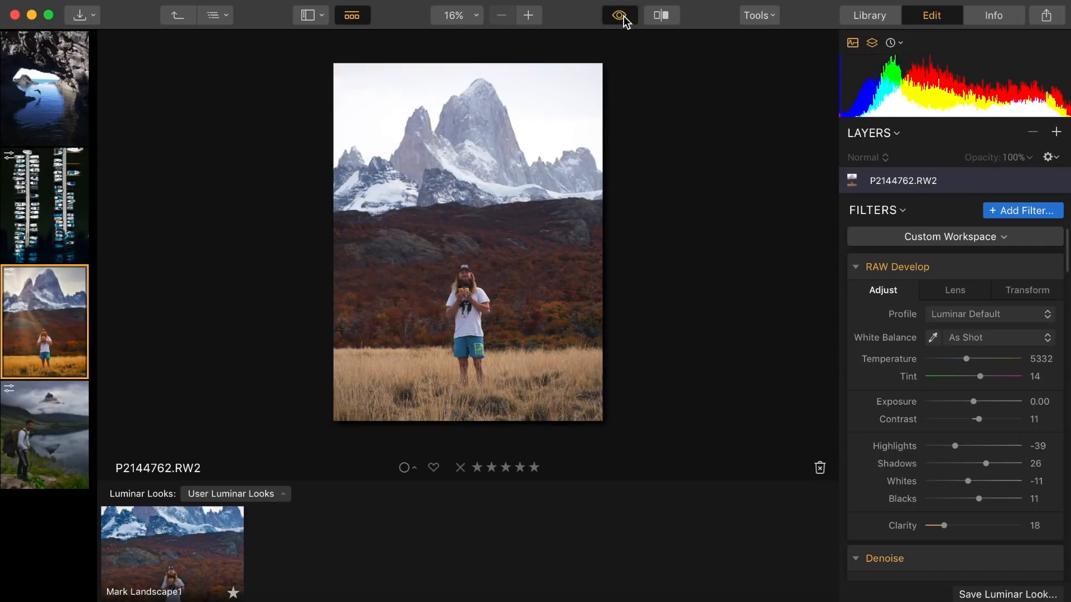
{"action": "left_click", "coordinate": [618, 14]}
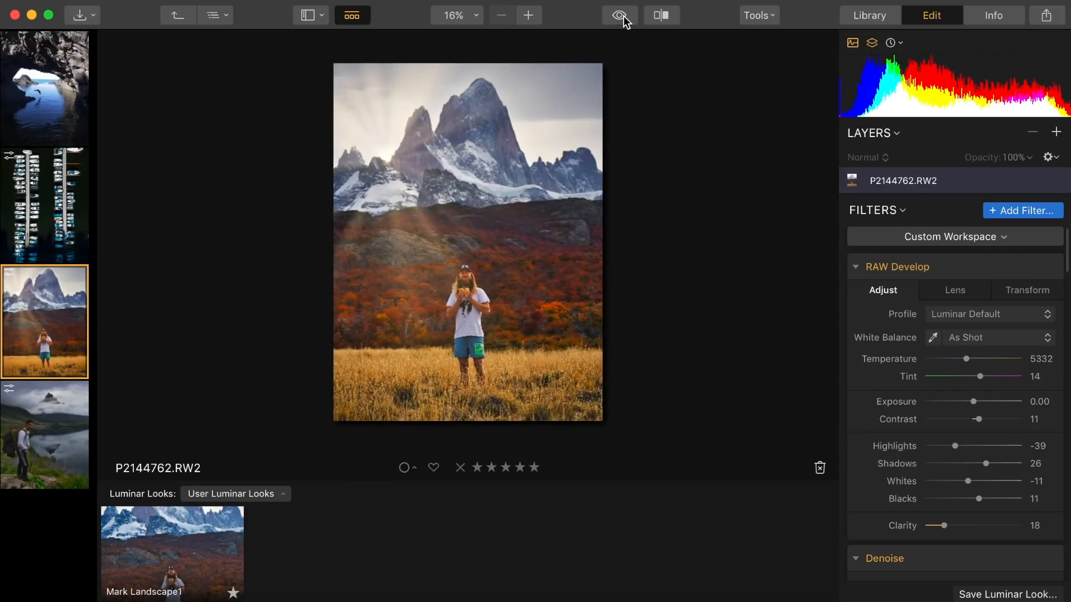
{"action": "left_click", "coordinate": [619, 14]}
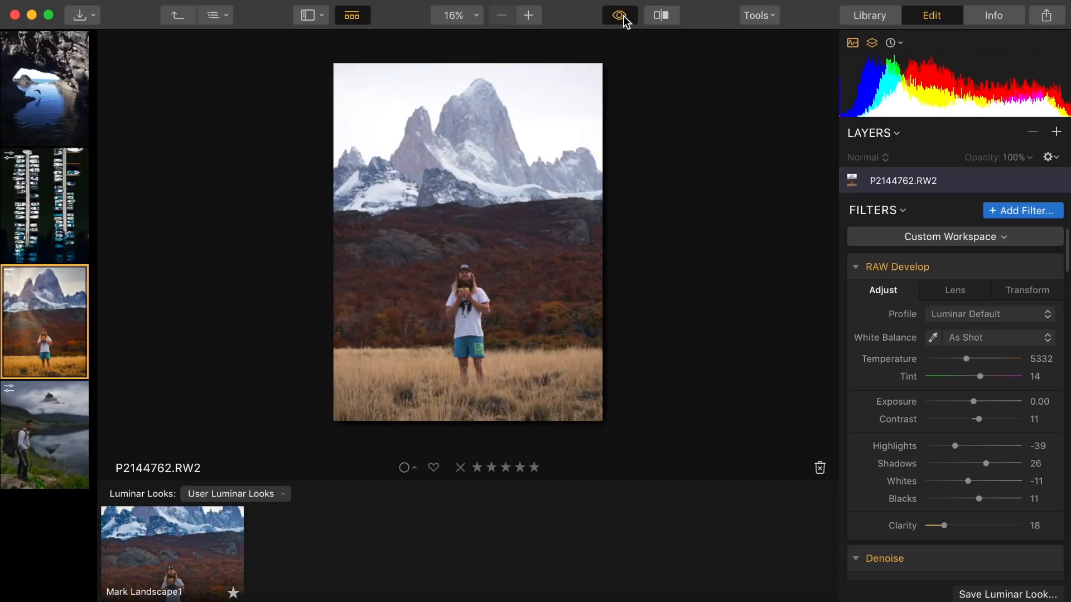